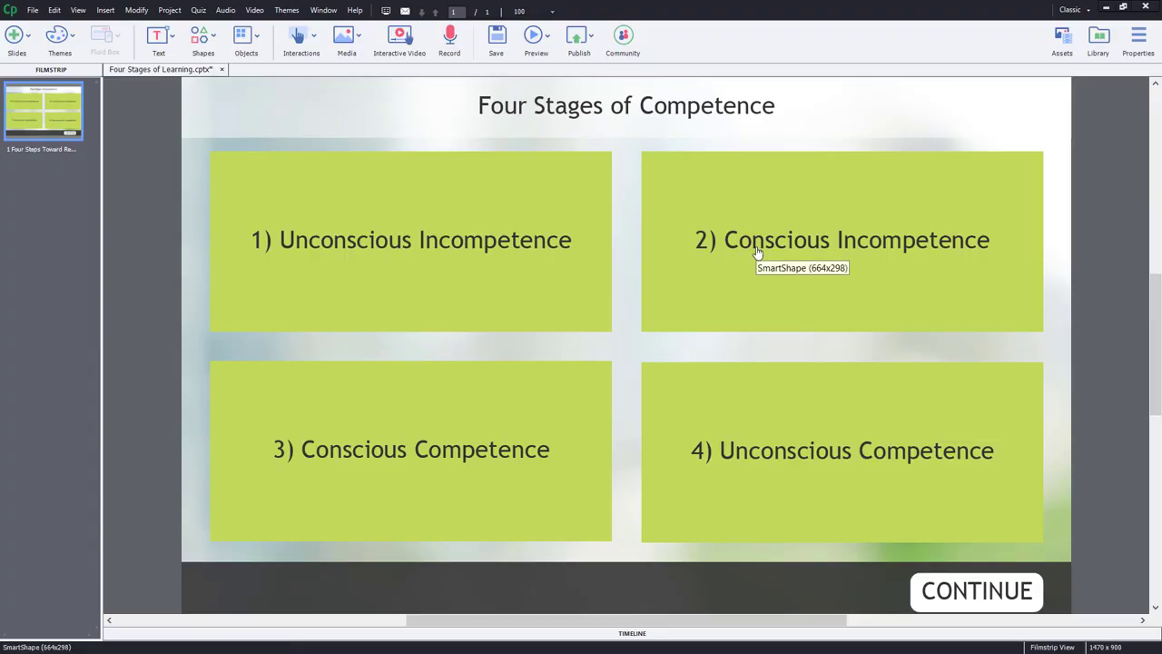
mouse_move(570, 167)
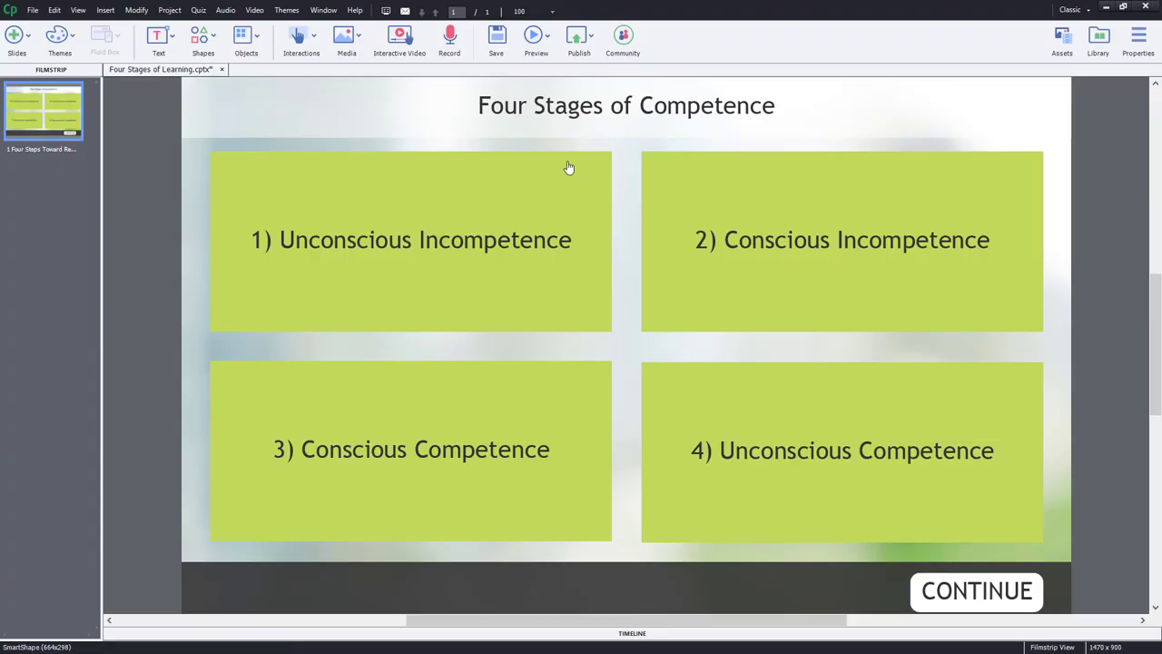
mouse_move(432, 209)
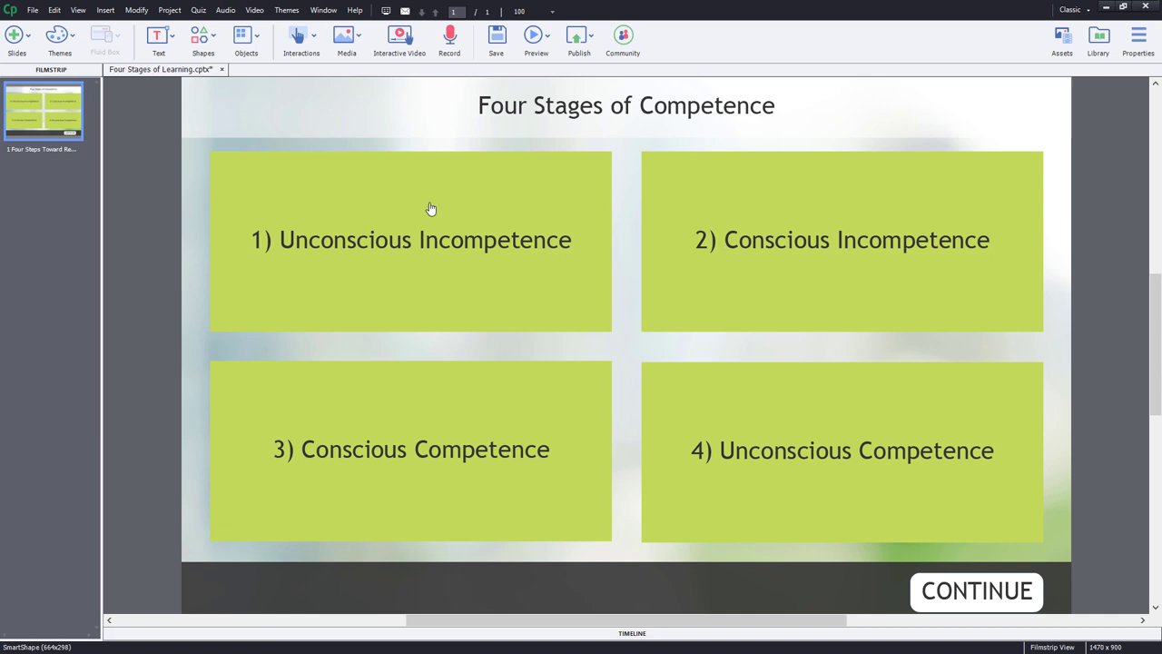
mouse_move(430, 207)
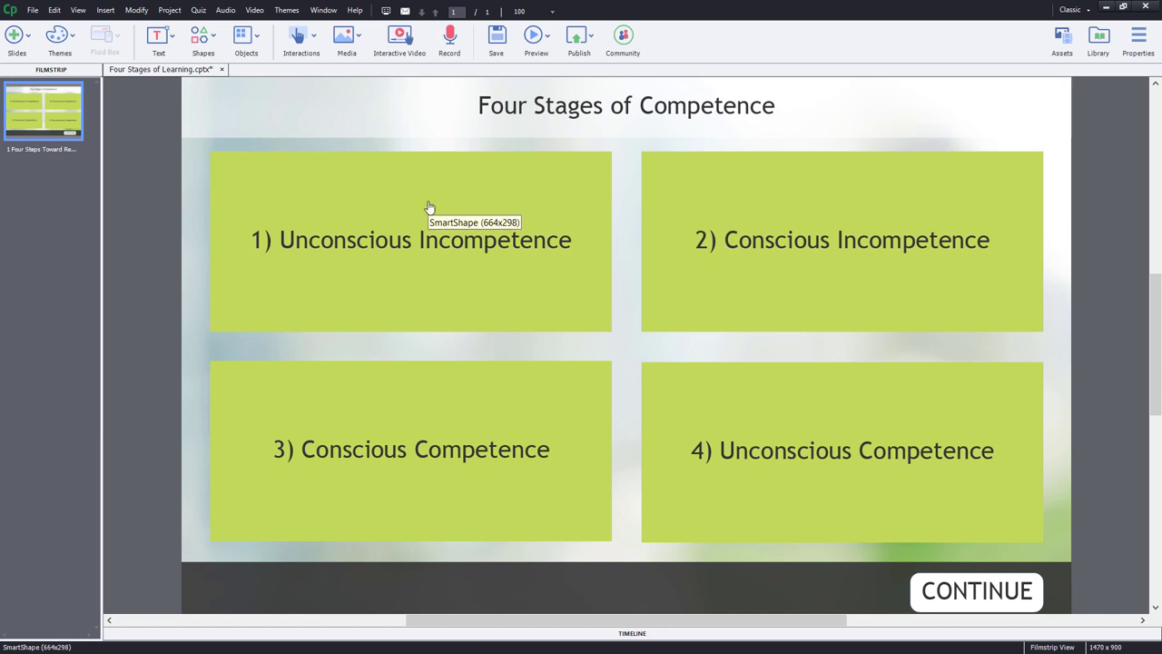
mouse_move(428, 225)
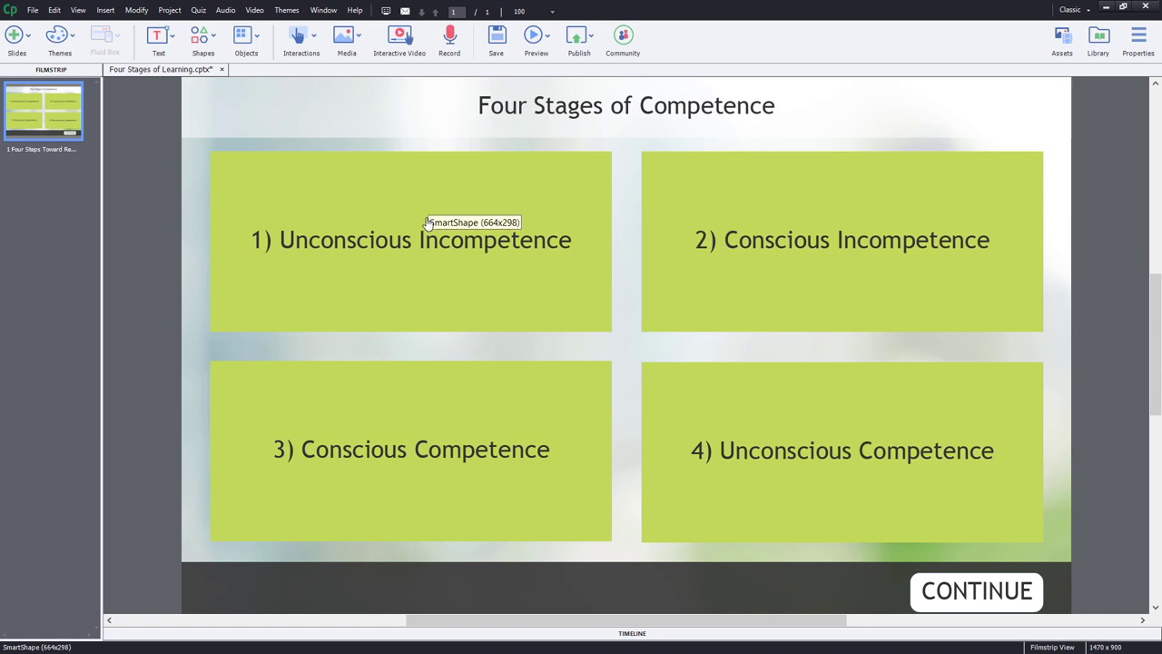
mouse_move(595, 239)
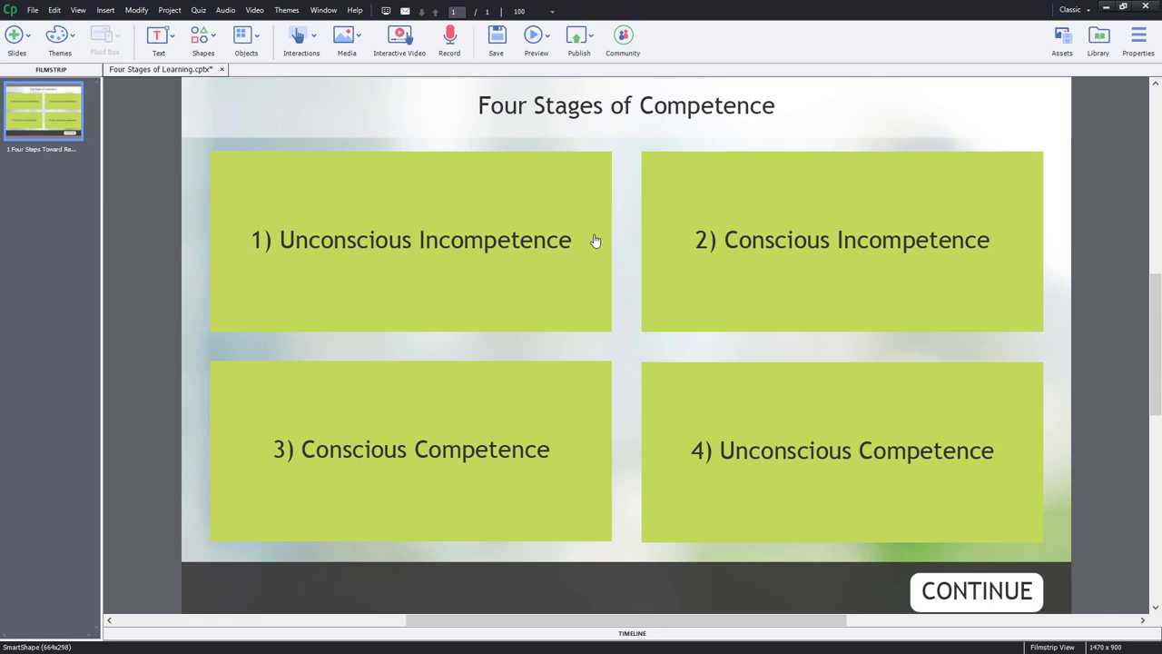
mouse_move(483, 200)
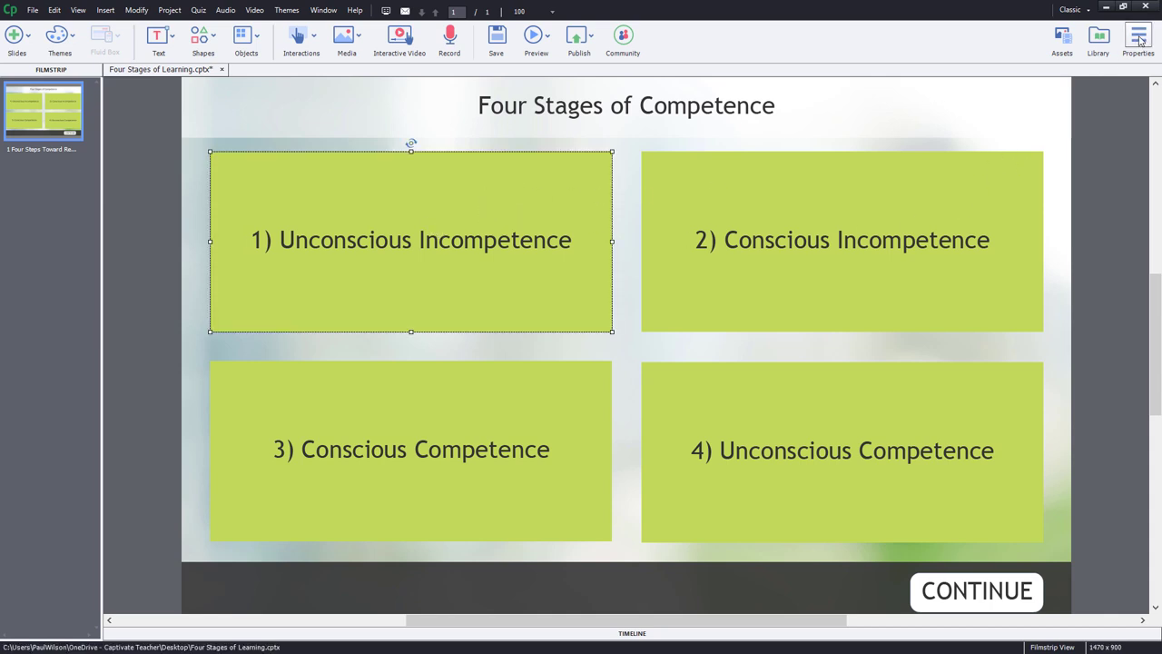
Show button1's 'clicked' state, the white box describing unconscious incompetence, from its Properties panel
click(1139, 36)
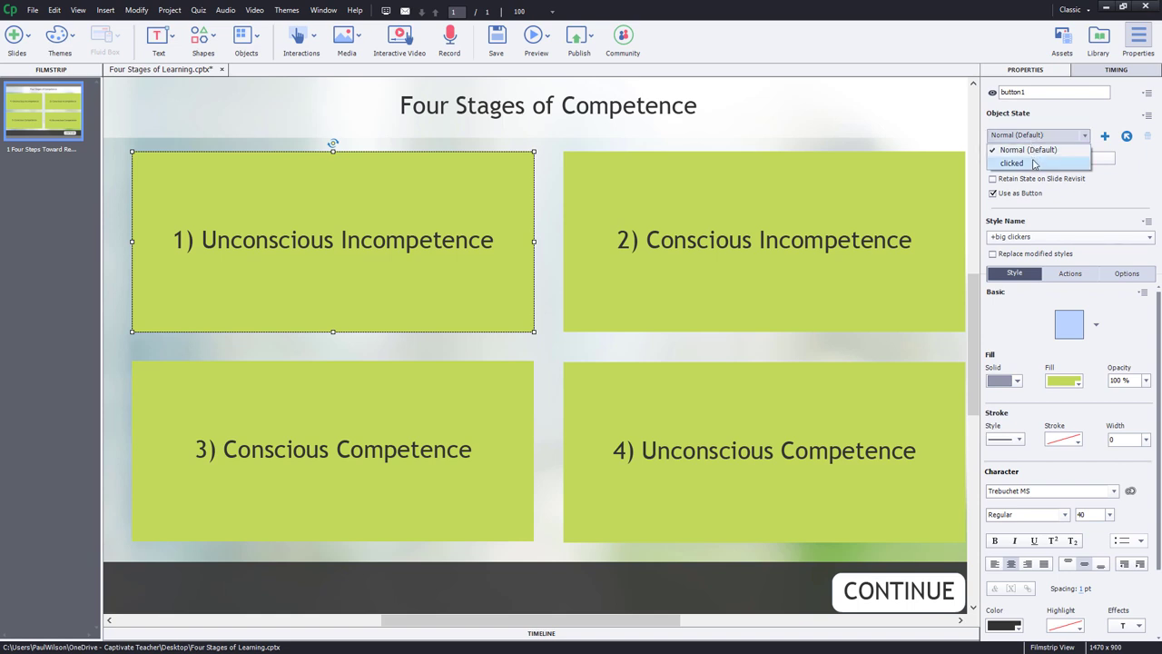
click(1012, 162)
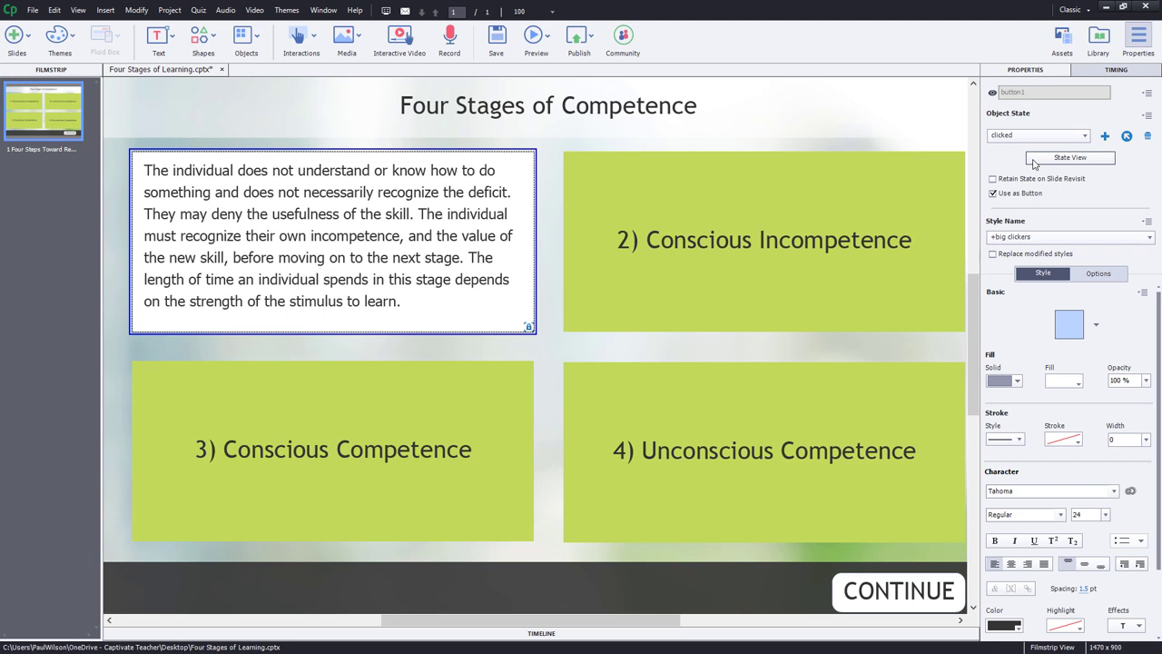
mouse_move(855, 121)
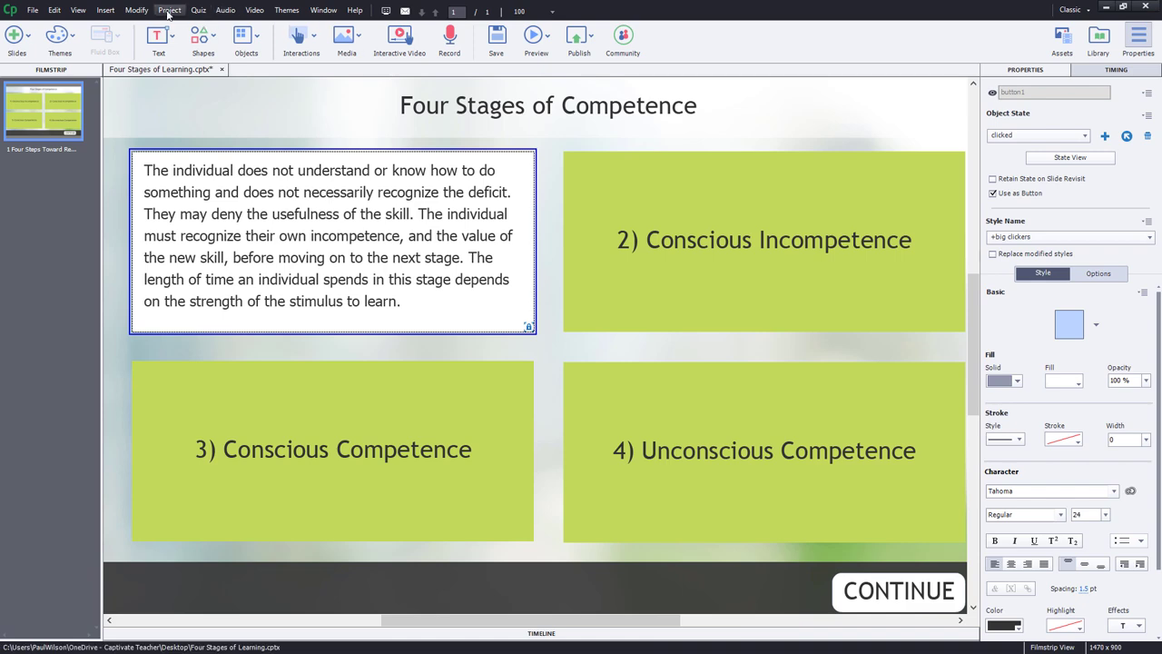
Create an advanced action named stage1 with Apply Effect as its first step
click(169, 10)
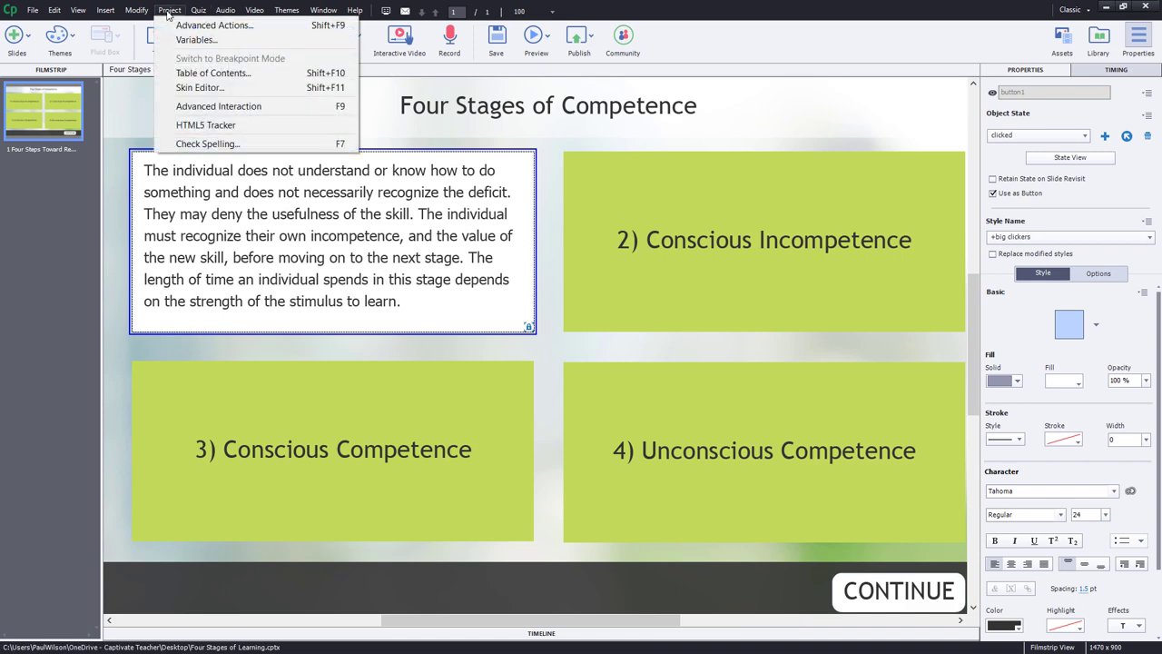
click(170, 10)
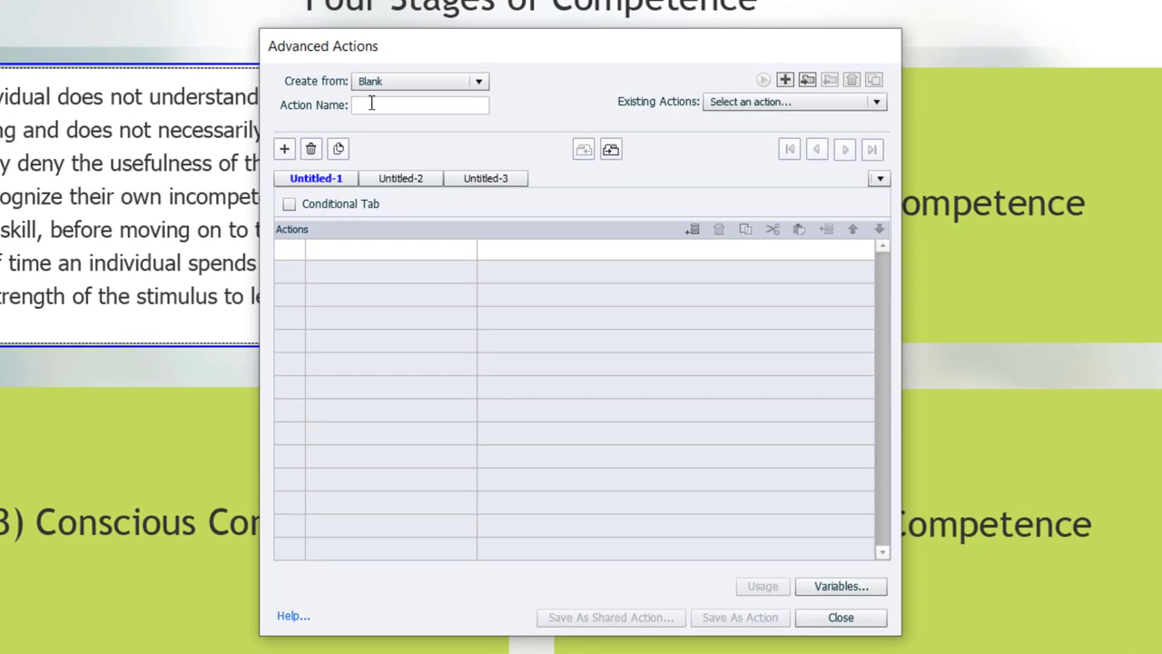
text(stage1)
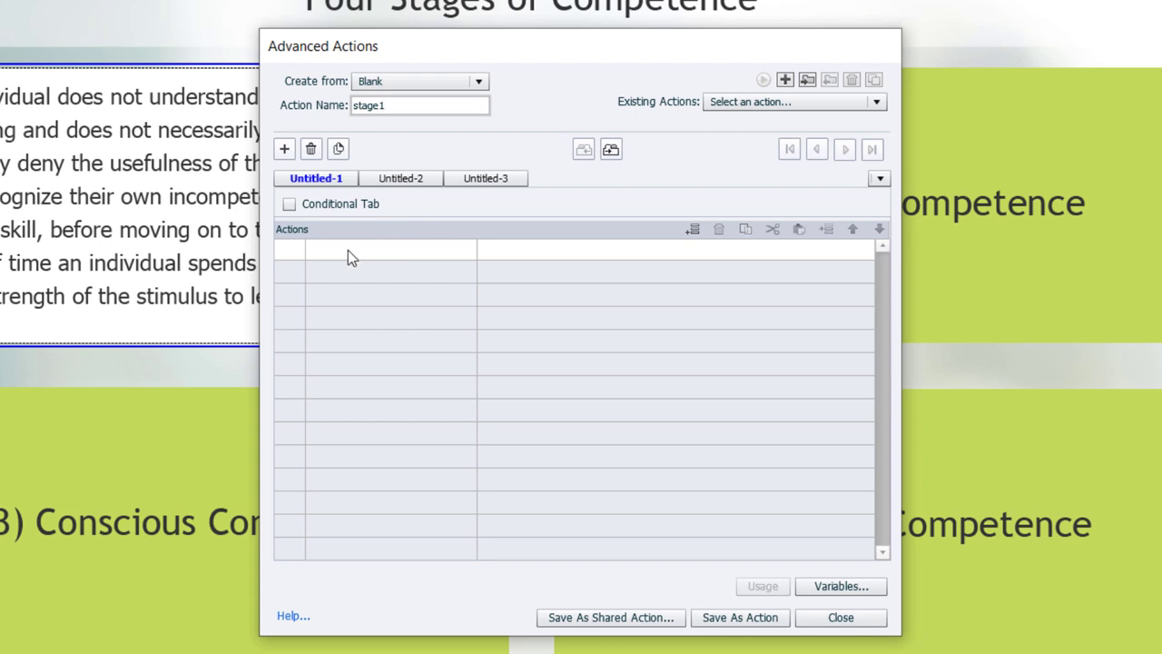
click(375, 249)
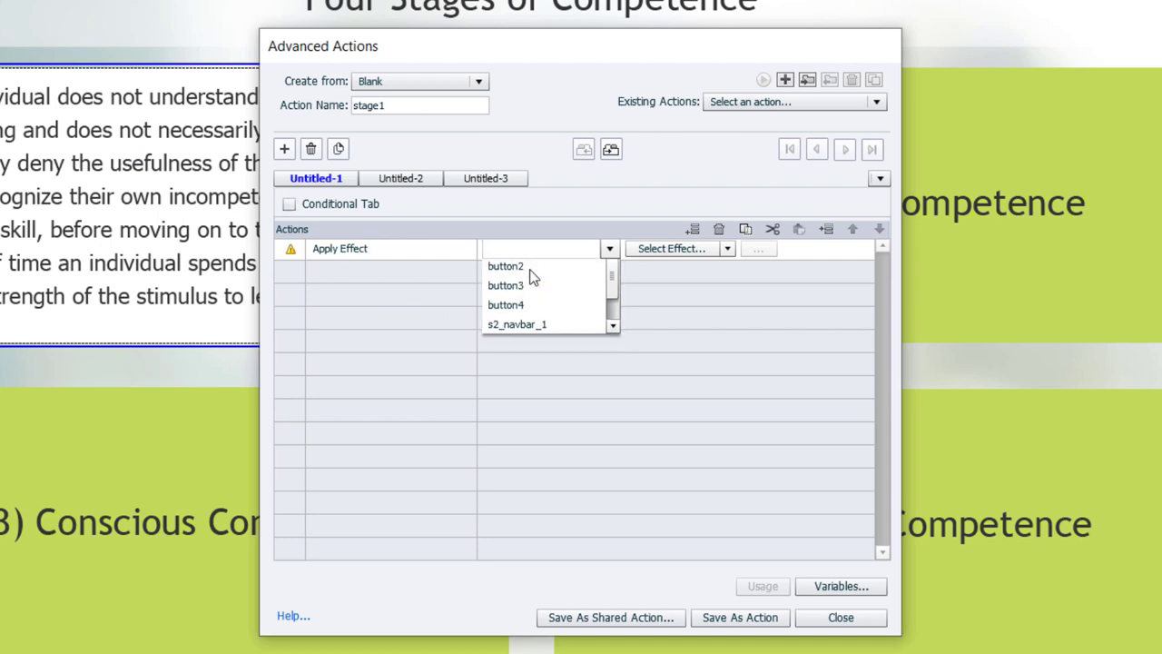
Give button1 a CollapseAcross exit effect lasting 0.3 seconds with 100% ease
click(502, 248)
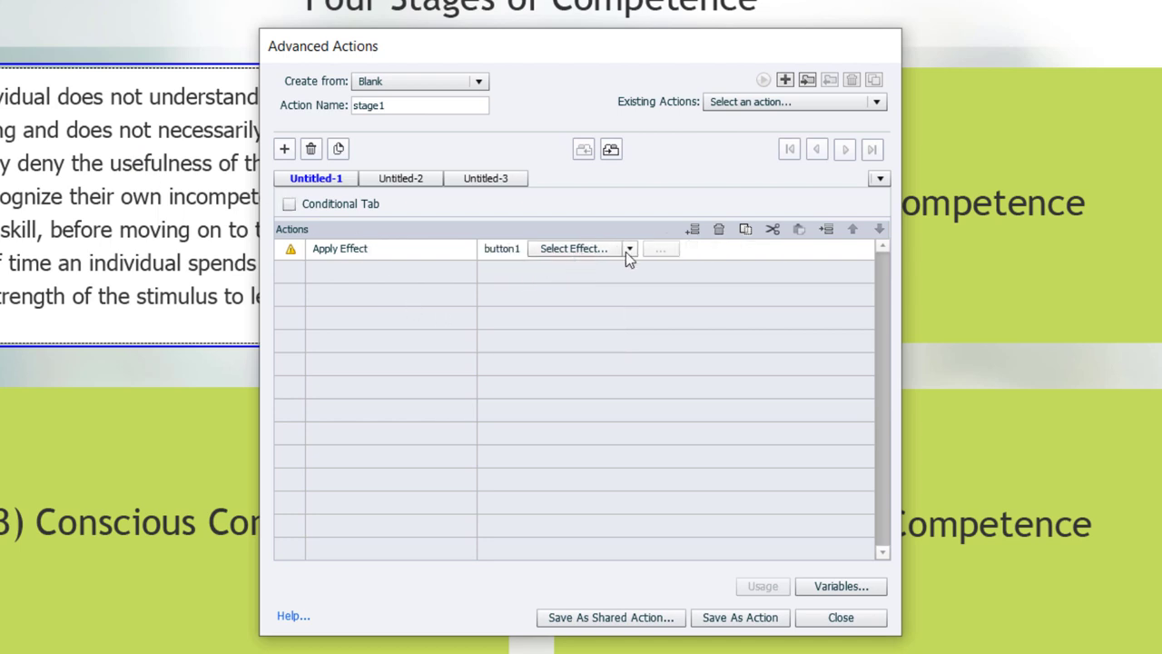
click(629, 248)
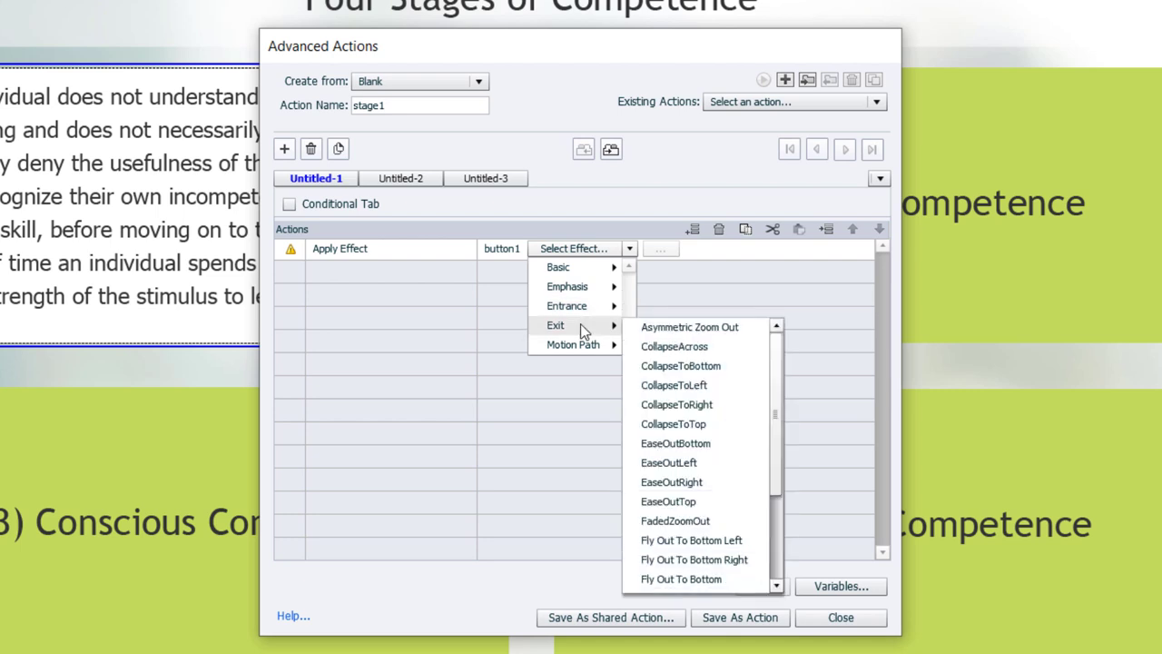
mouse_move(694, 327)
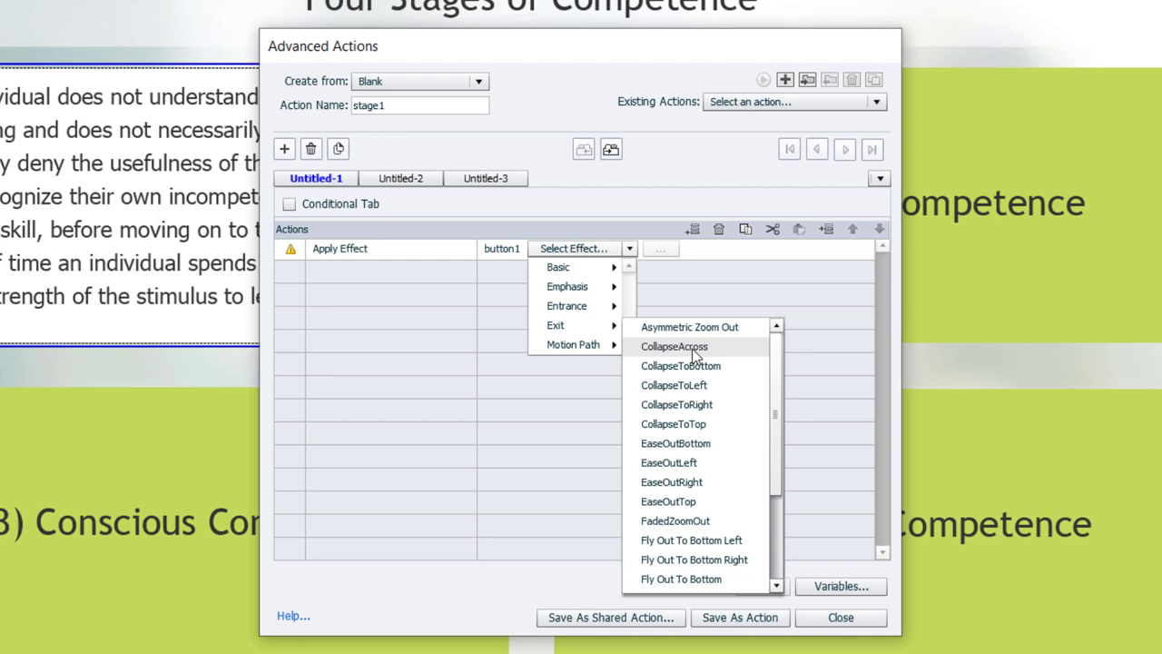
click(674, 346)
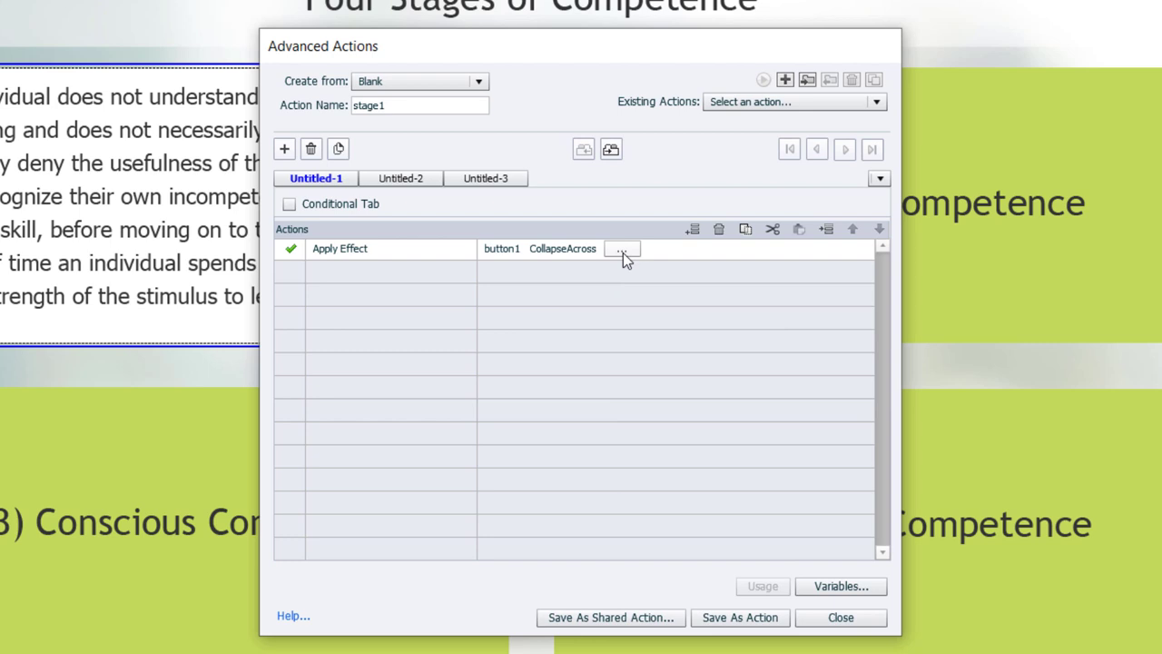
mouse_move(629, 255)
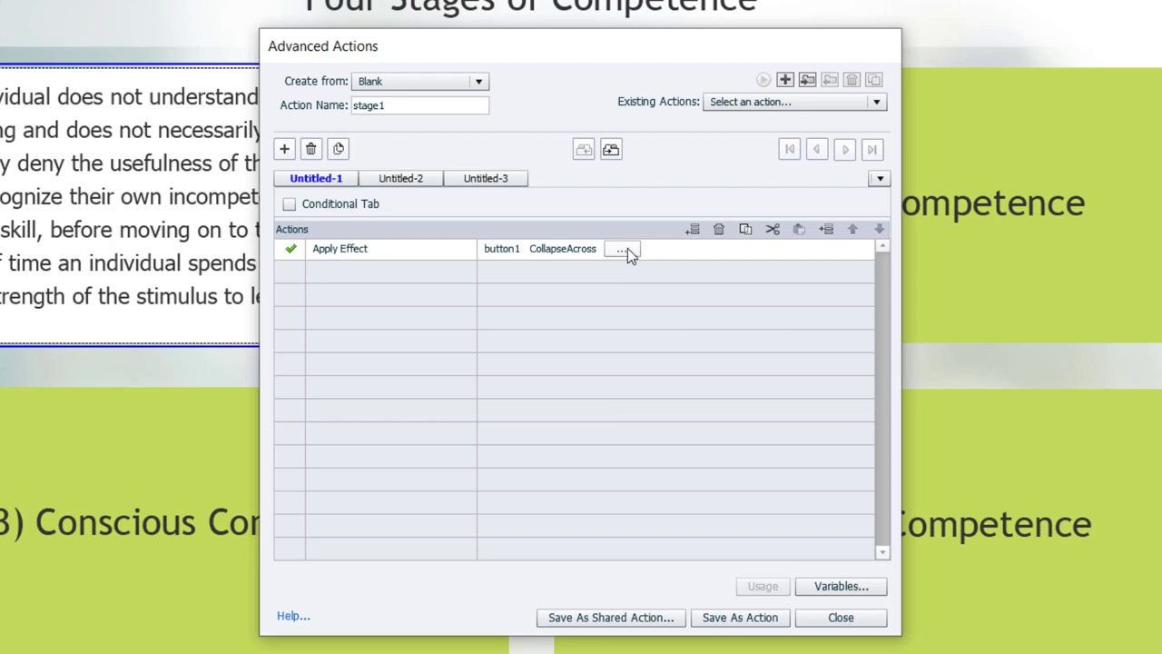
click(622, 248)
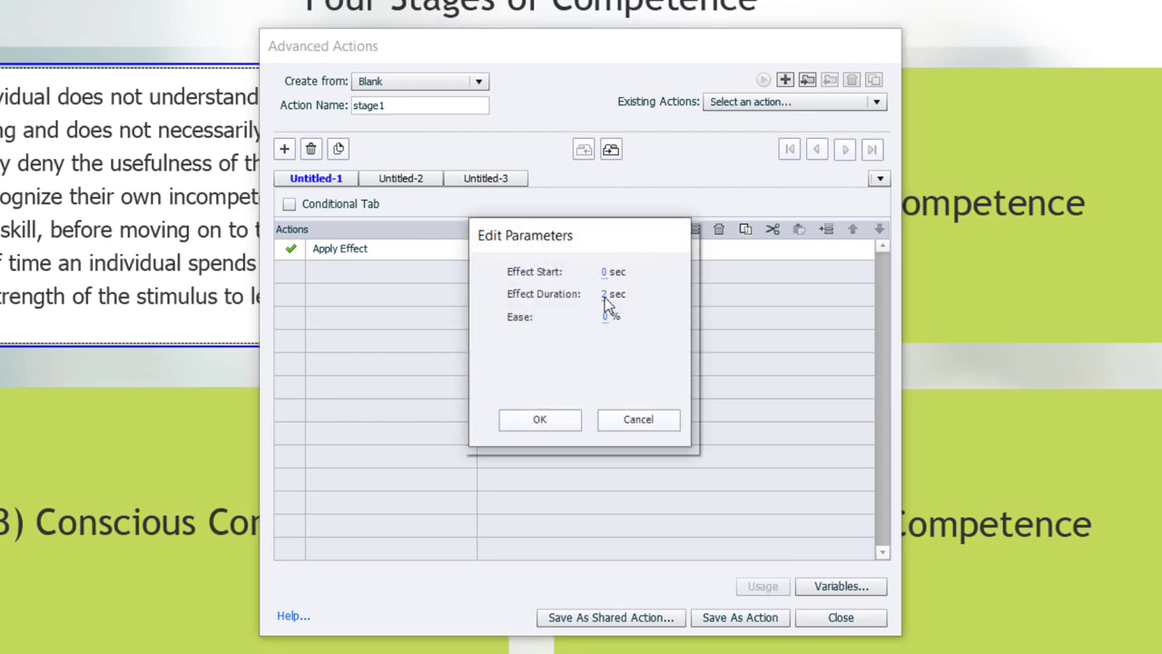
click(622, 294)
text(0.3)
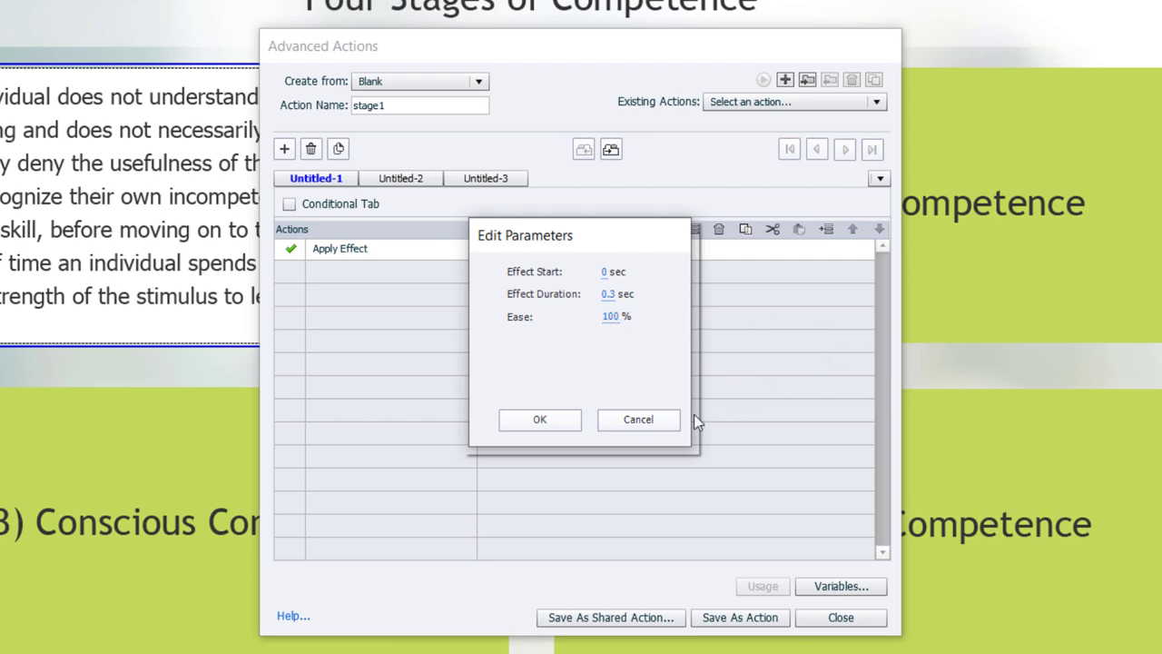
mouse_move(541, 420)
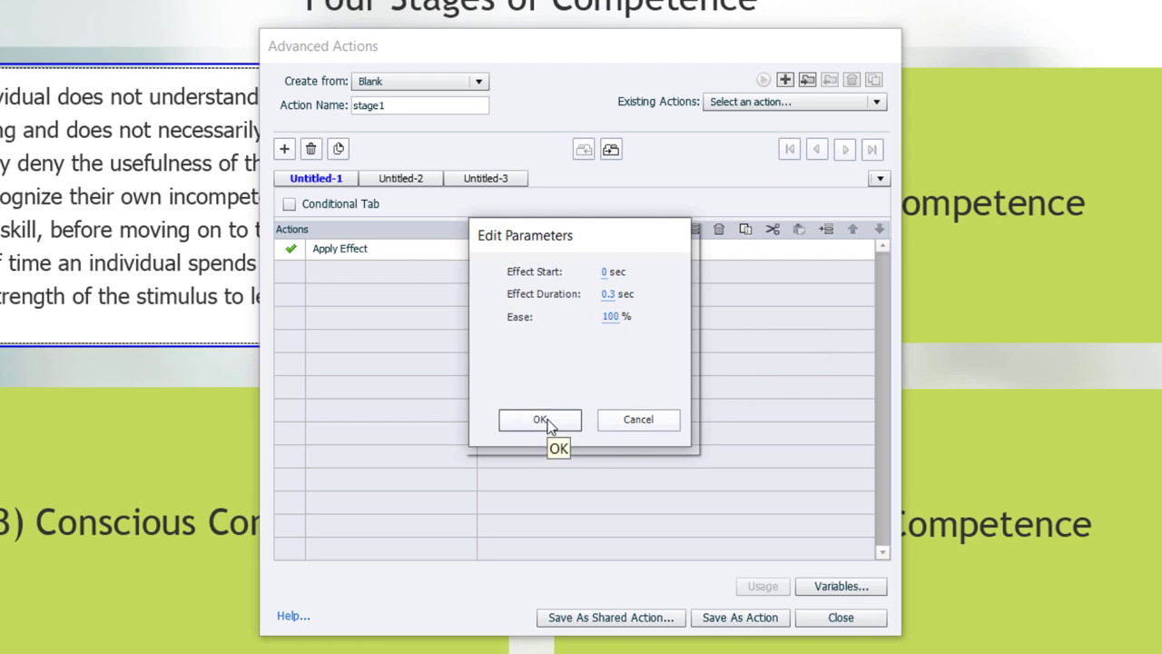
Confirm the effect timing, add a literal 0.3-second delay, and add a Change State of step
click(540, 420)
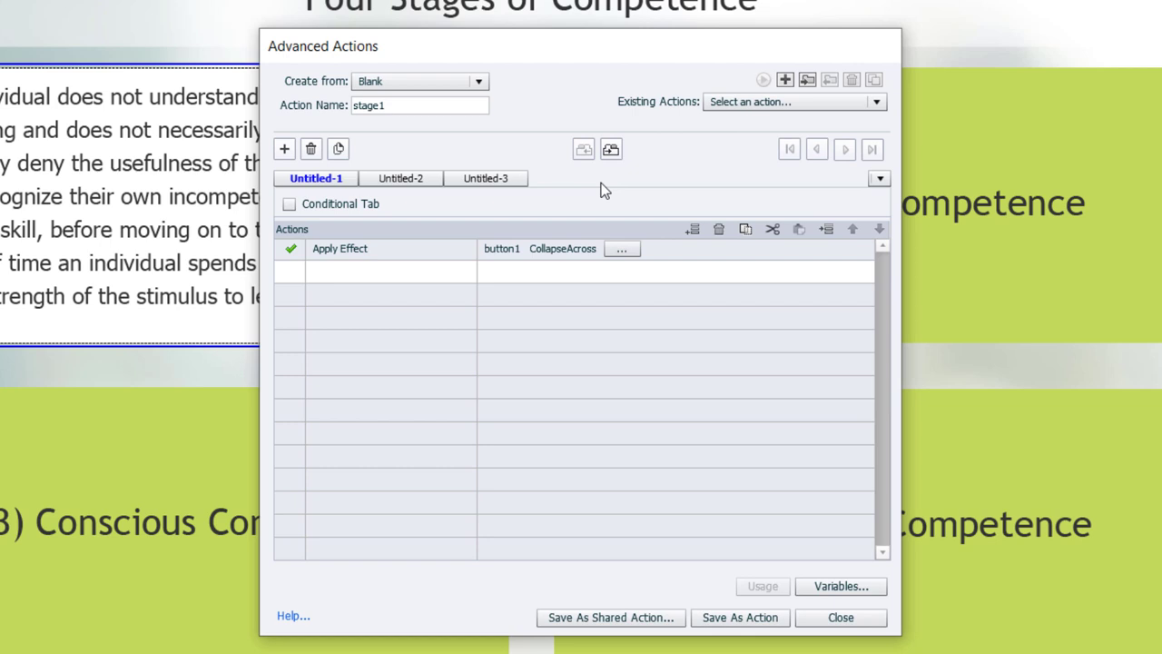
mouse_move(531, 246)
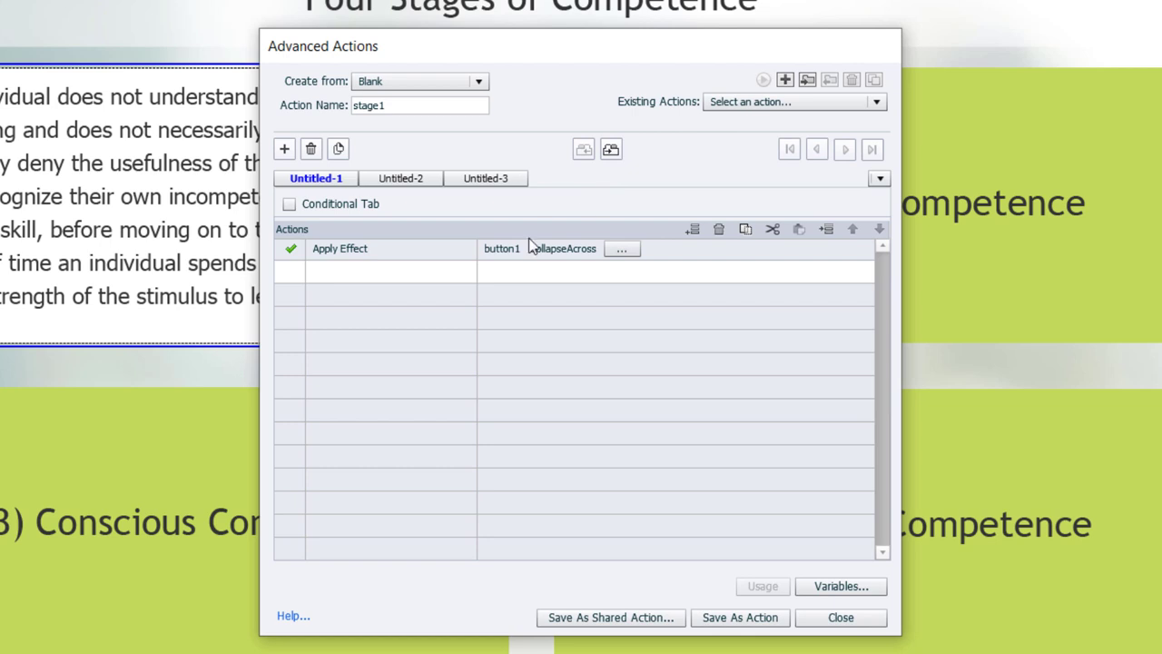
mouse_move(354, 275)
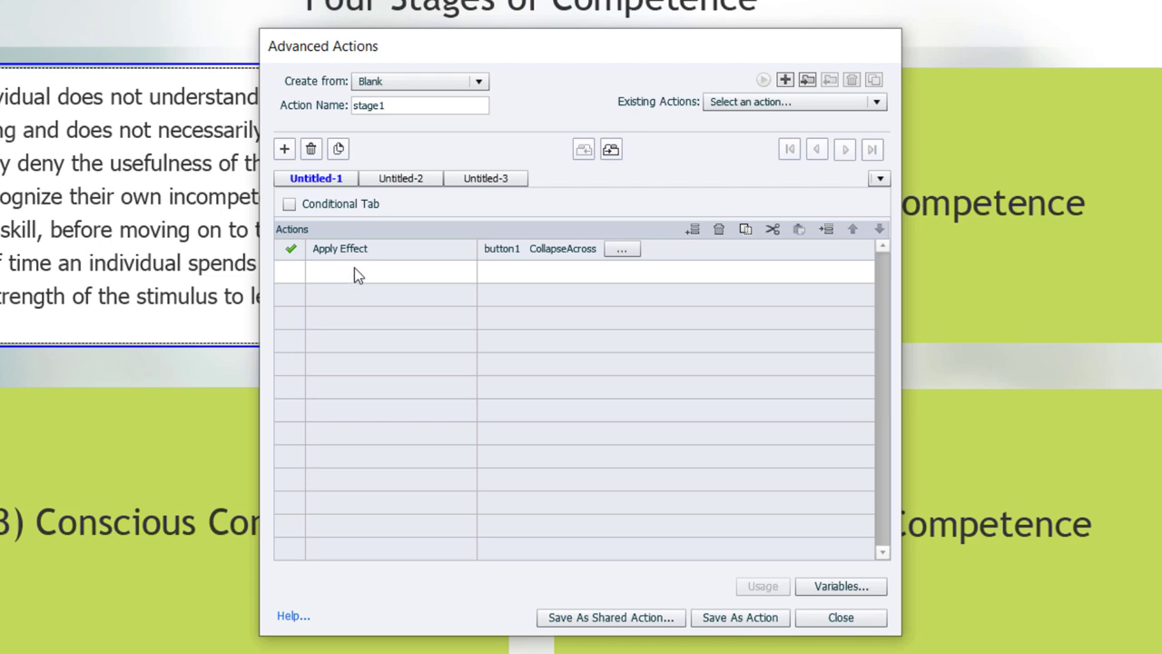
mouse_move(338, 282)
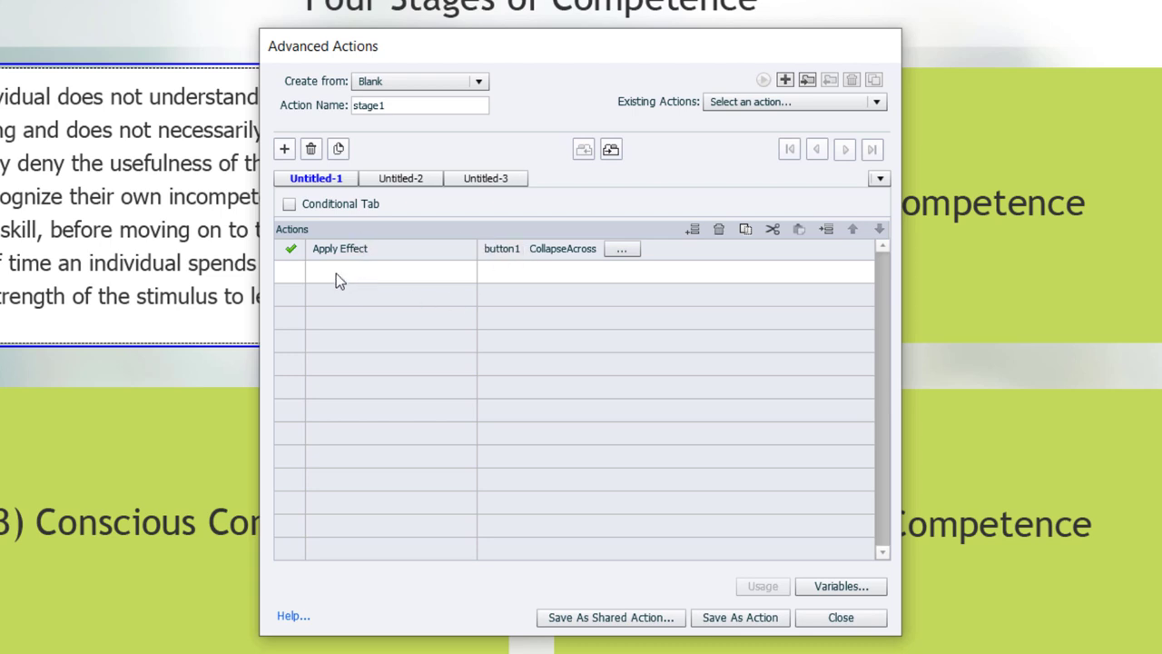
click(377, 271)
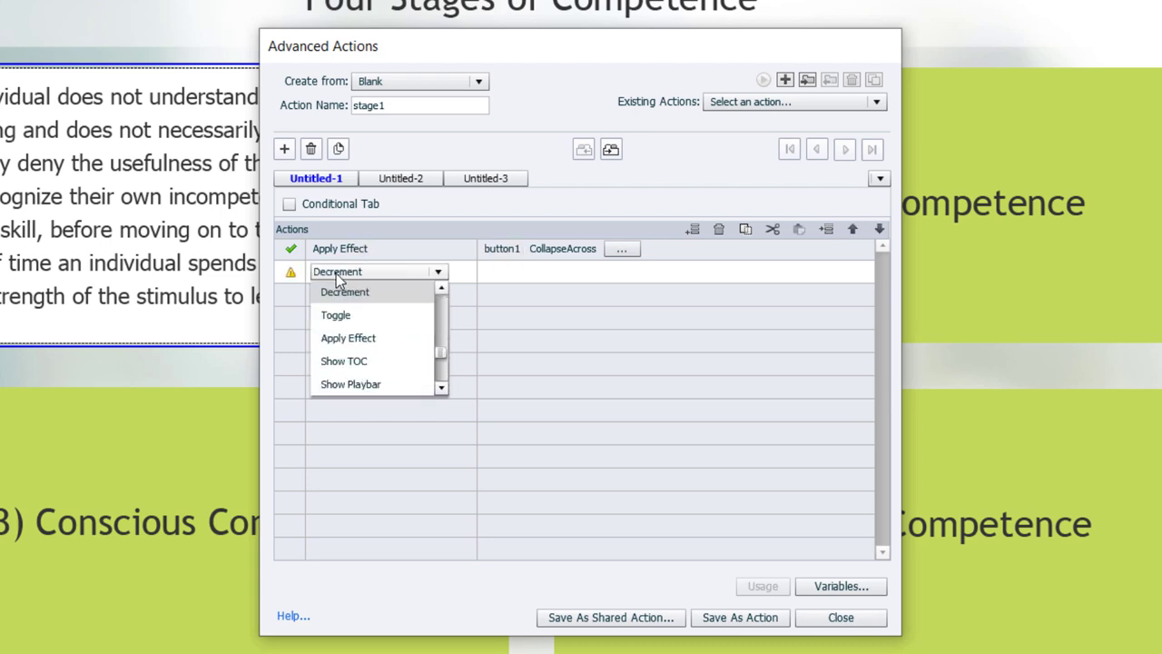
click(363, 271)
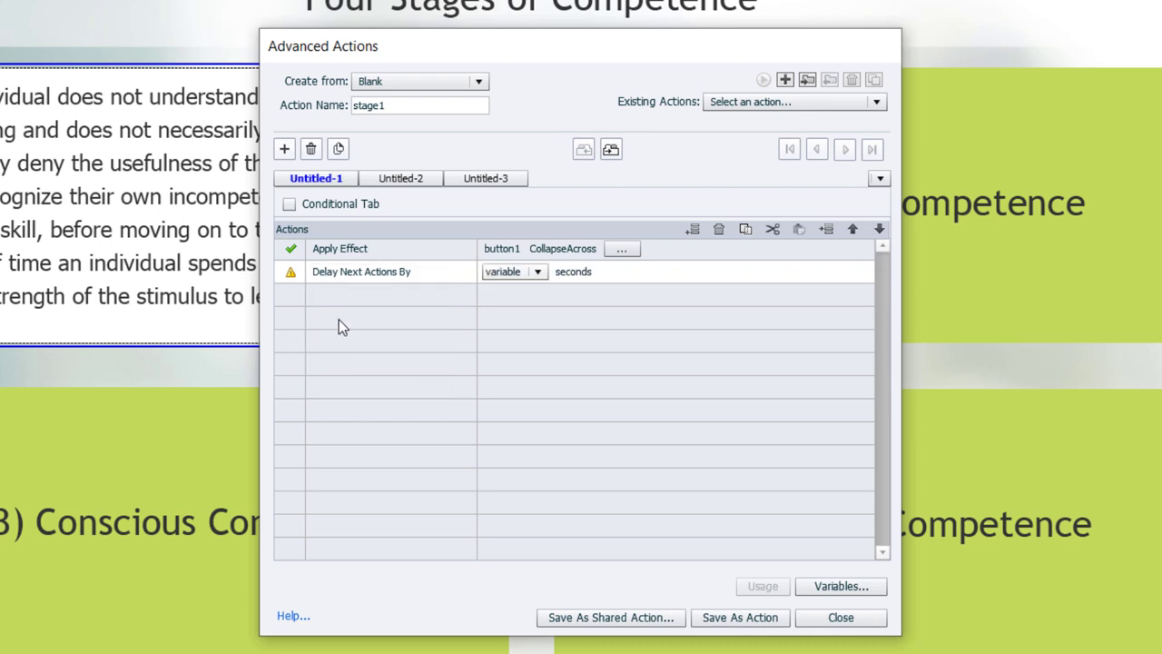
click(537, 272)
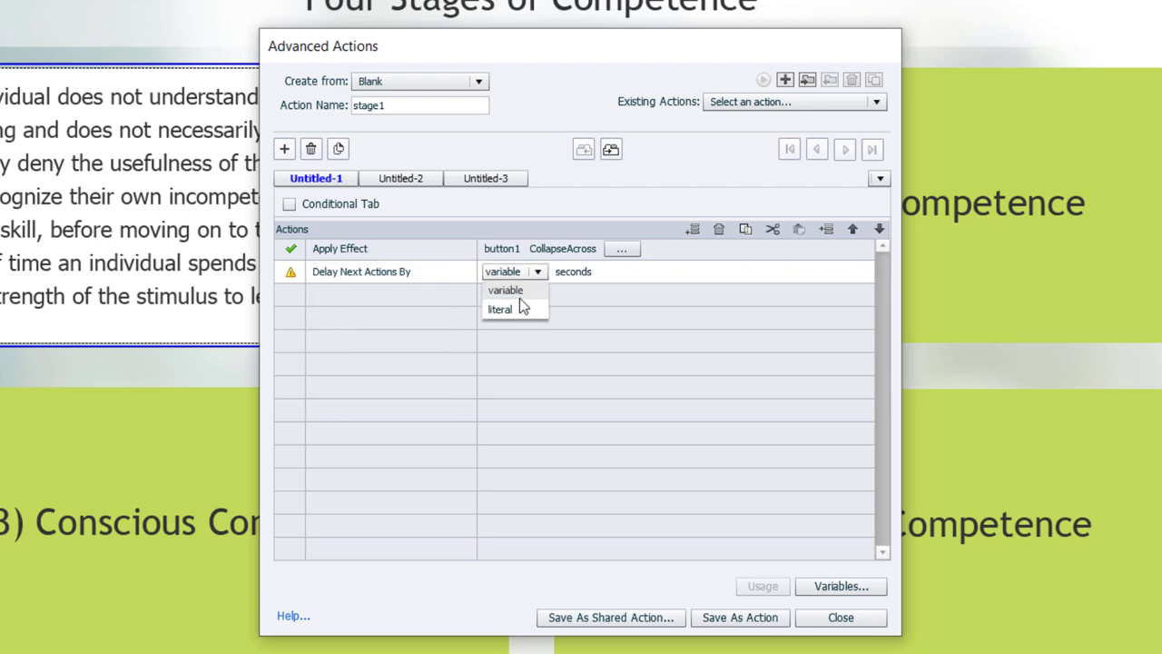
click(499, 309)
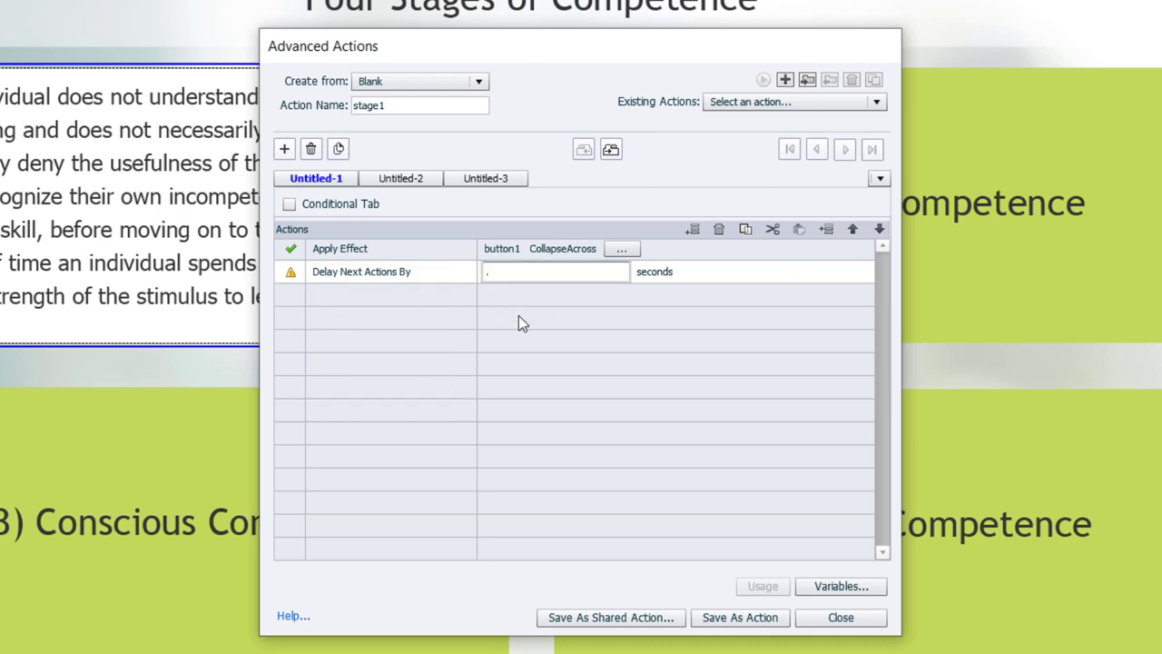
text(.3)
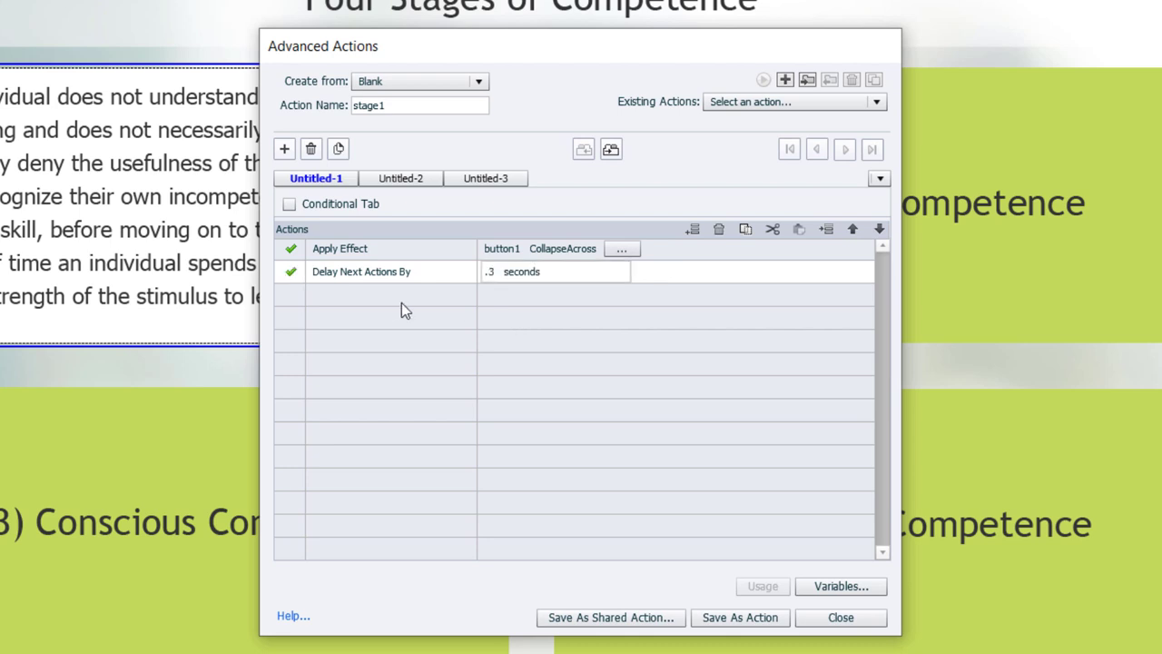
click(378, 294)
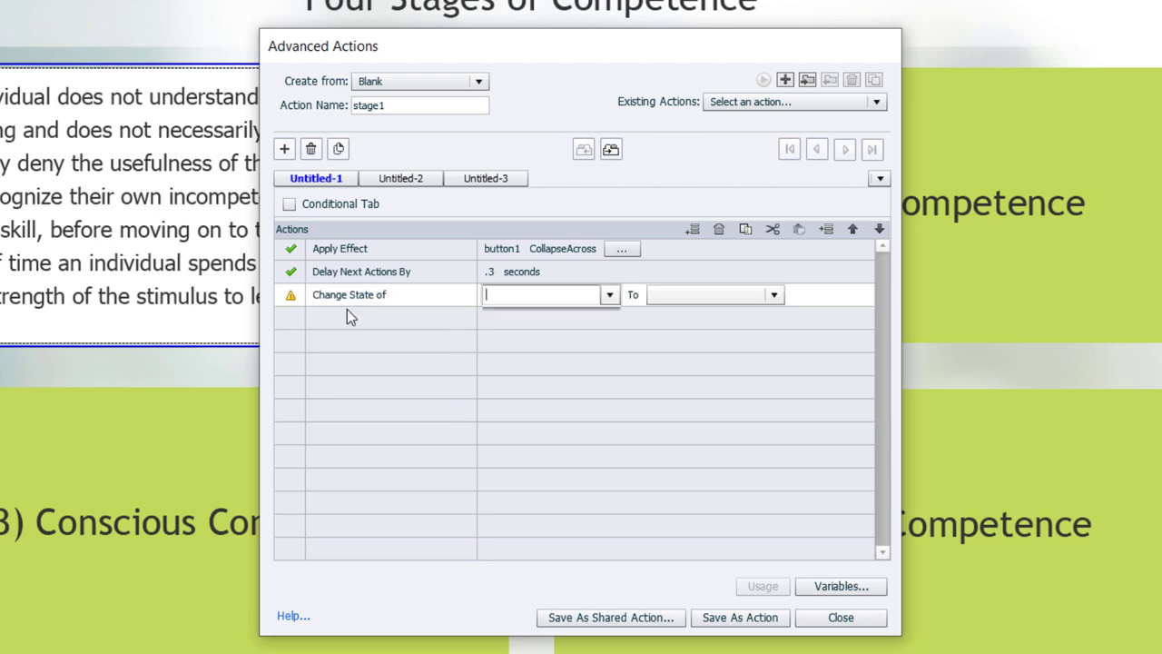
Set button1 to clicked, and add rows returning button2, button3 and button4 to Normal
click(608, 294)
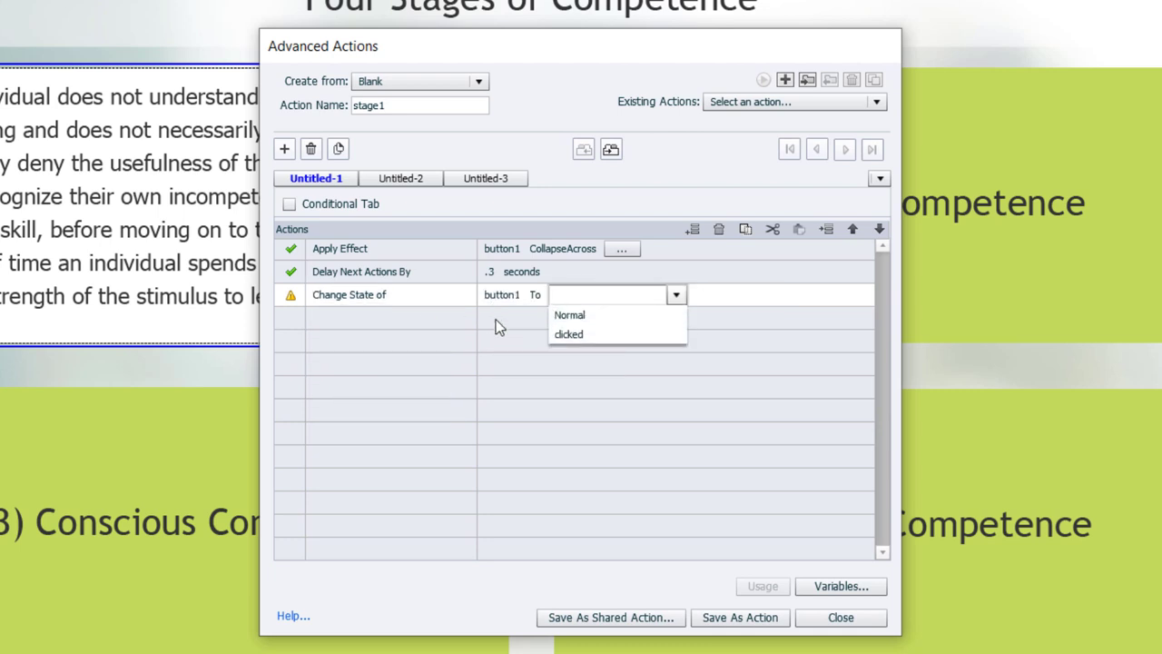
click(569, 335)
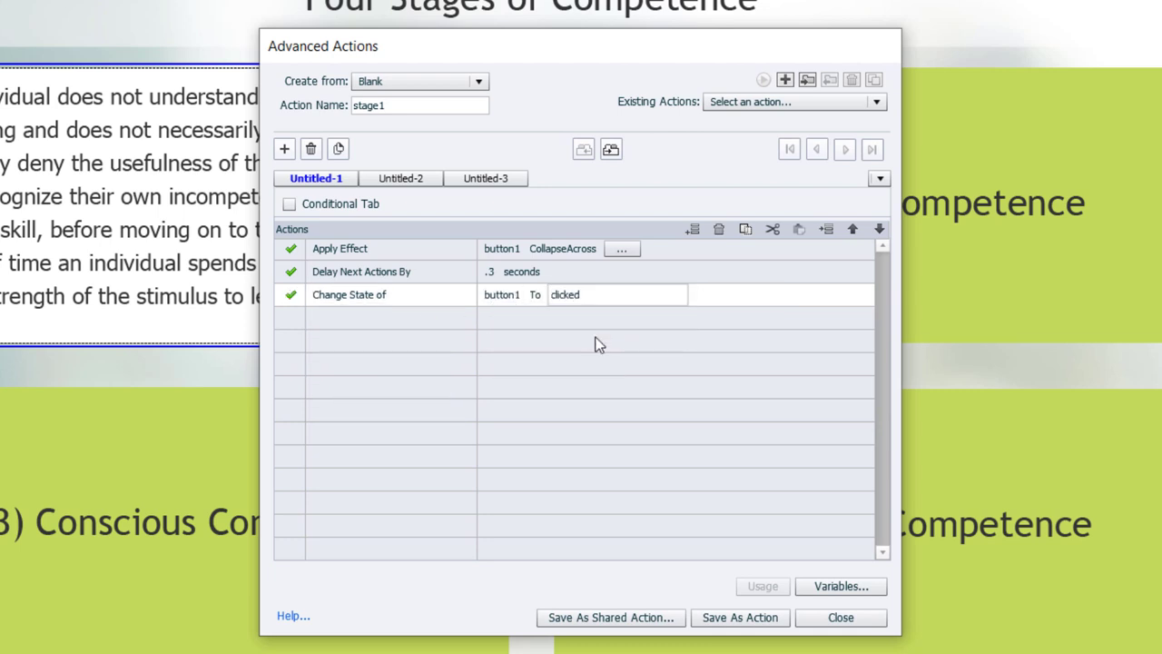
mouse_move(999, 566)
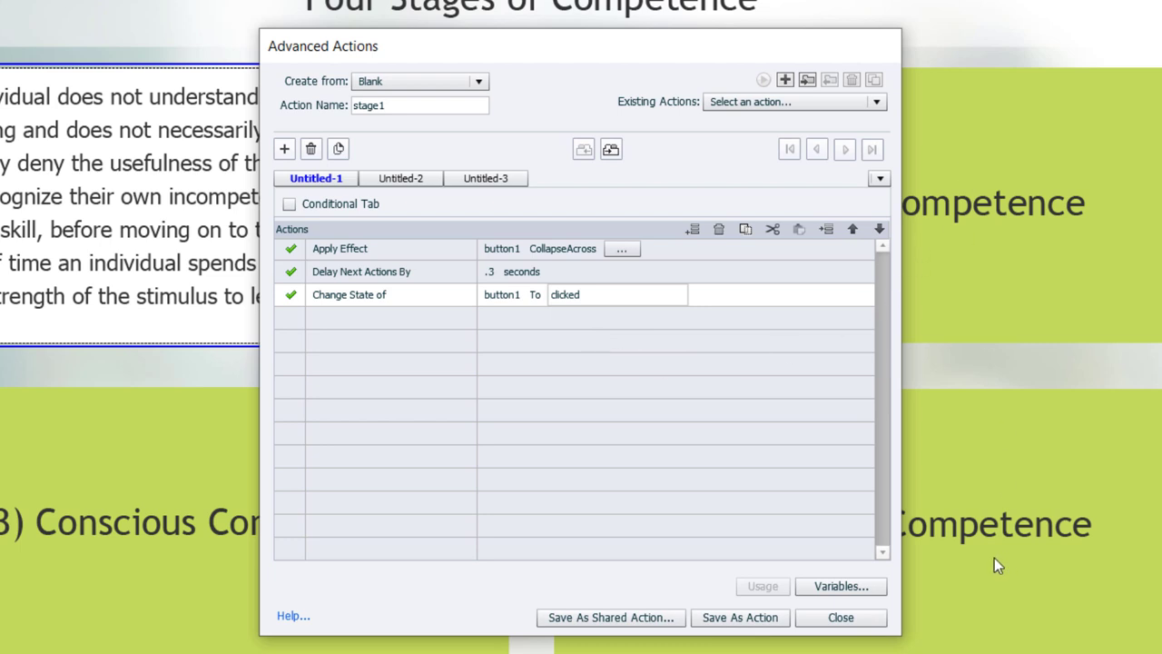
mouse_move(436, 388)
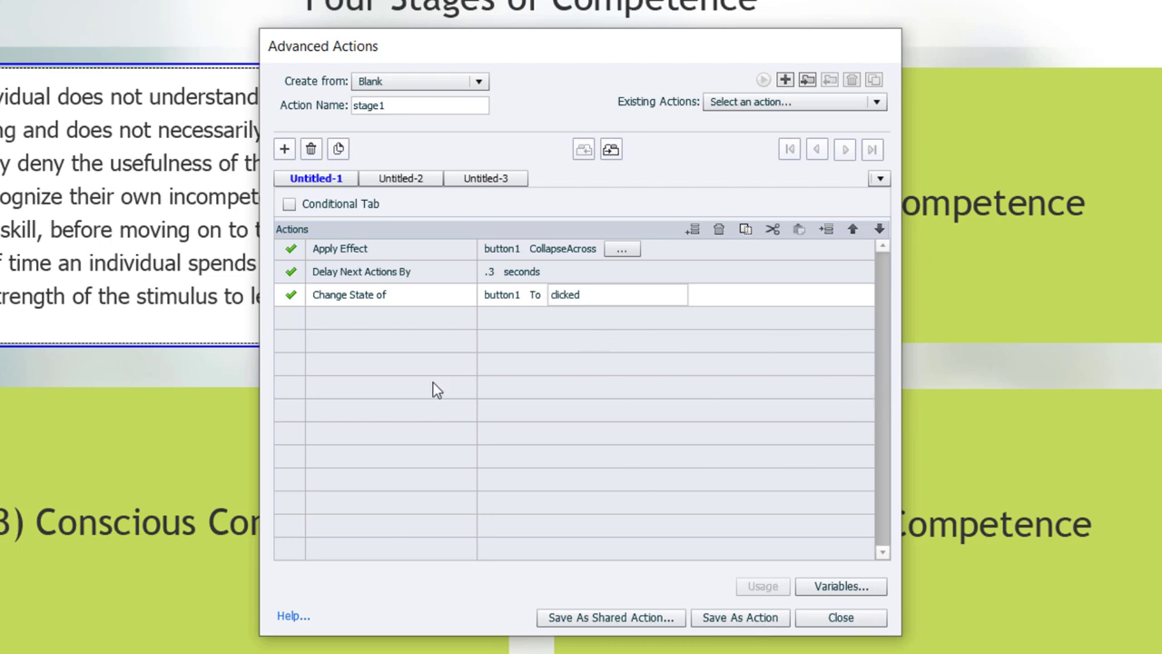
mouse_move(337, 325)
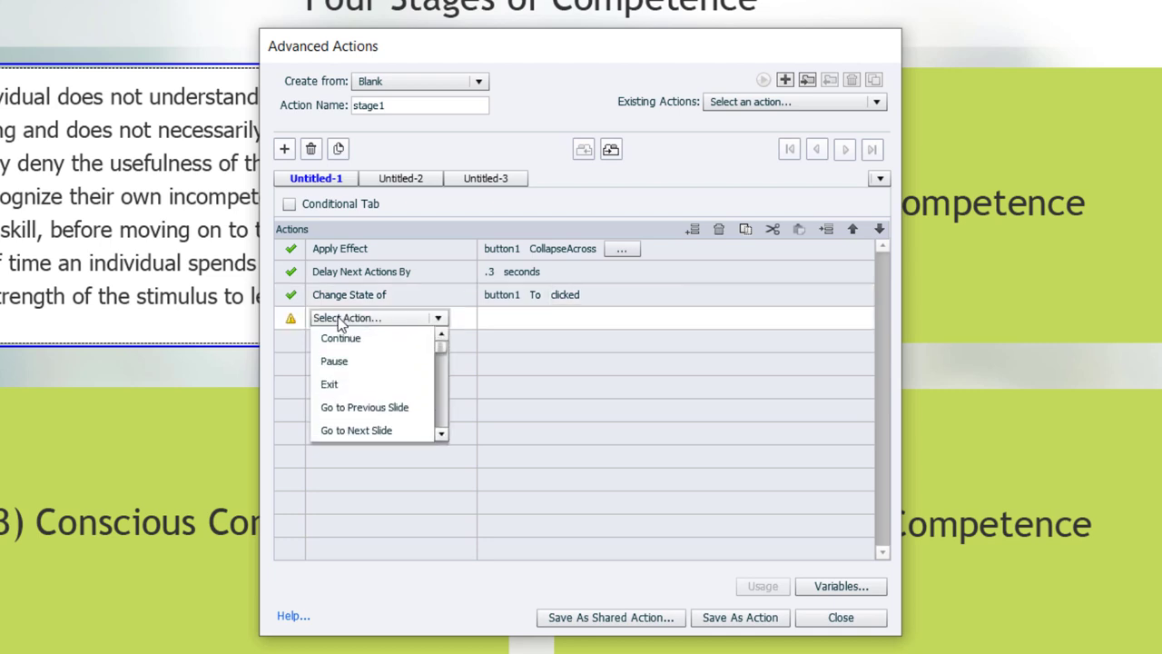
click(359, 317)
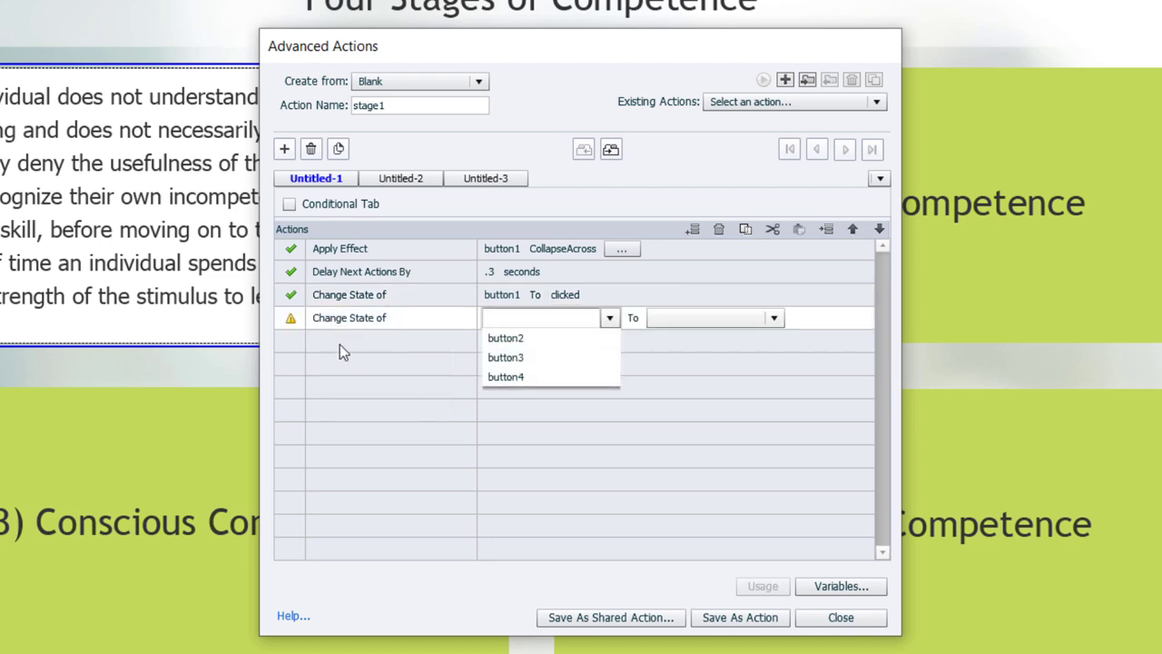
click(506, 338)
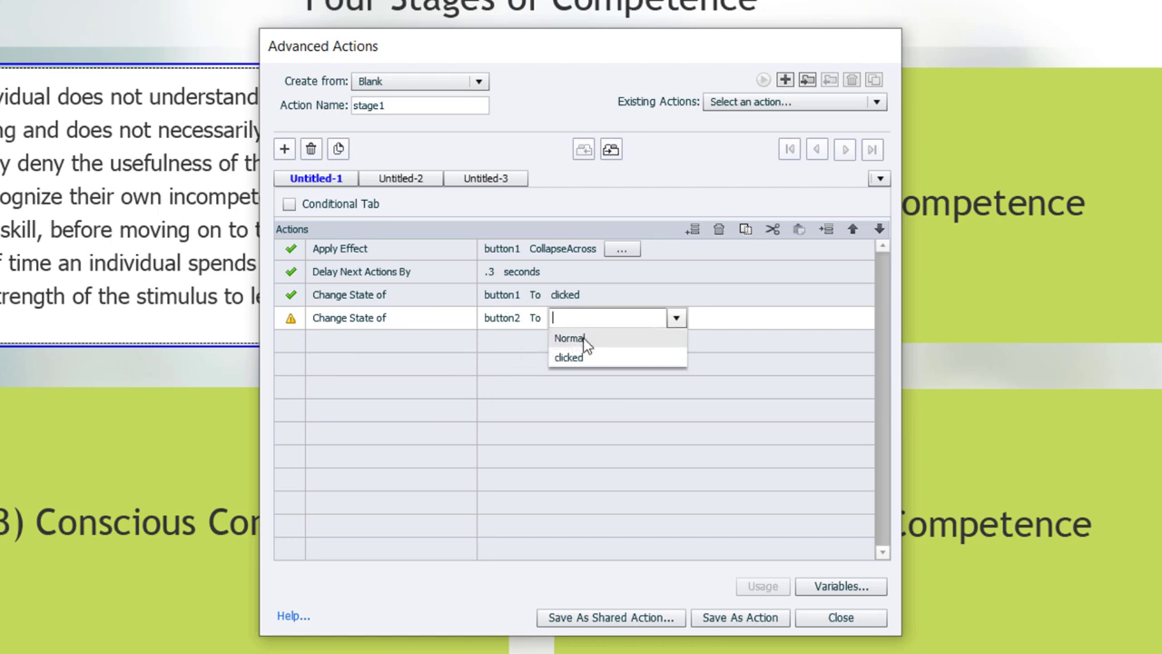
click(568, 337)
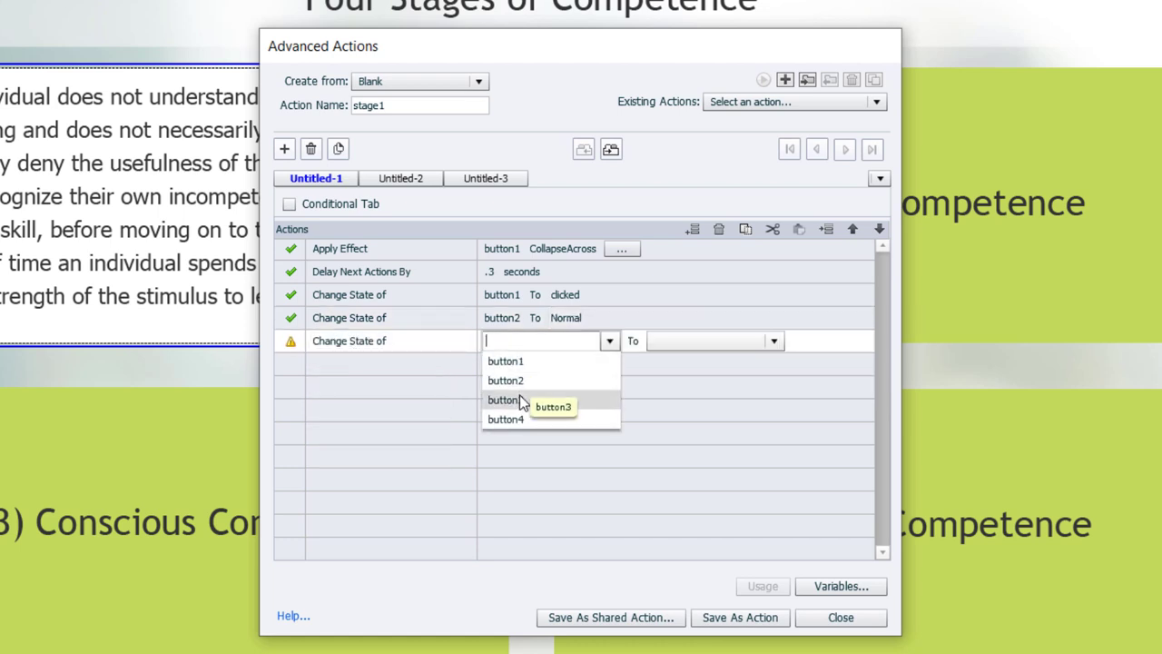
click(506, 400)
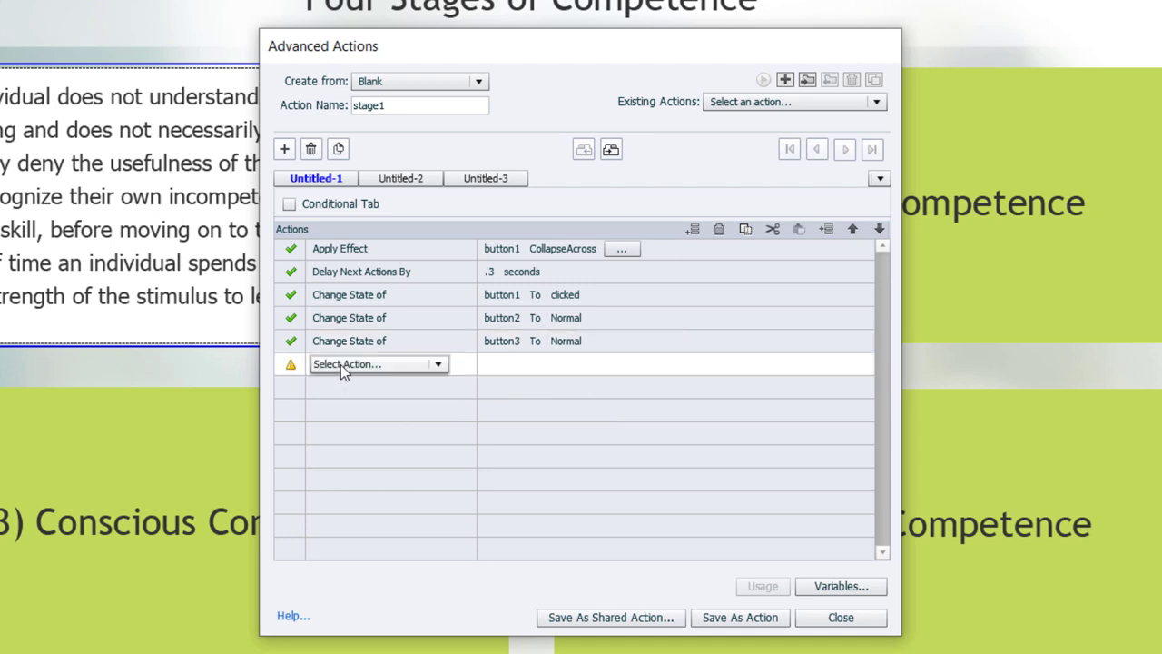
click(379, 363)
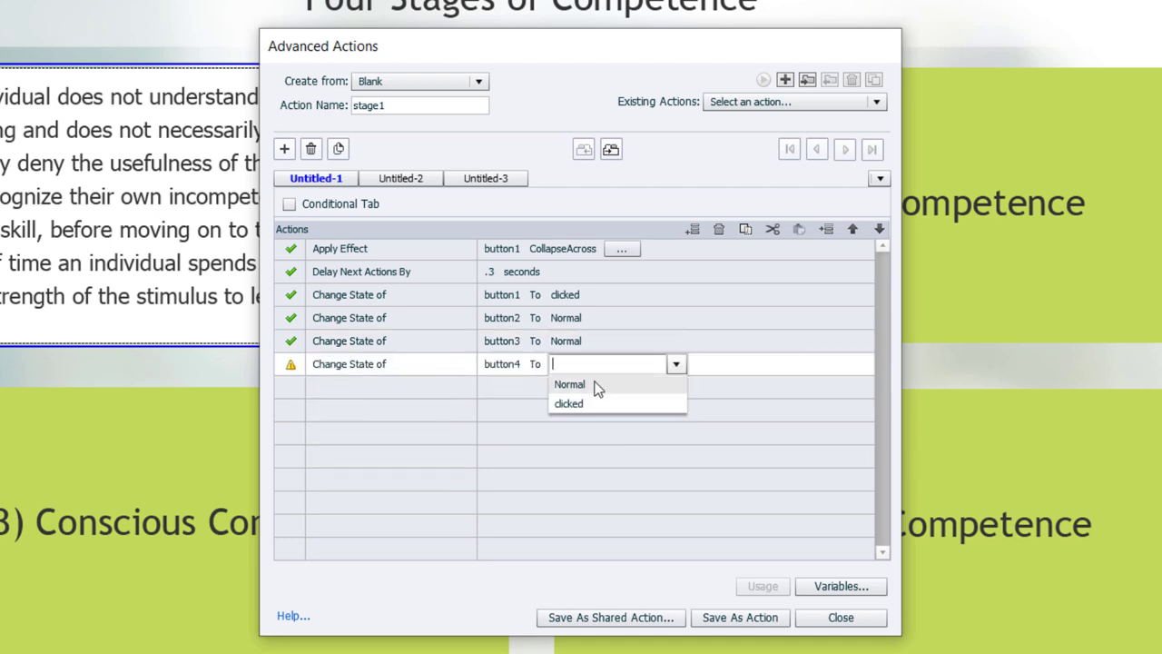
click(569, 384)
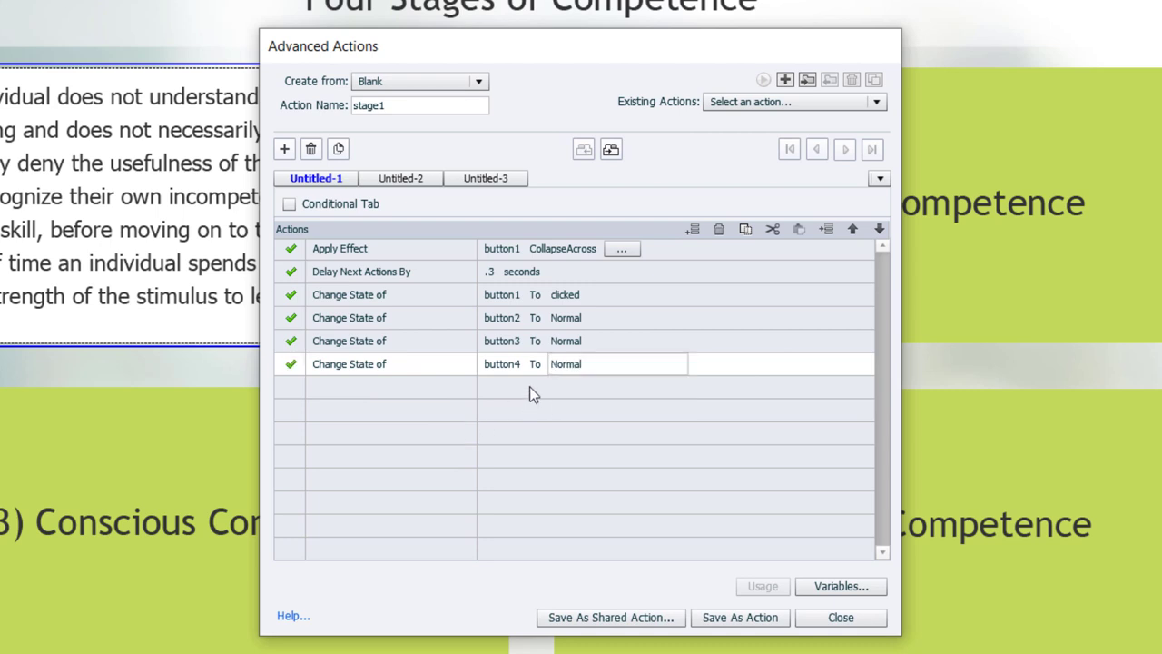
mouse_move(472, 407)
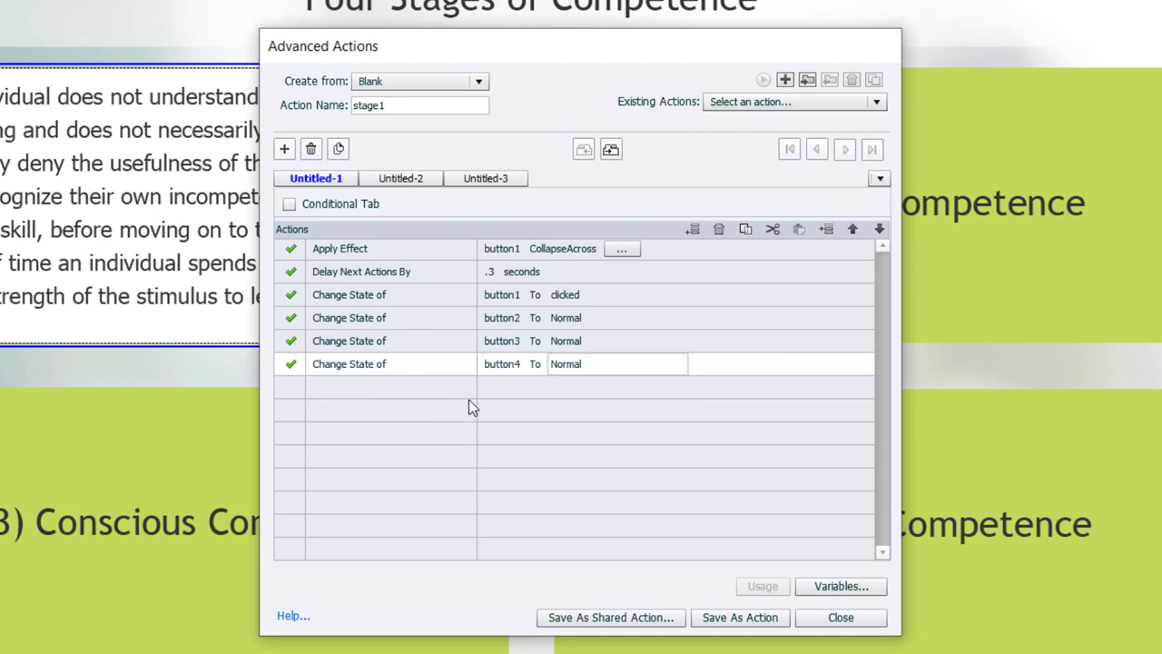
mouse_move(354, 395)
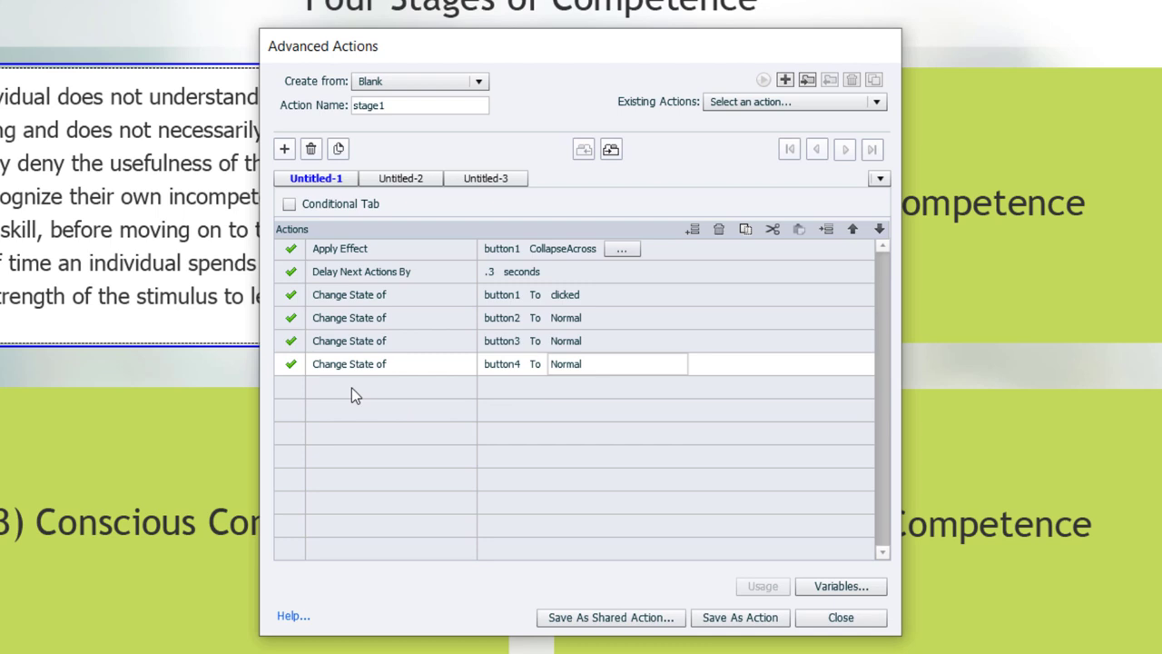
mouse_move(543, 254)
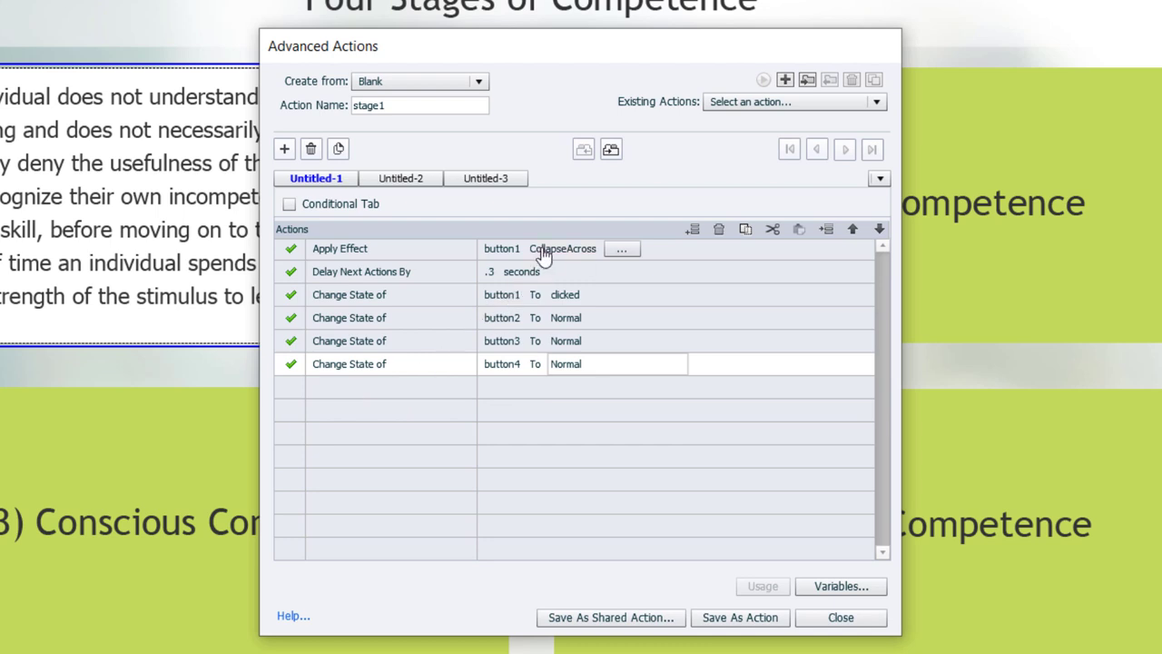
Add an Apply Effect step giving button1 a 0.3-second StretchAcross entrance effect
click(284, 149)
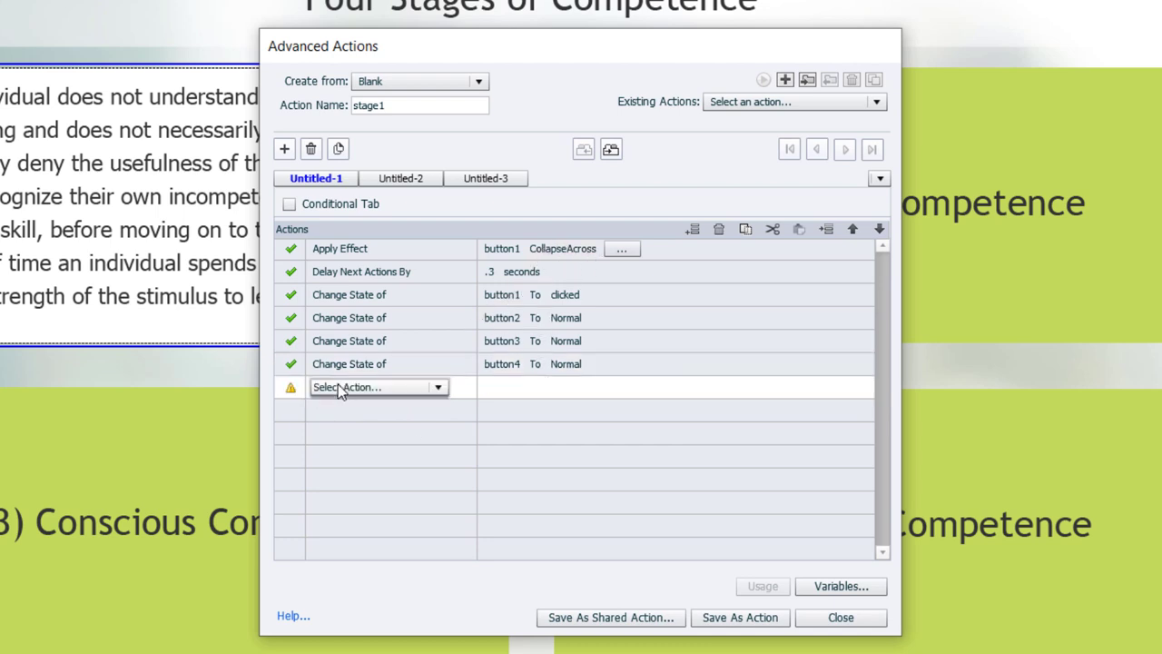
click(375, 387)
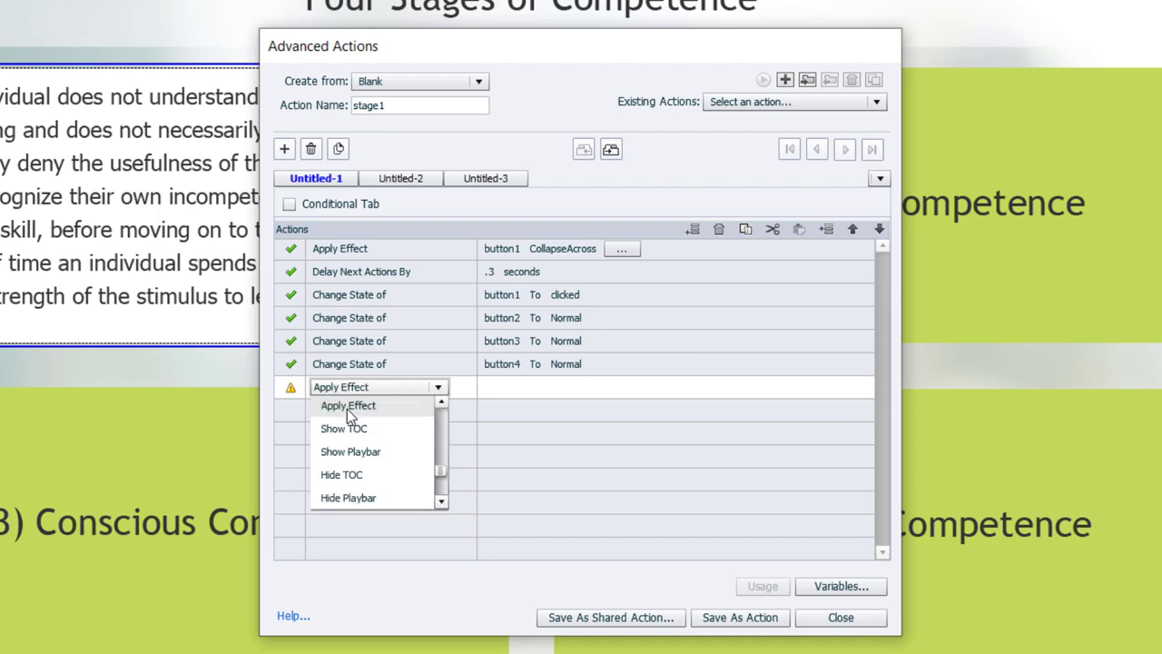
click(348, 405)
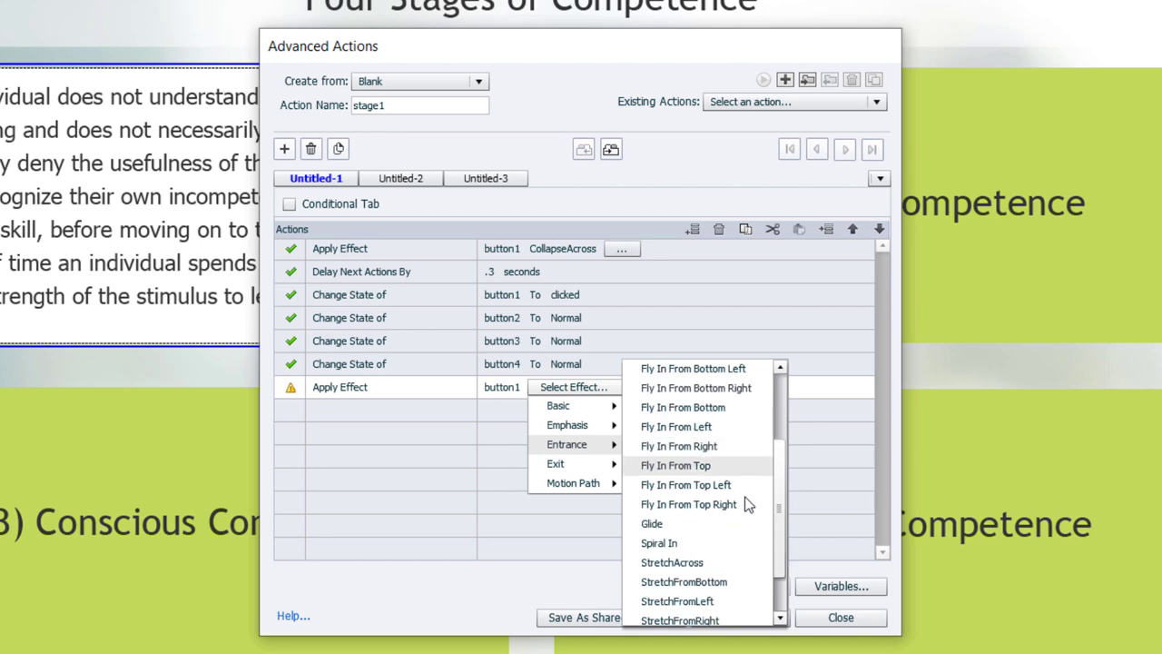
mouse_move(672, 562)
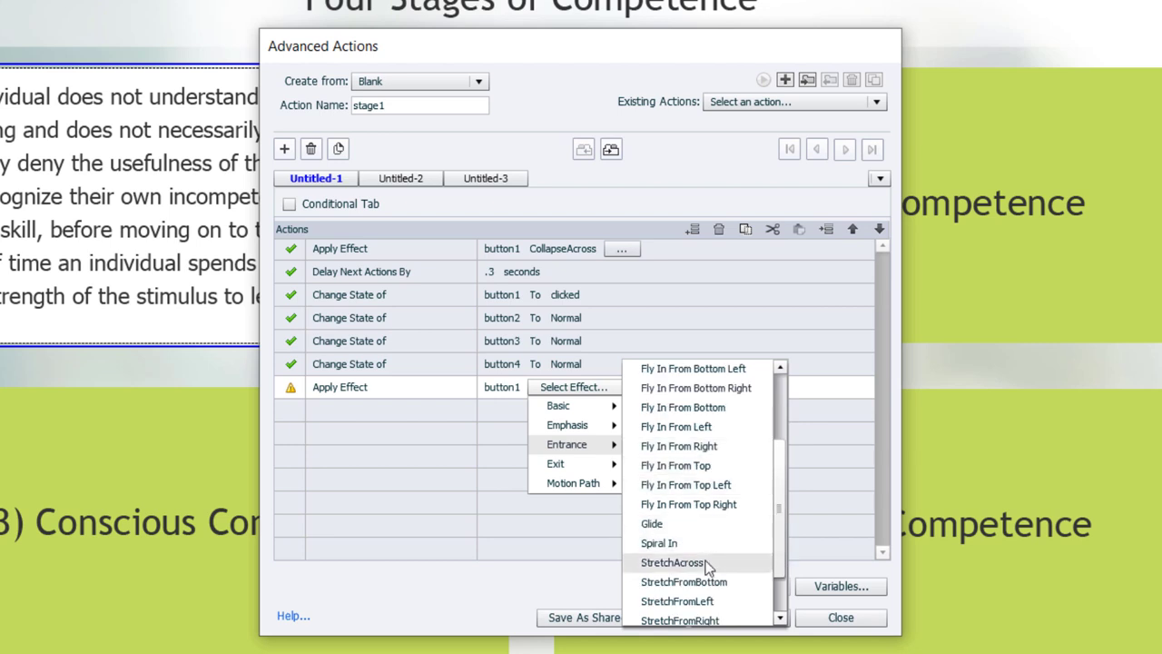
click(673, 562)
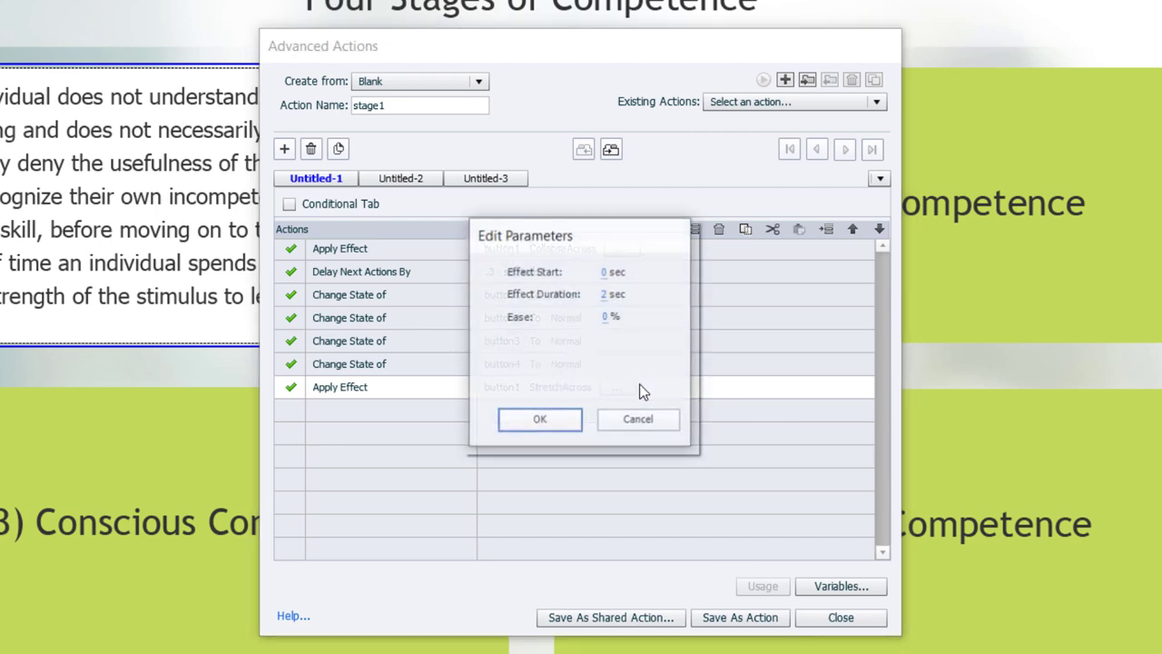
text(.3)
text(100)
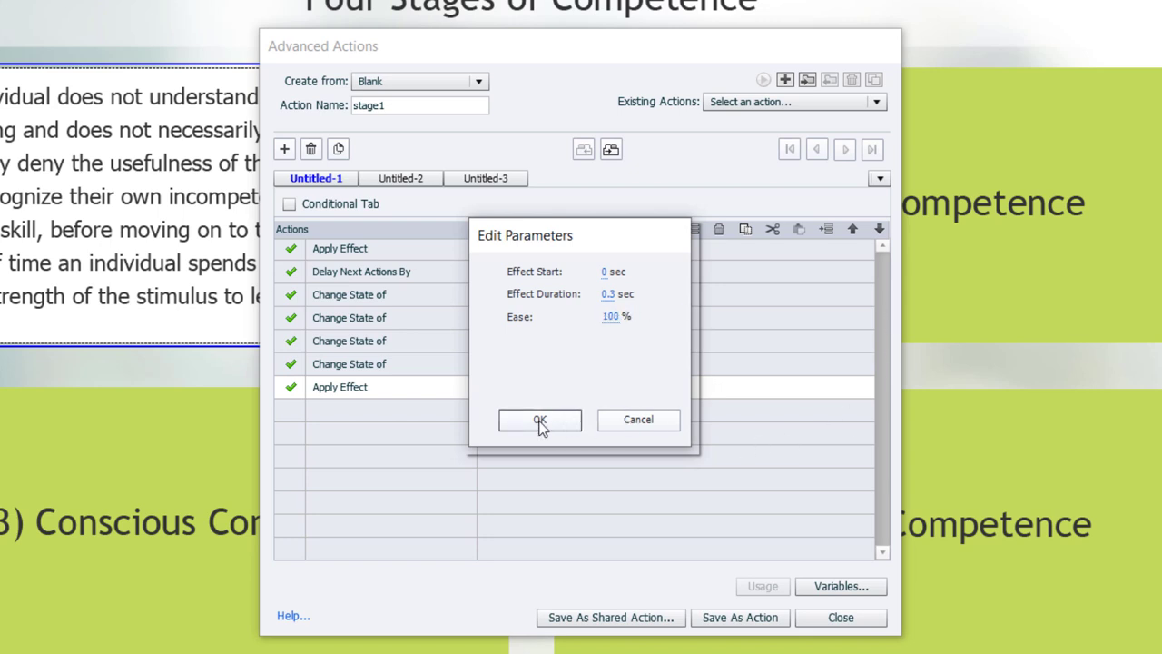
Confirm the 0.3 sec, 100% ease effect settings and save stage1 as an action
click(540, 419)
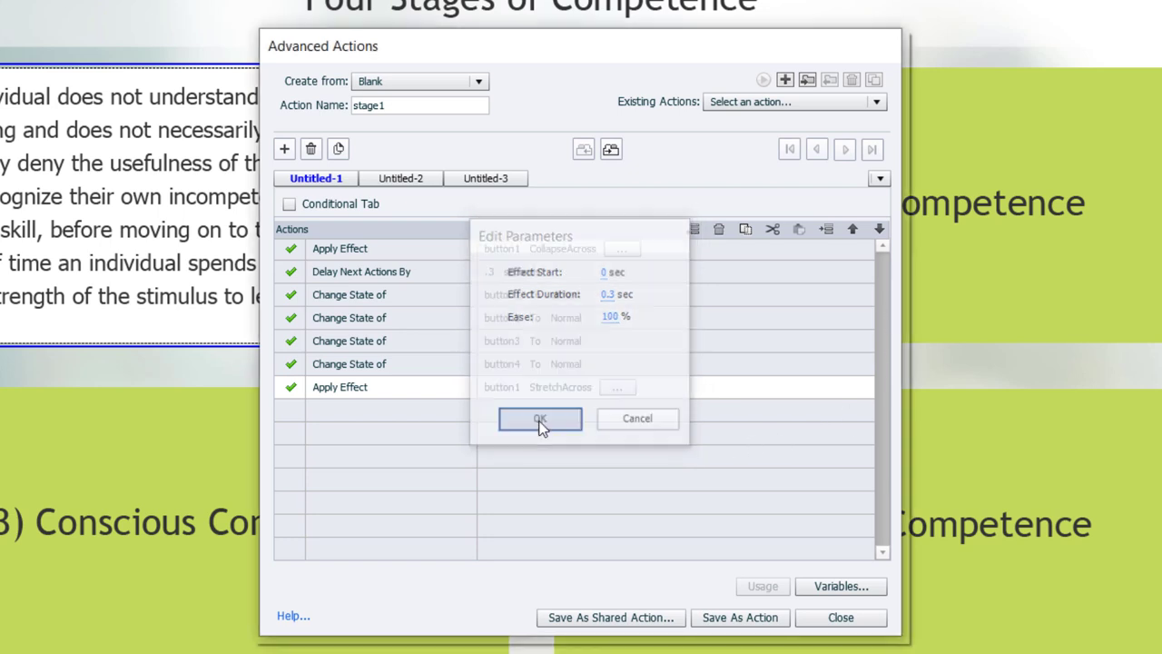
click(540, 419)
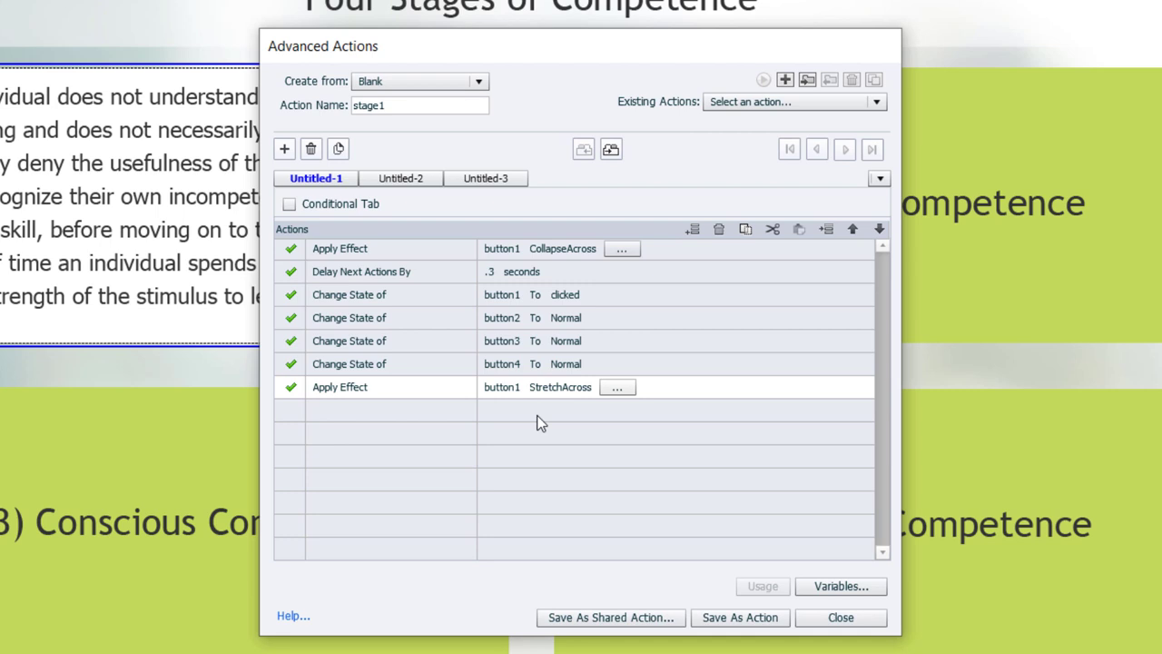
mouse_move(324, 422)
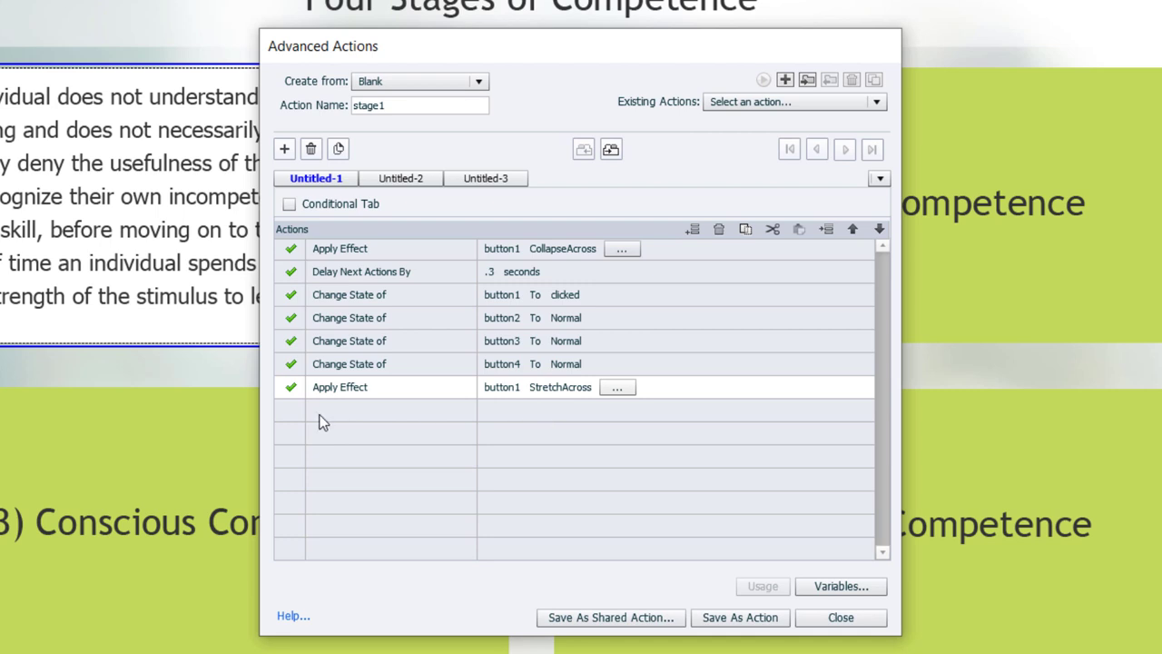
mouse_move(659, 439)
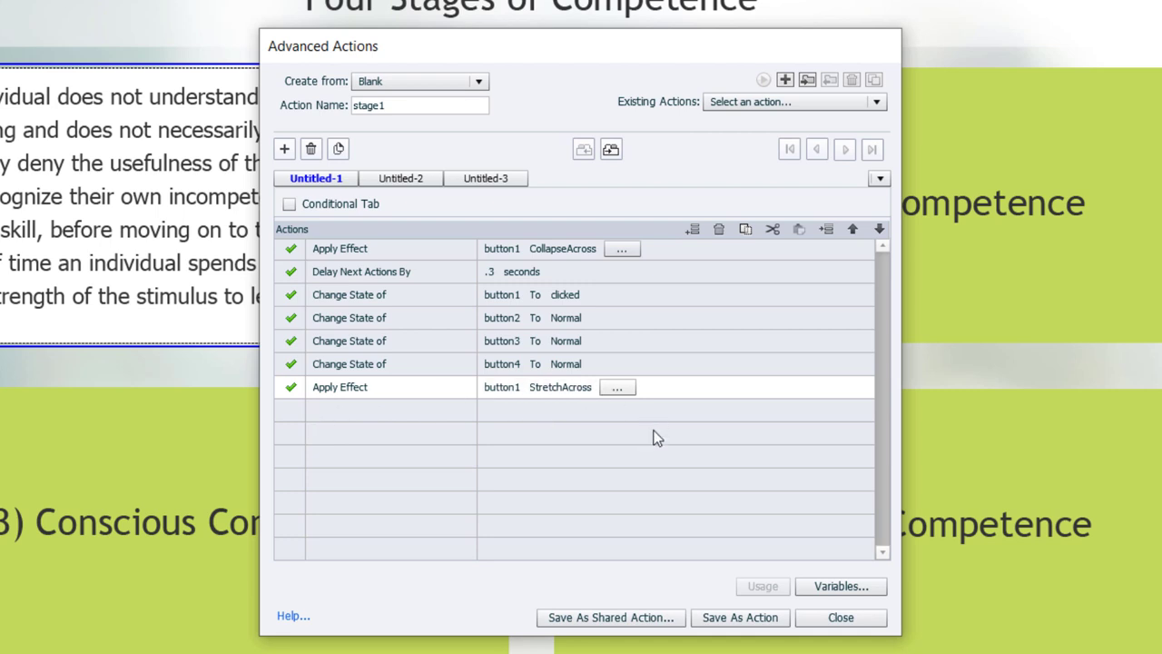
click(740, 617)
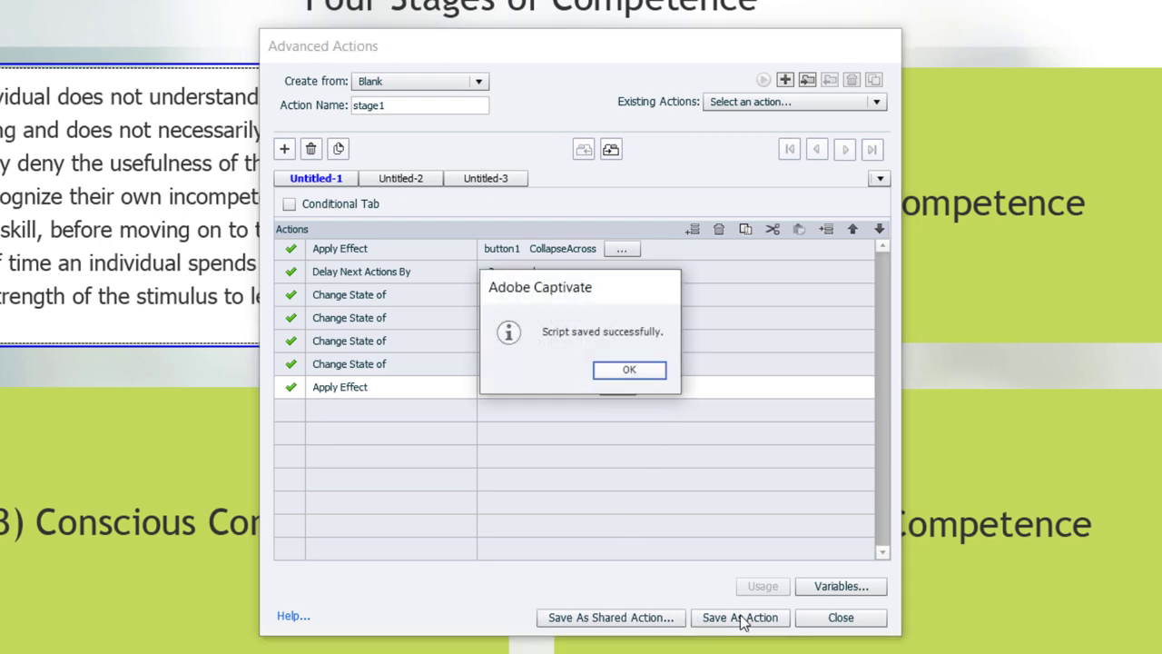
Duplicate stage1 as stage2 and retarget its collapse effect to button2
click(629, 369)
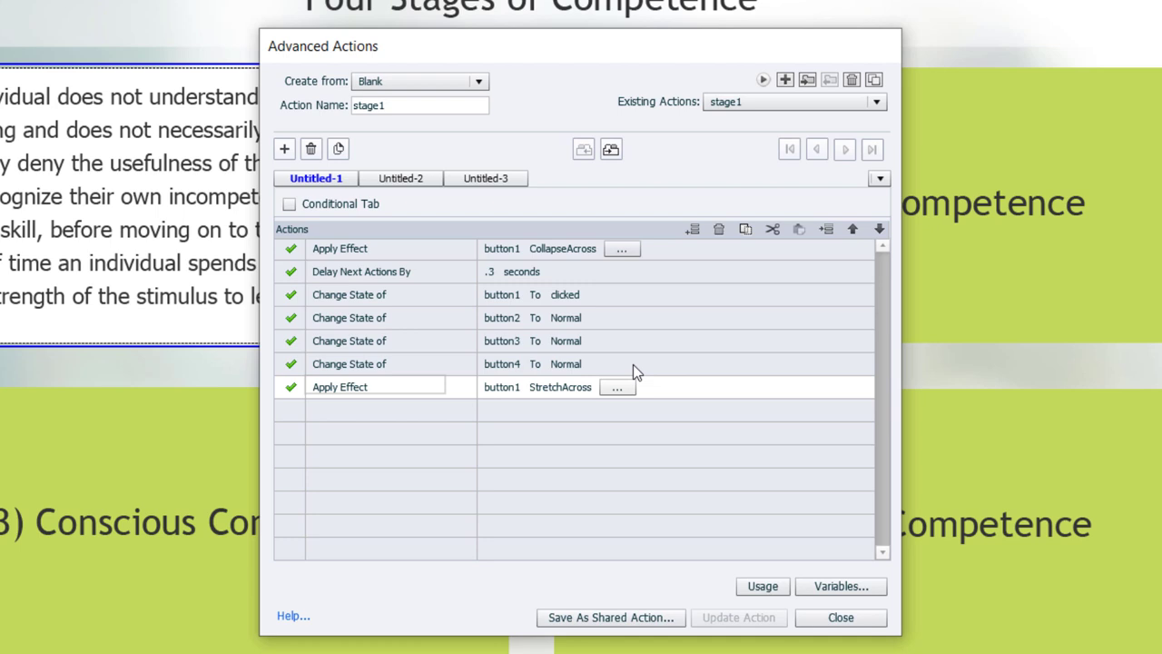
mouse_move(651, 372)
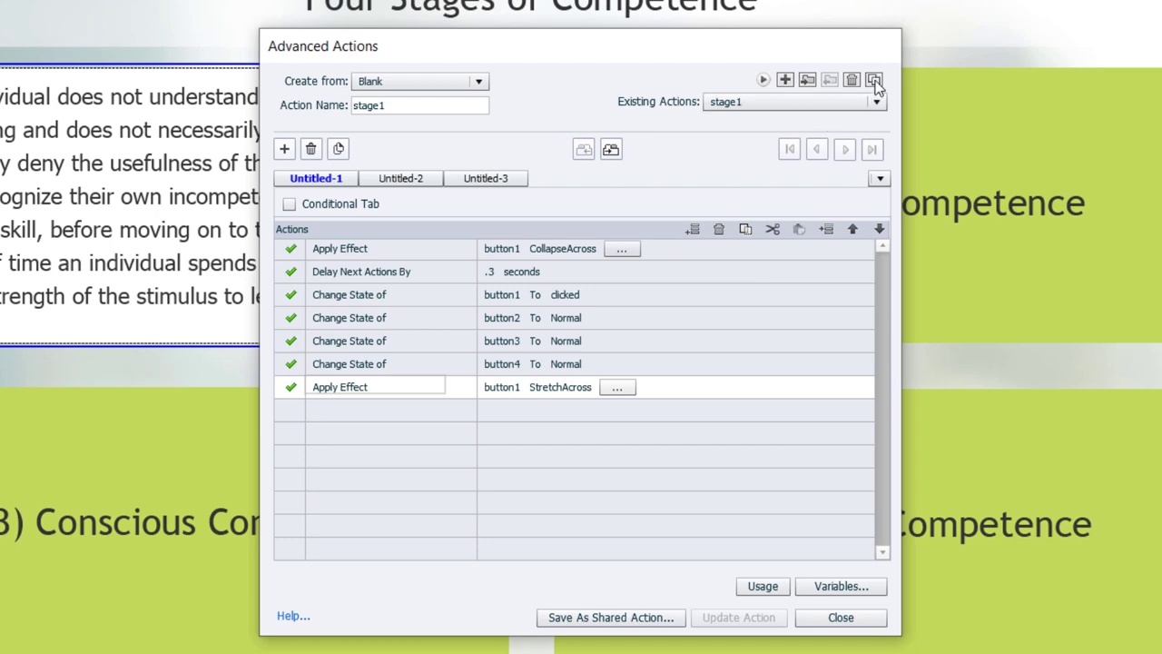
mouse_move(874, 80)
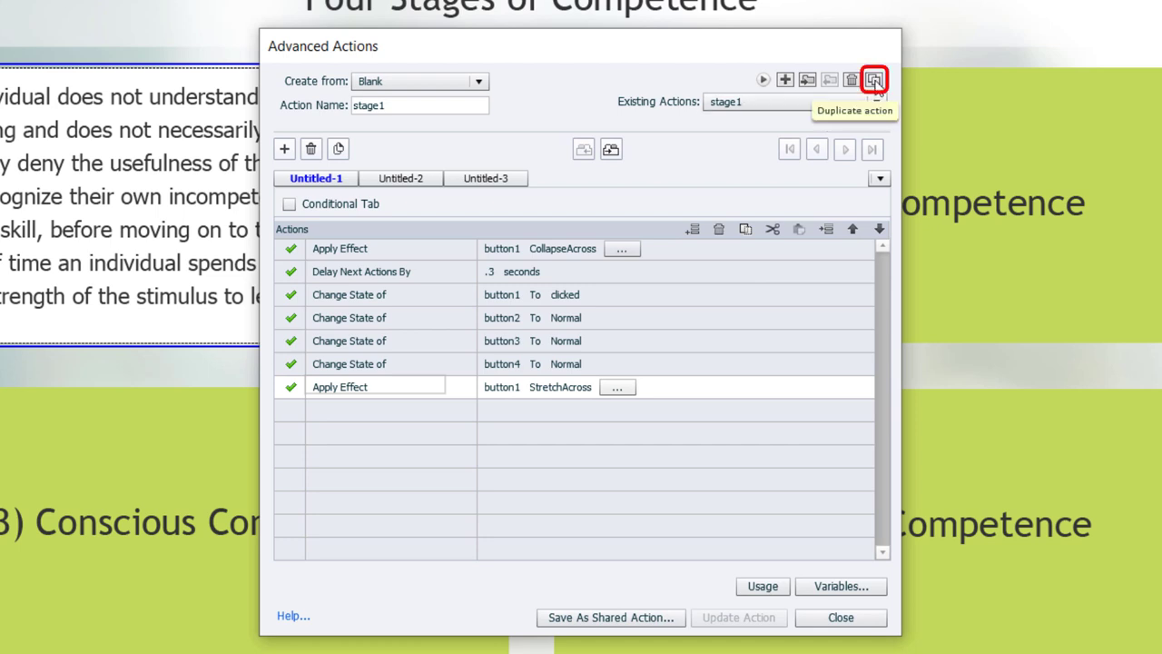
click(874, 80)
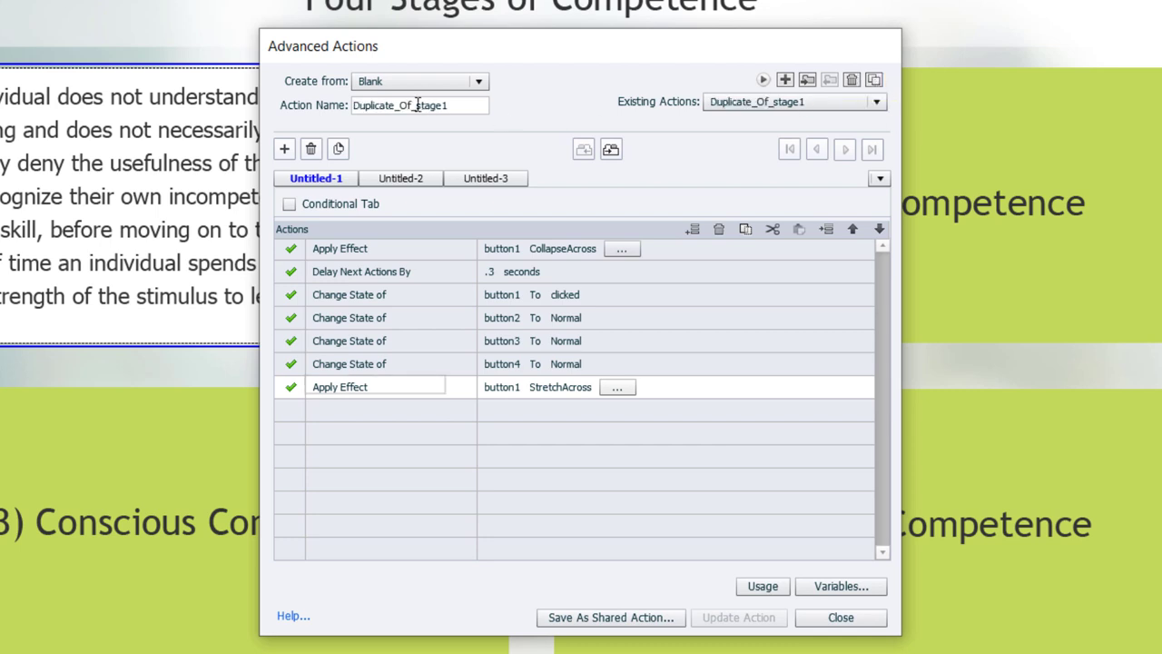
text(stage1)
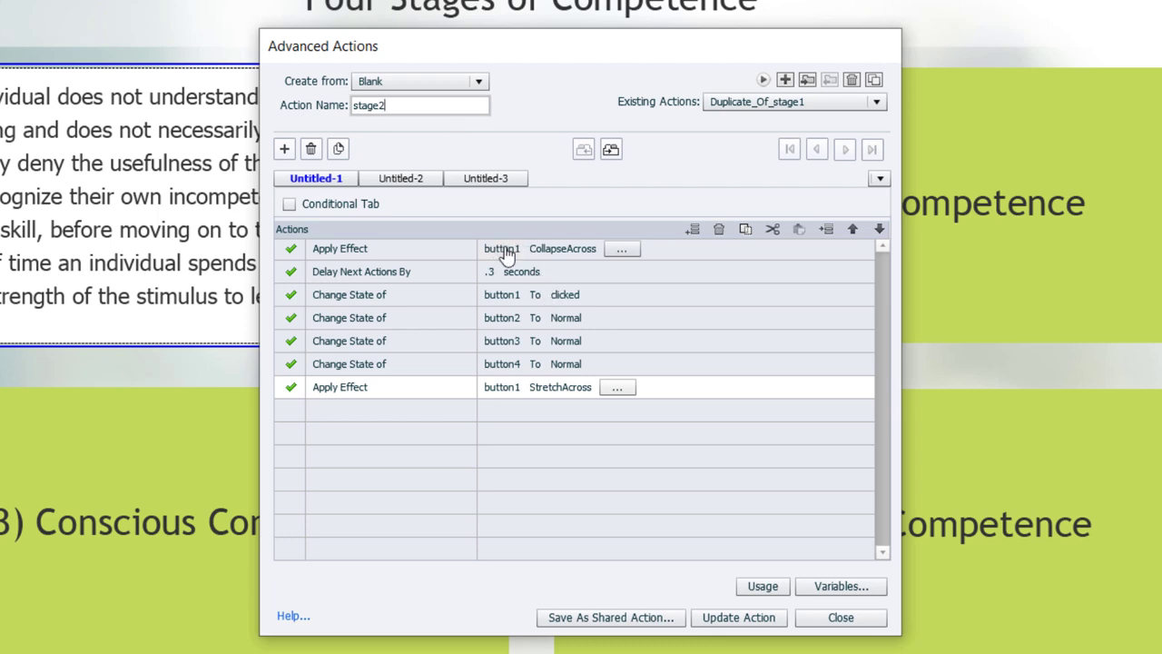
click(501, 248)
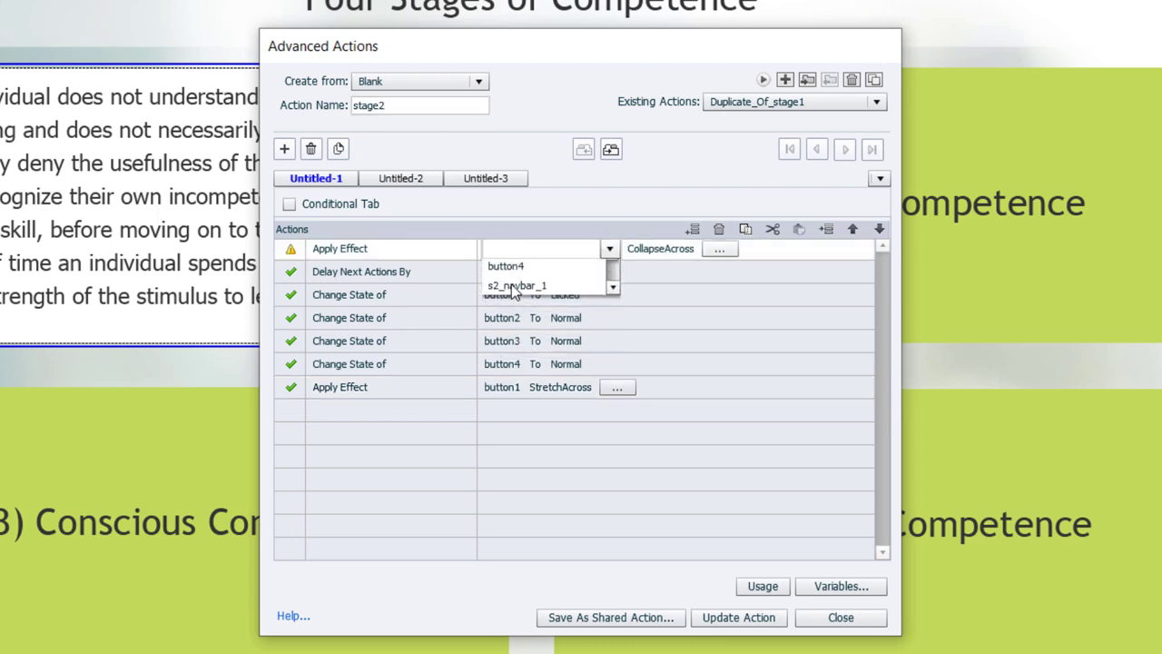
click(505, 266)
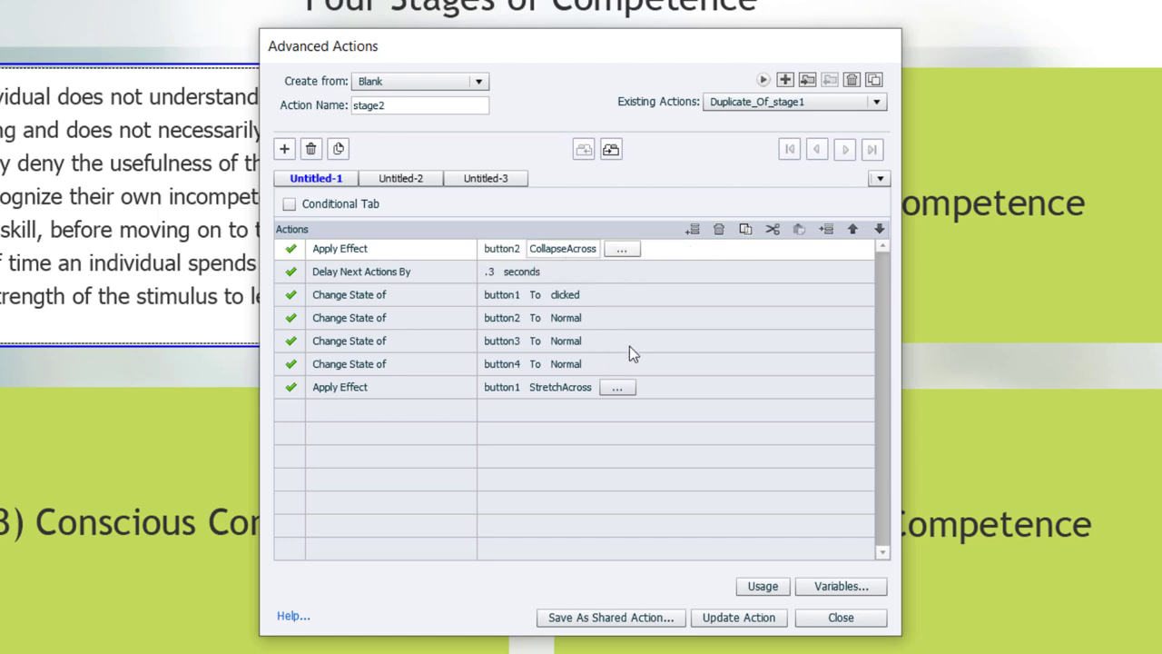
mouse_move(347, 313)
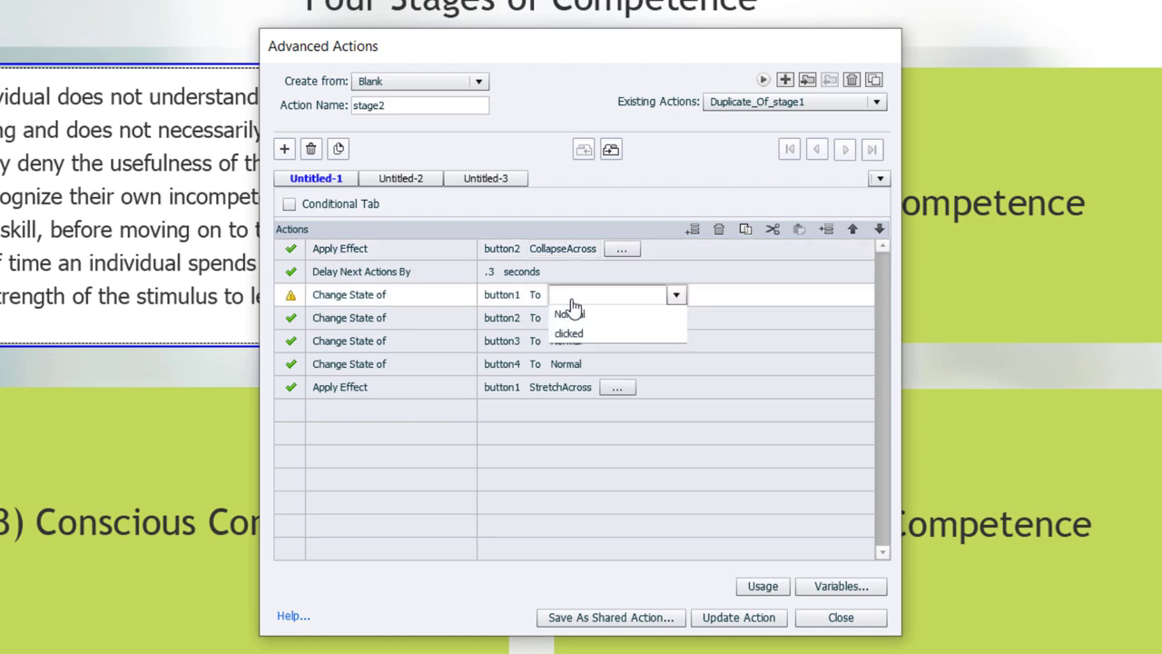
Return button1 to Normal, retarget the stretch effect to button2, and update stage2
click(568, 314)
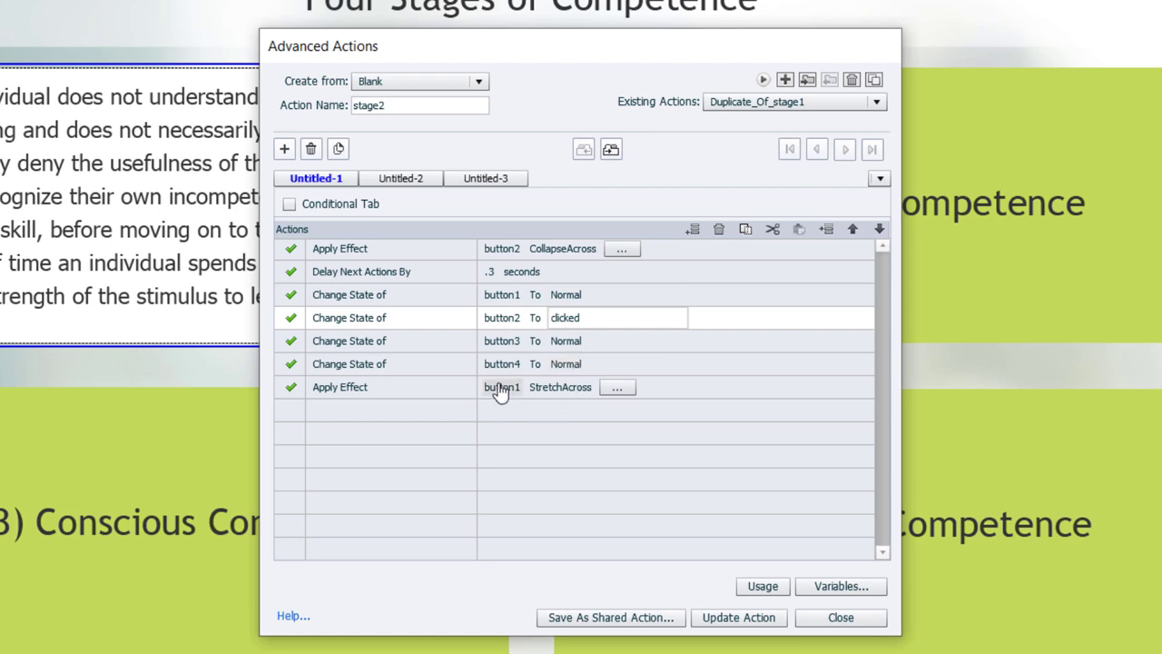
click(500, 387)
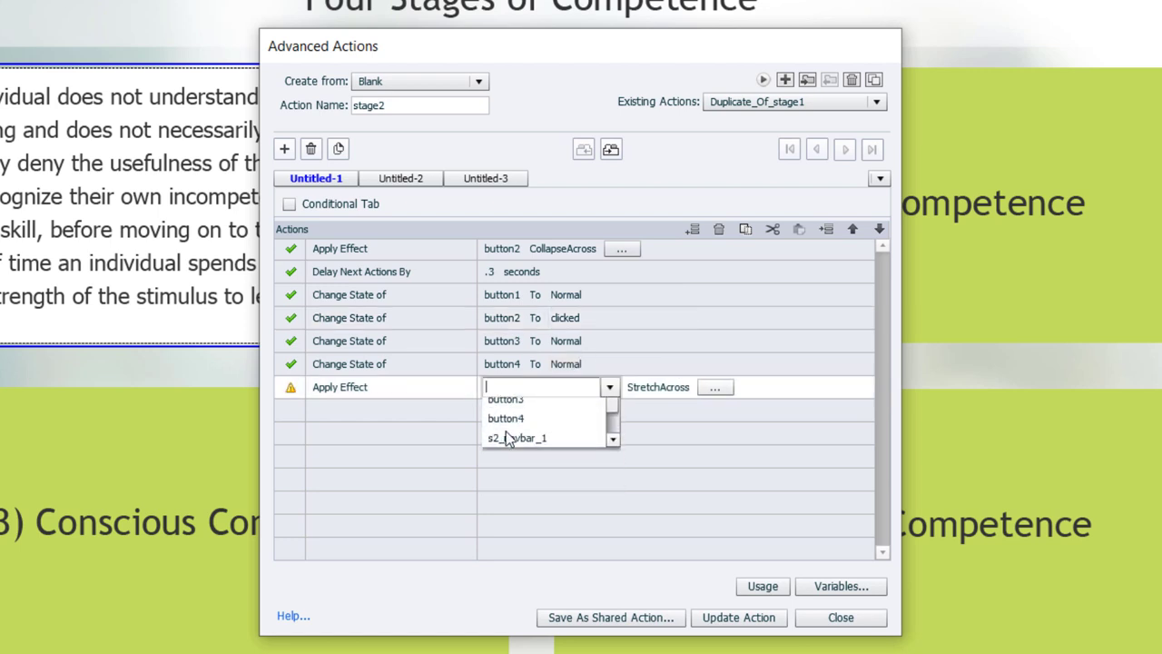
click(506, 399)
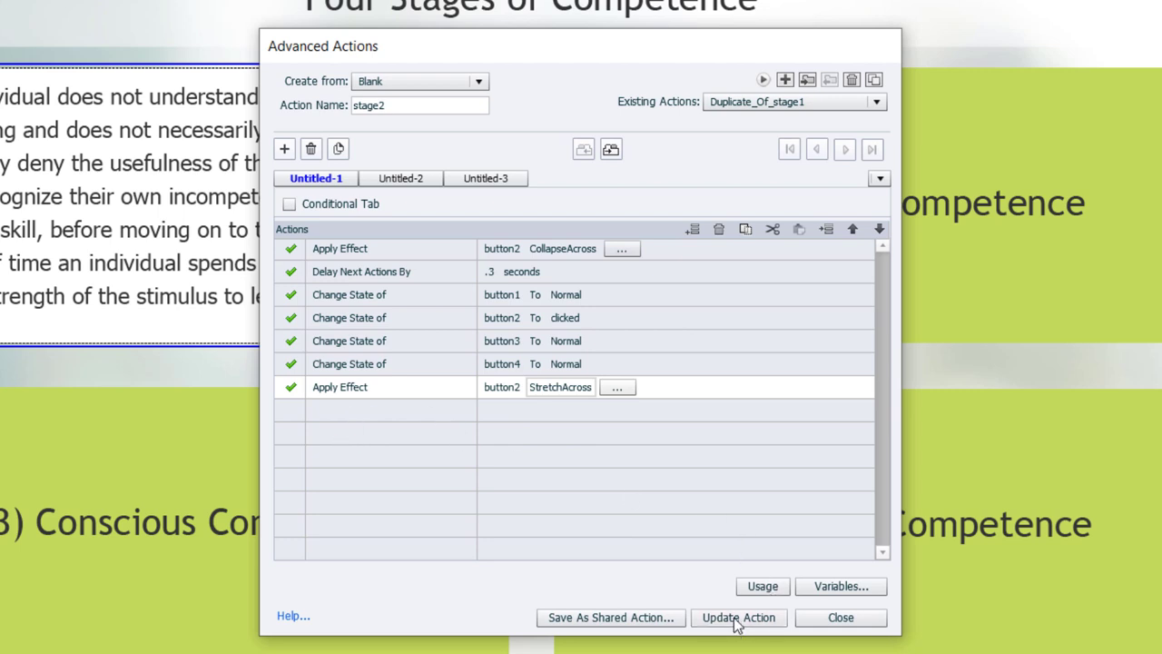
click(738, 617)
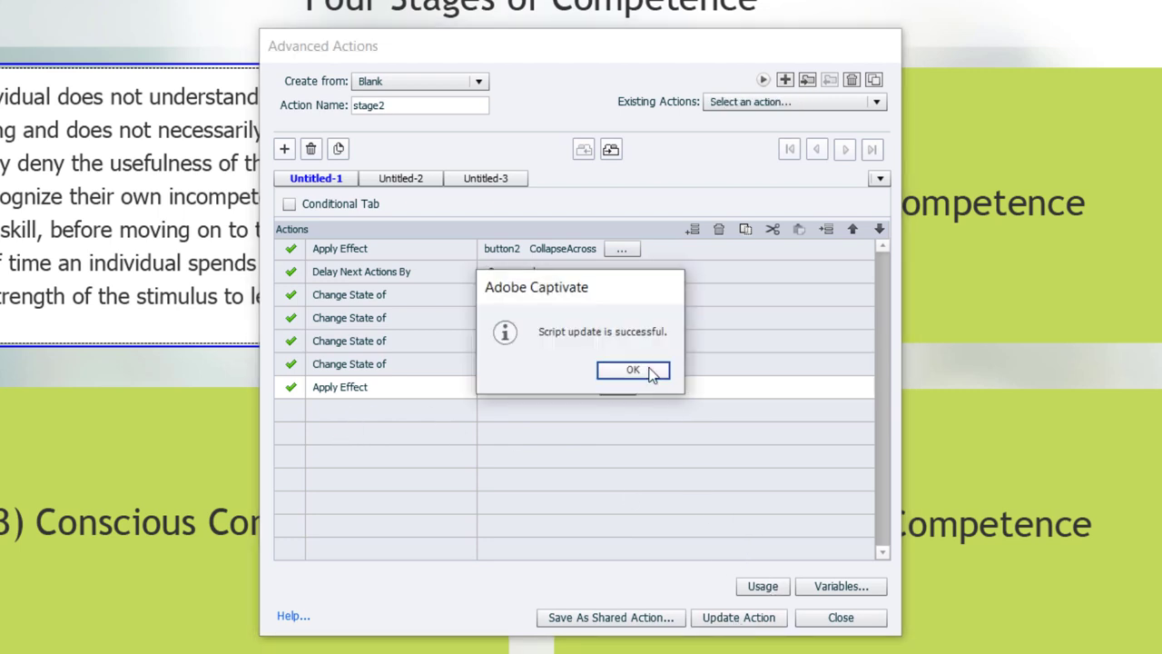
click(633, 370)
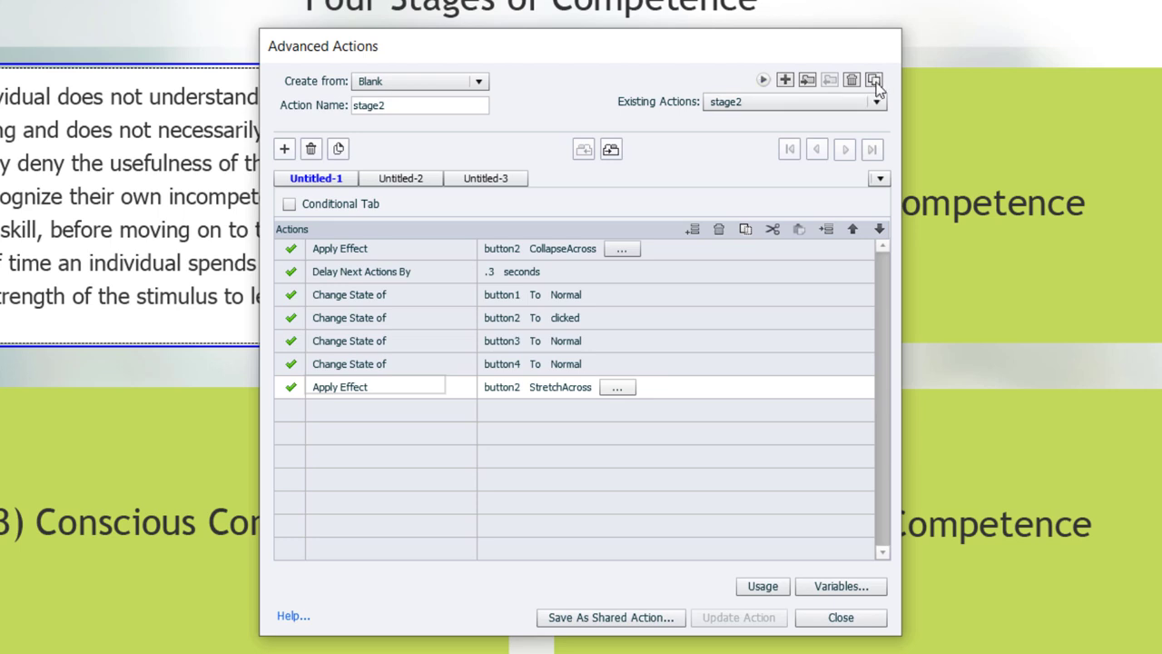
Duplicate stage2 as stage3 and return button2 to Normal
click(874, 80)
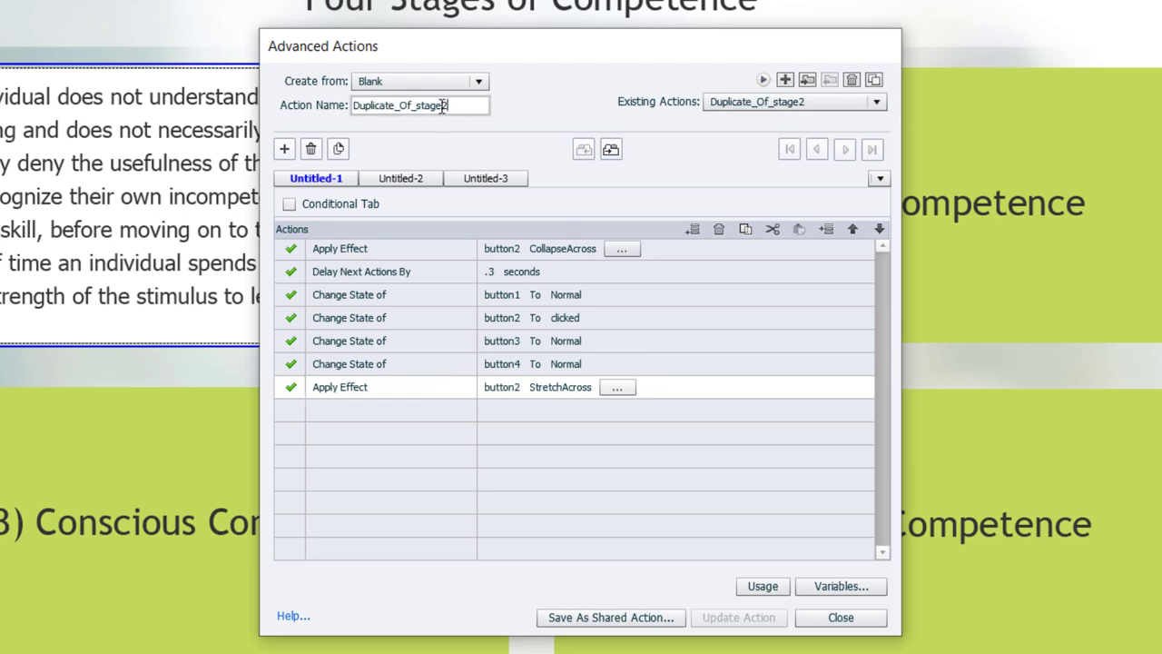
text(stage3)
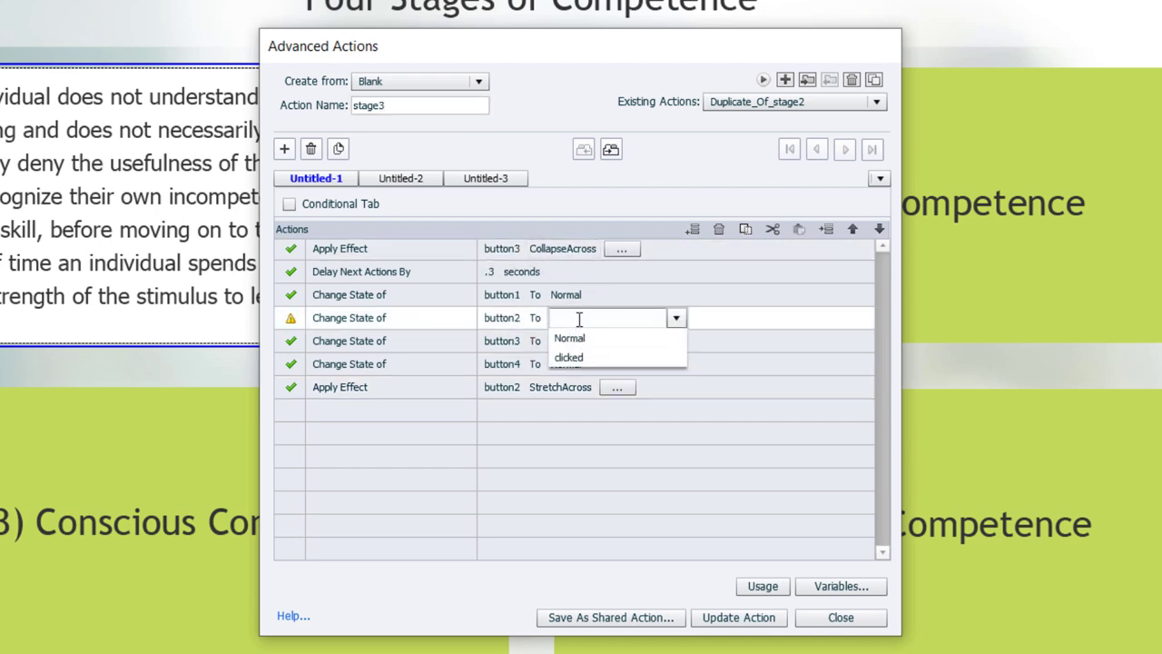
click(569, 338)
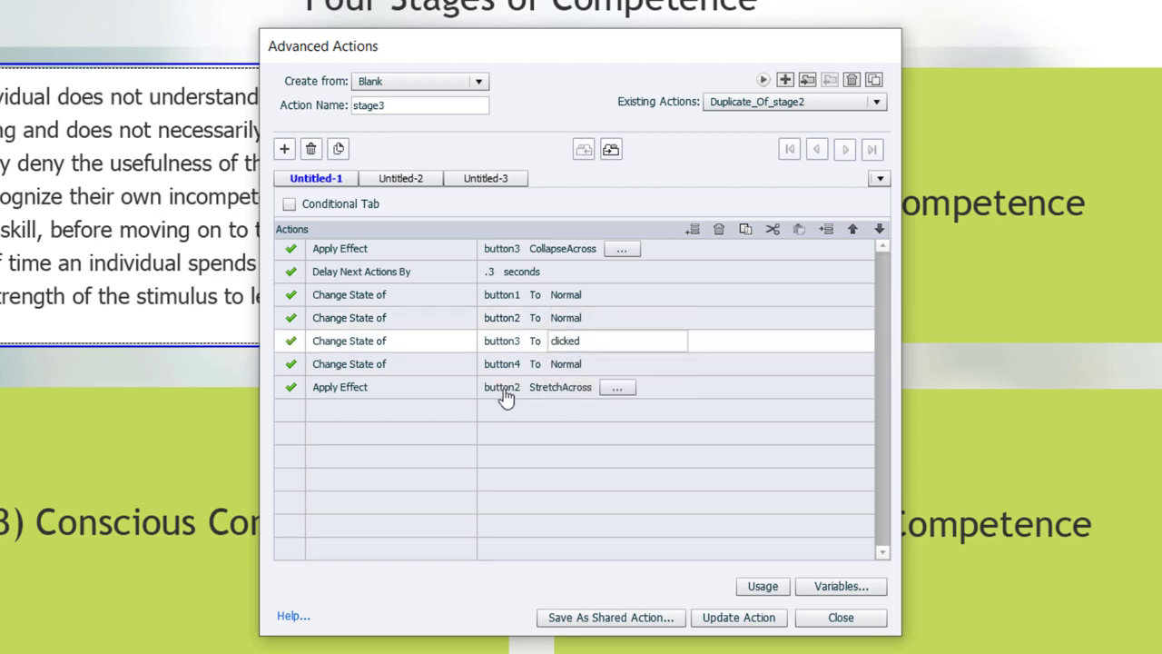
Retarget the stretch effect to button3 and update the stage3 action
click(502, 387)
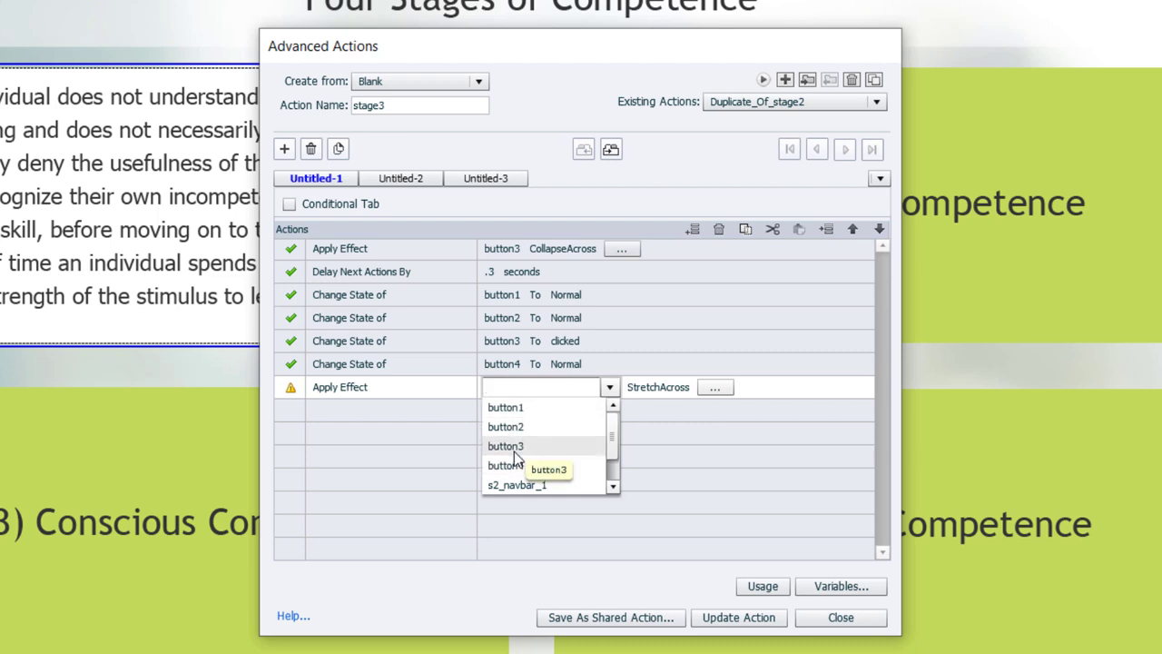
click(506, 445)
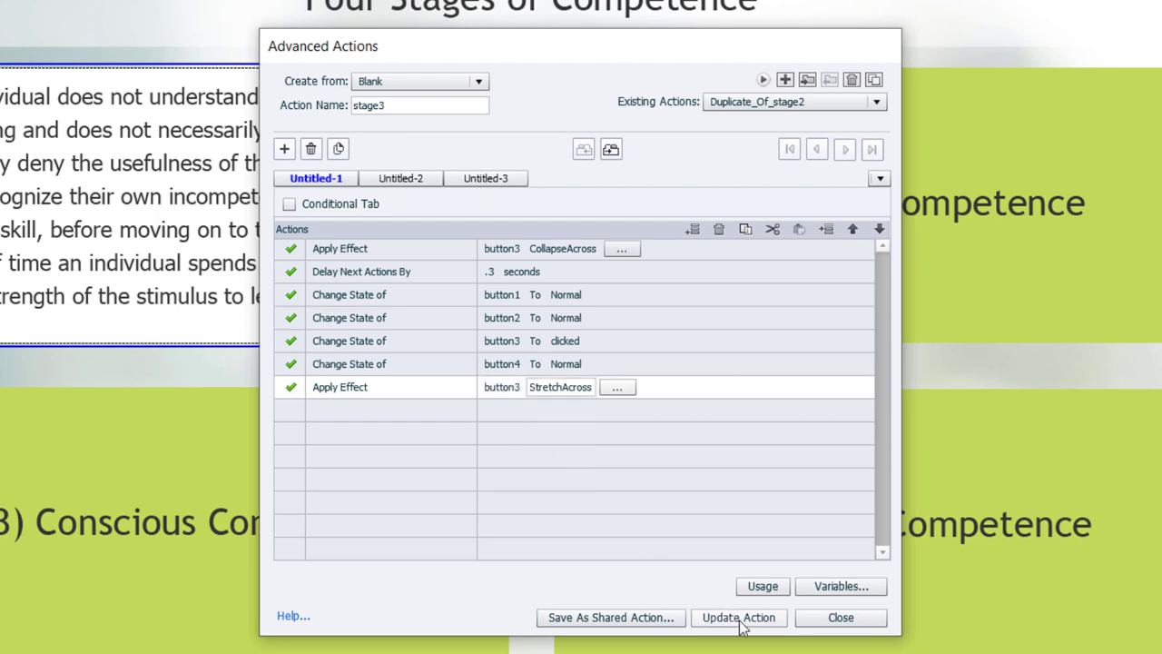
click(739, 617)
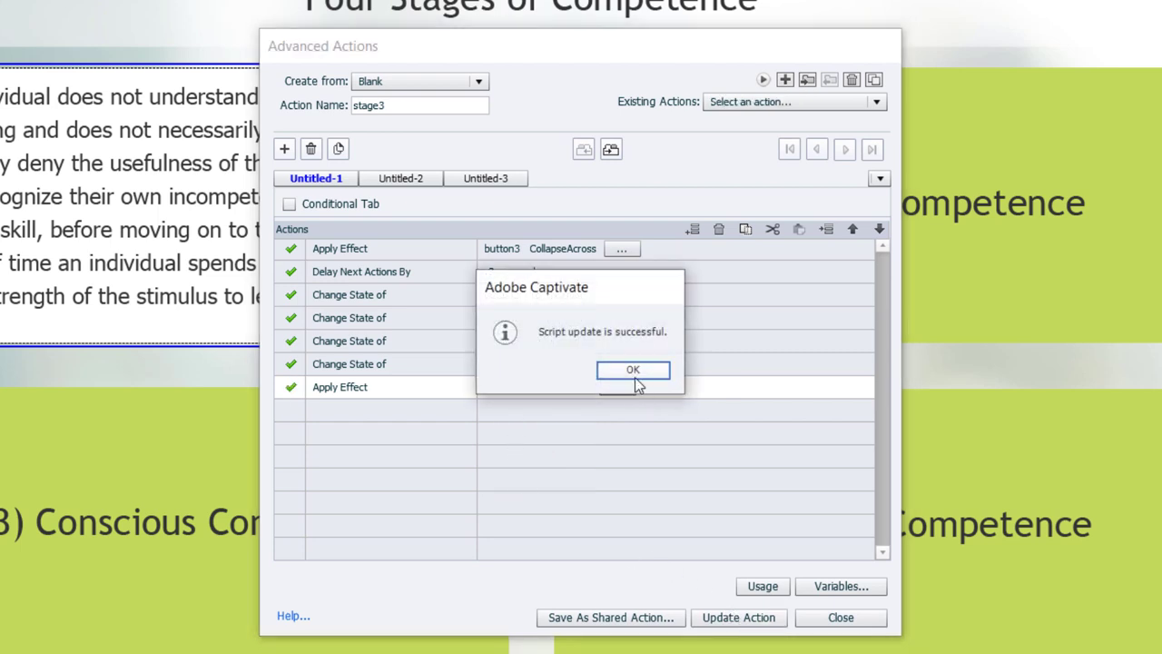
click(633, 370)
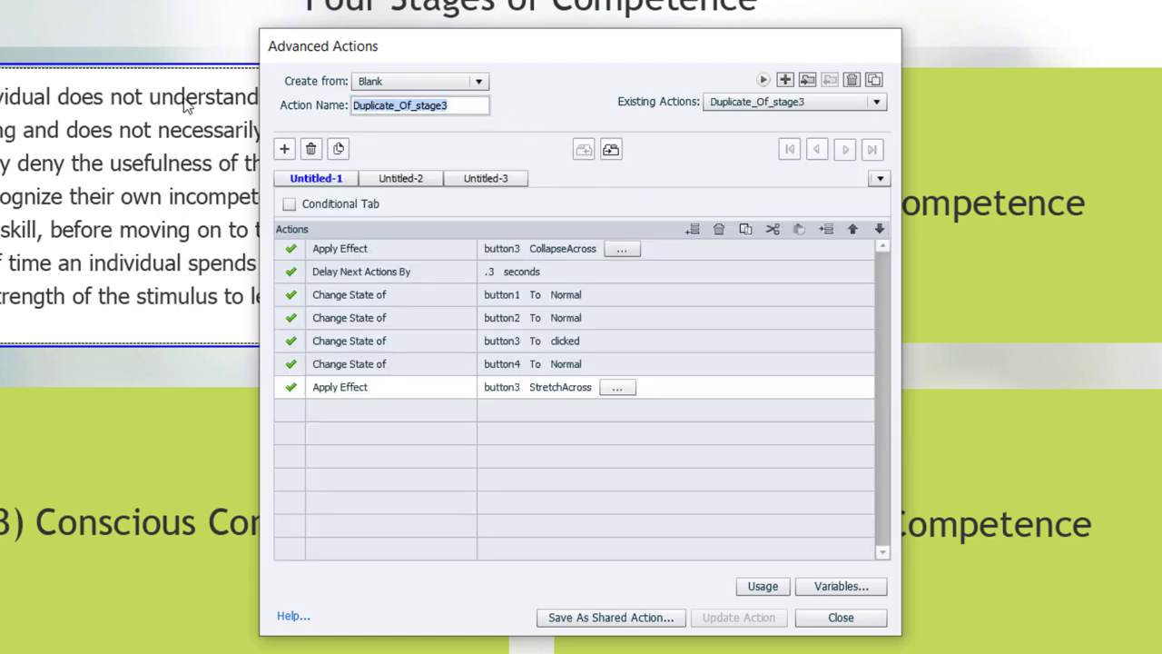
Name the copy stage4, return button3 to Normal, stretch button4, update, and close the editor
text(stage4)
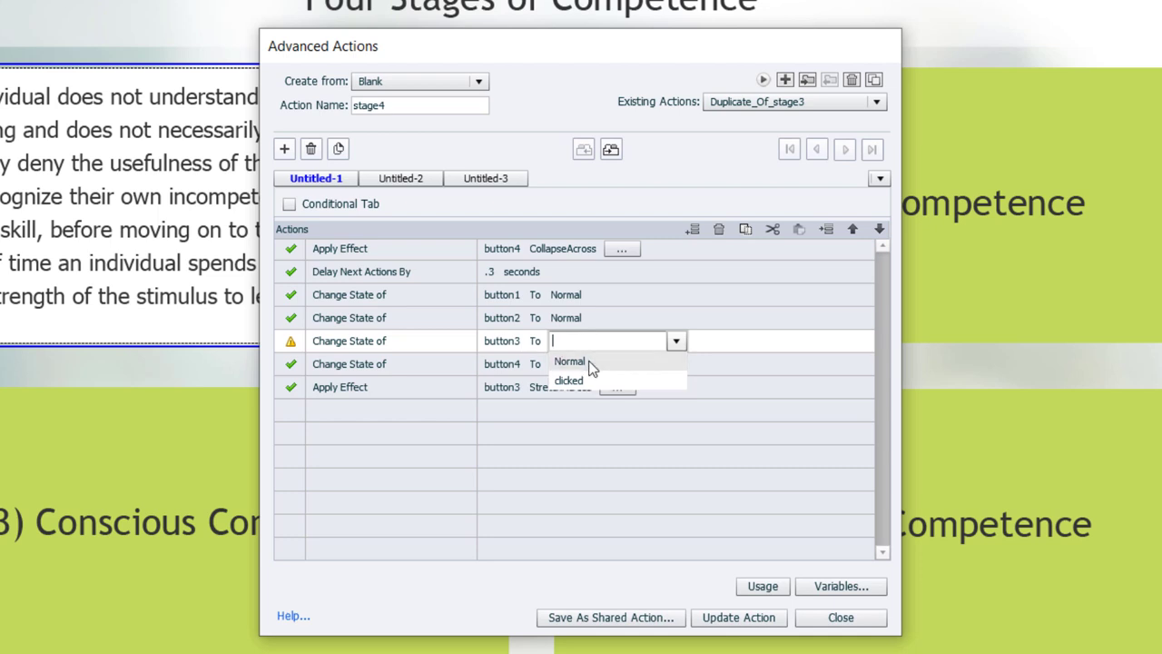
click(570, 361)
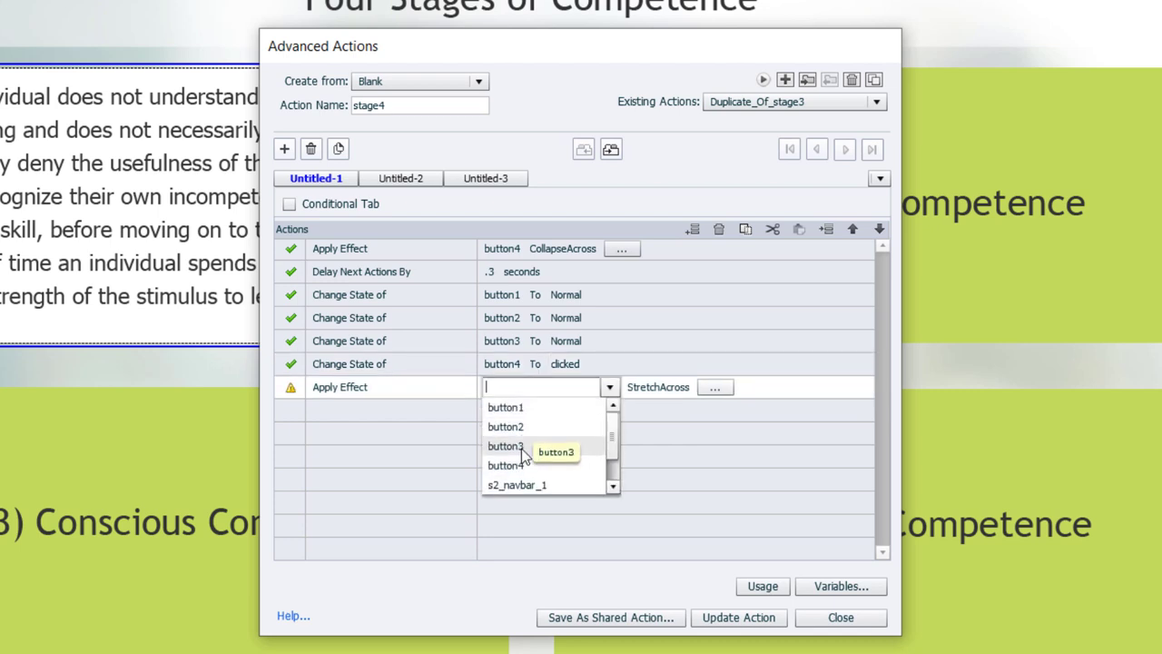
click(504, 465)
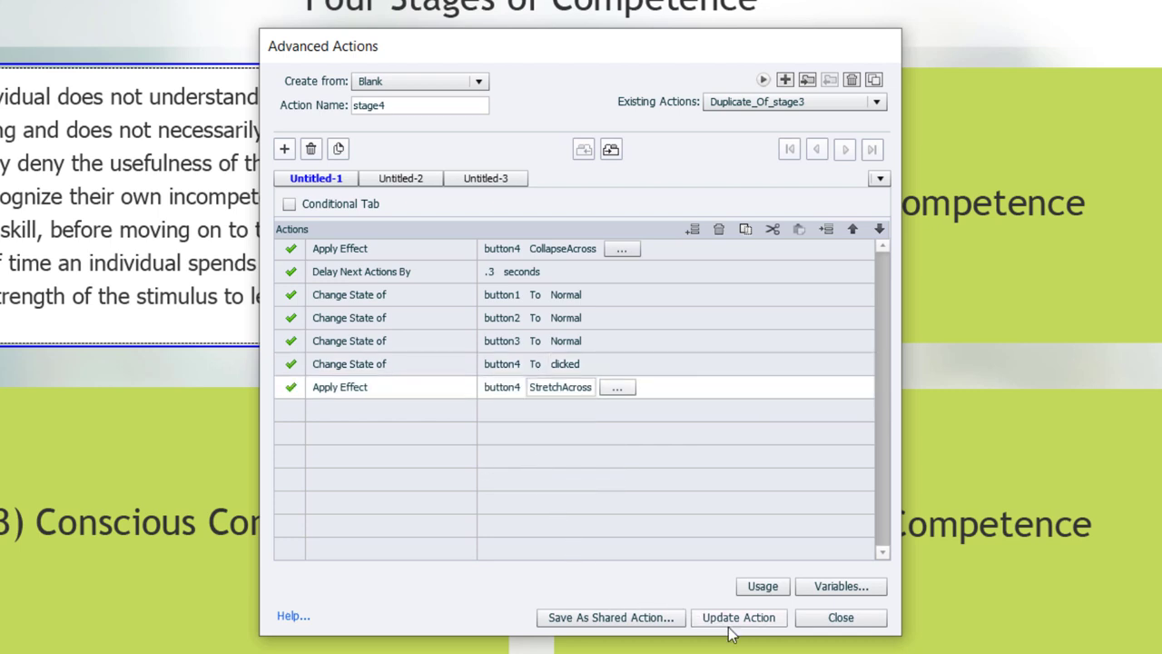
click(738, 617)
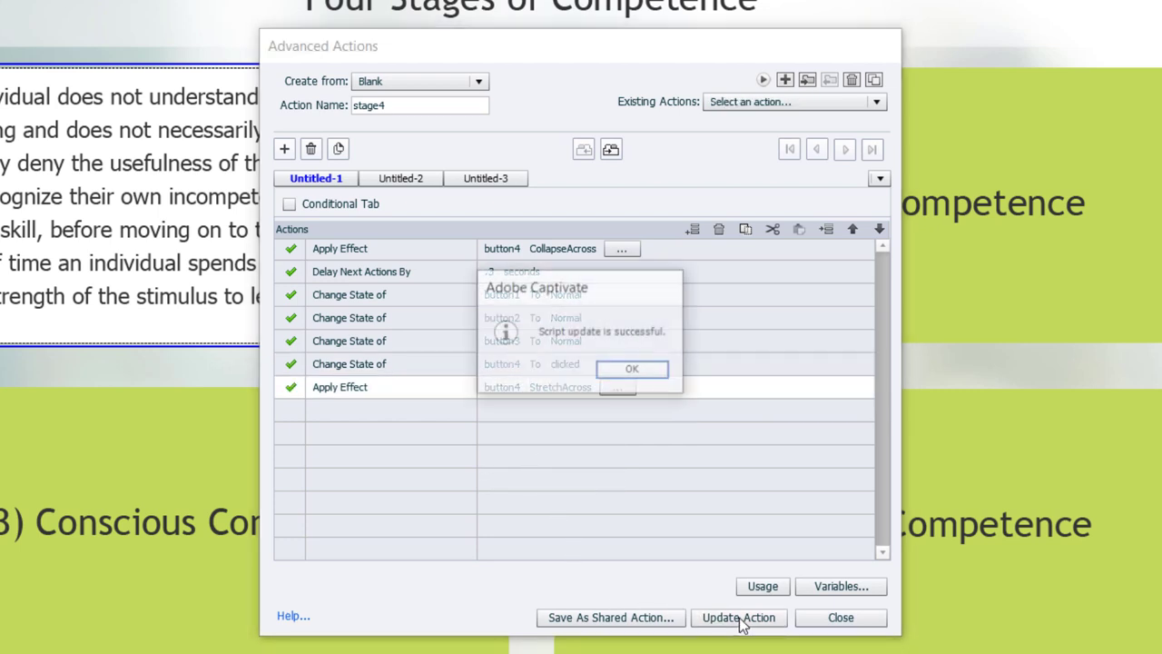
click(632, 368)
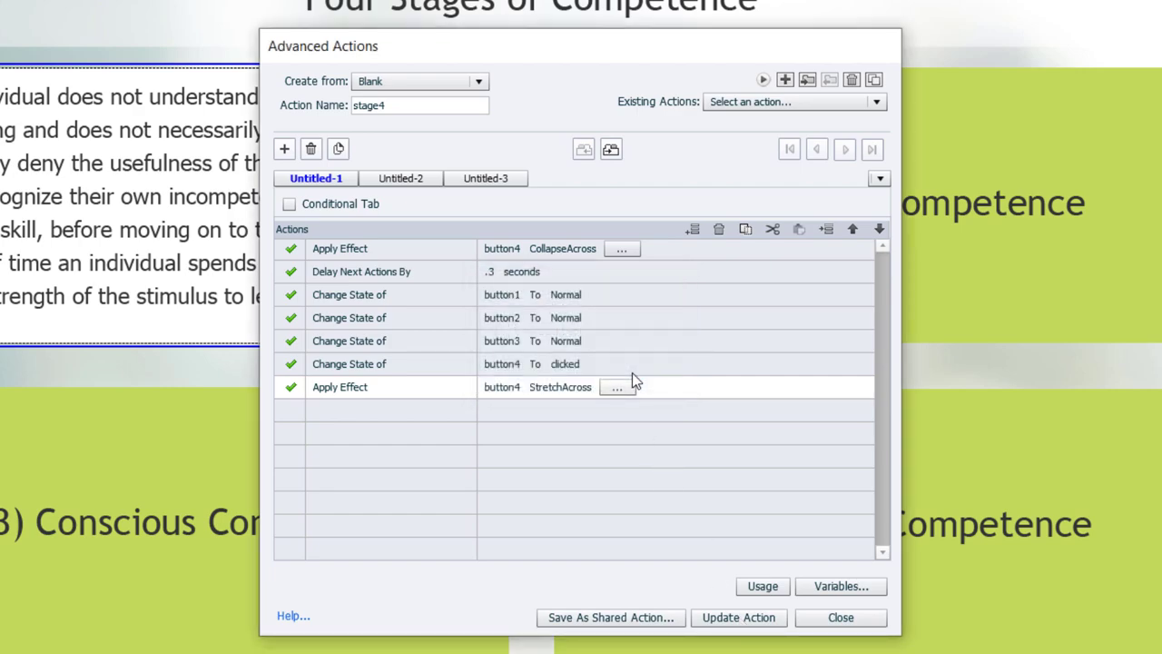
click(840, 617)
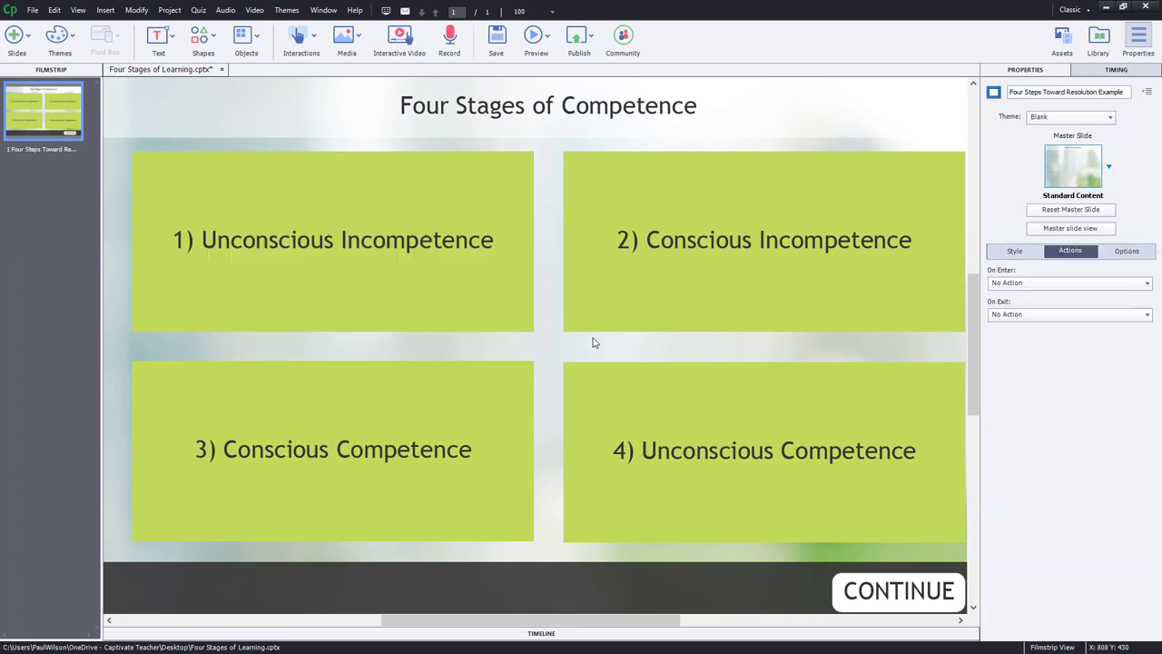
Set button1's On Success action to Execute Advanced Actions
click(333, 240)
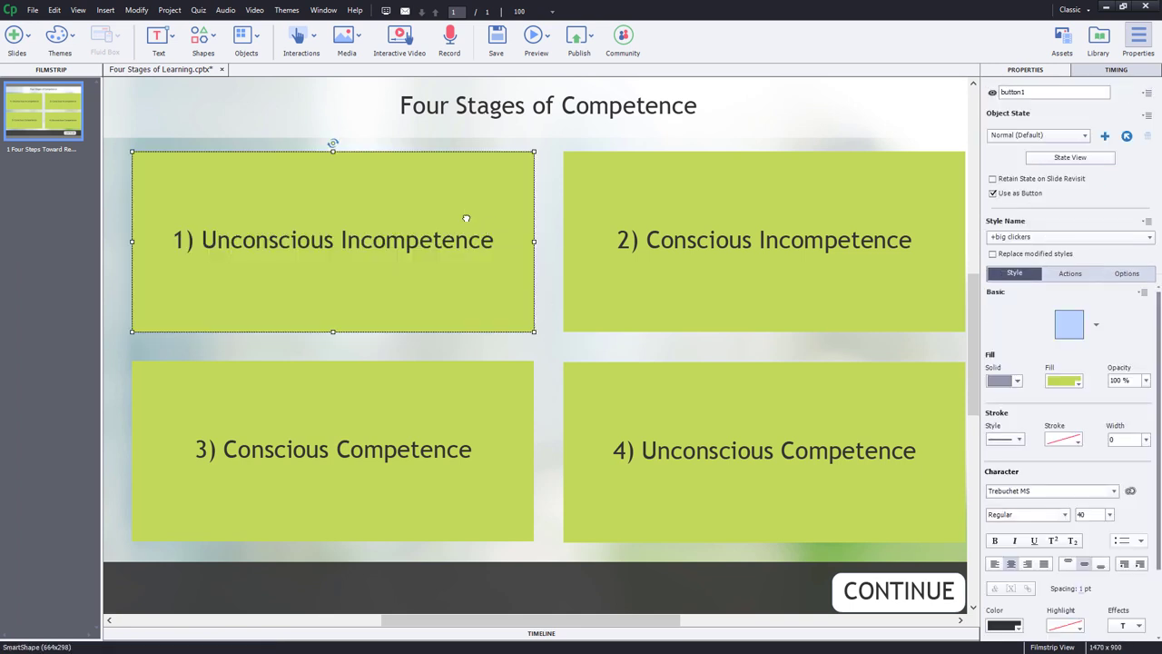
mouse_move(641, 302)
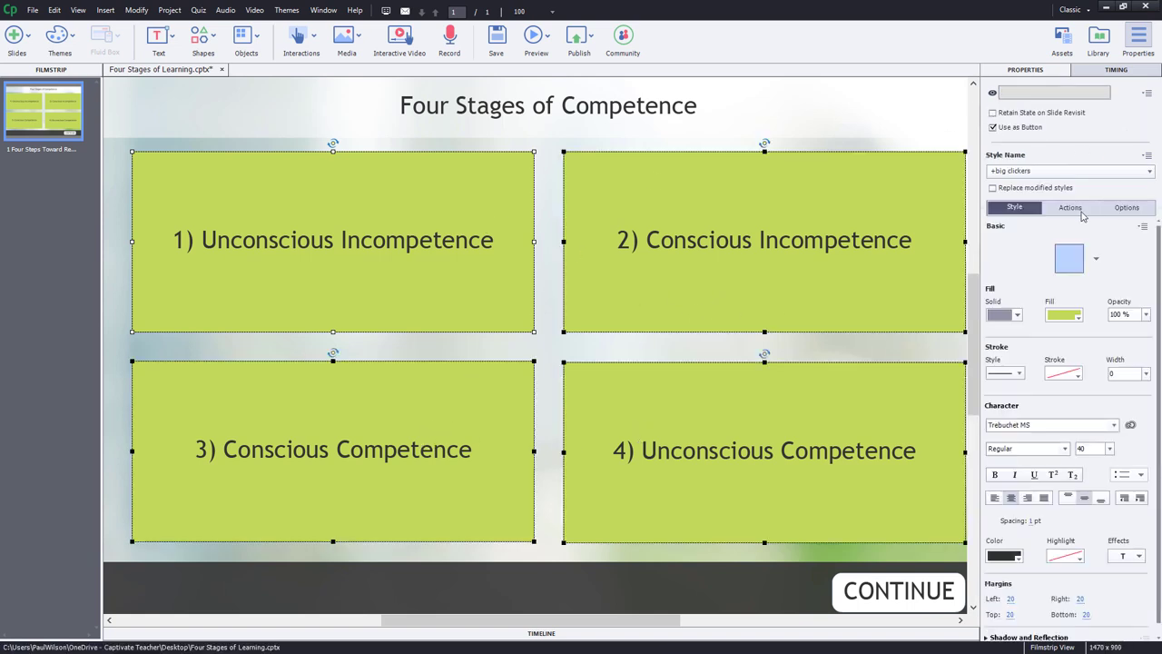
click(1070, 207)
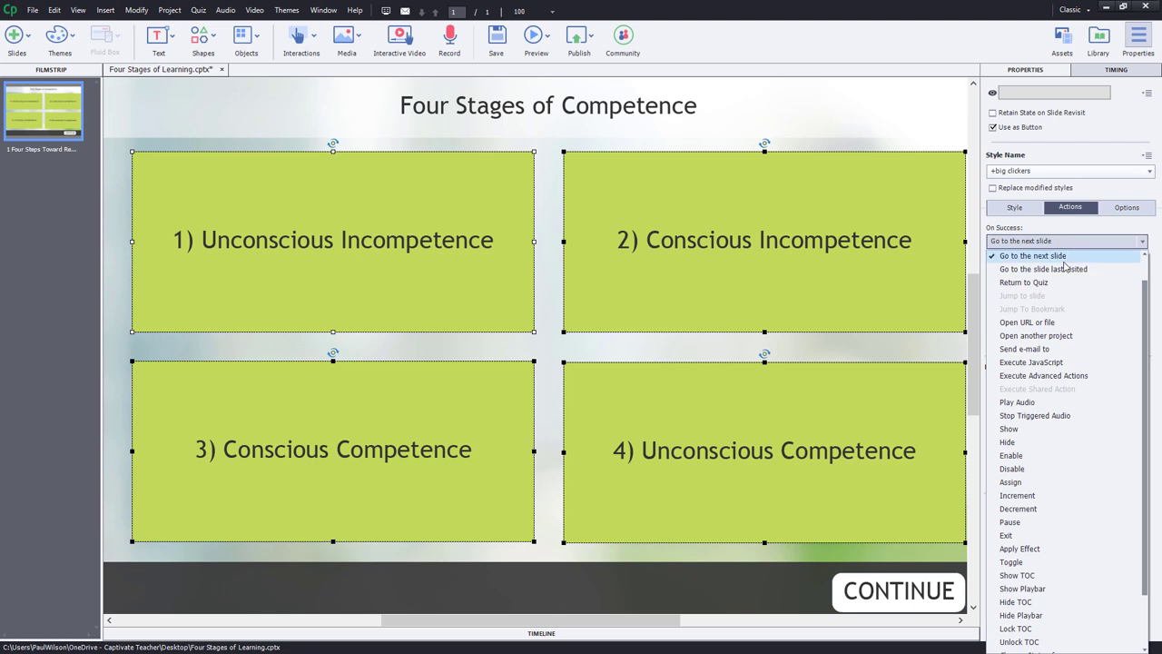
click(1032, 255)
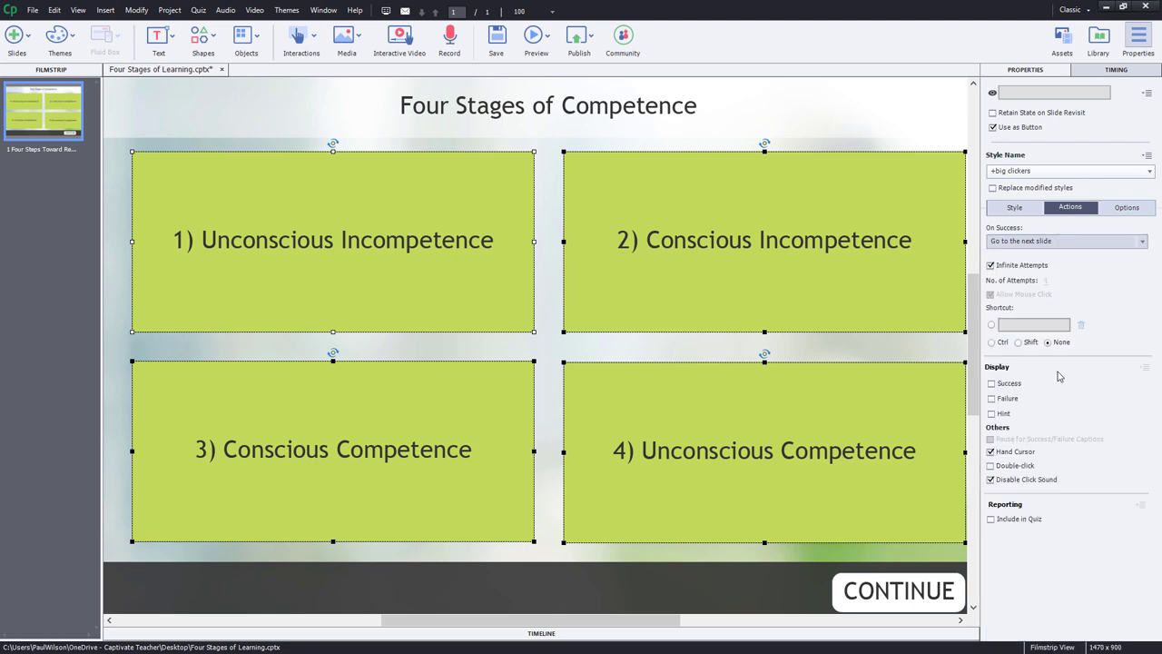
click(1065, 240)
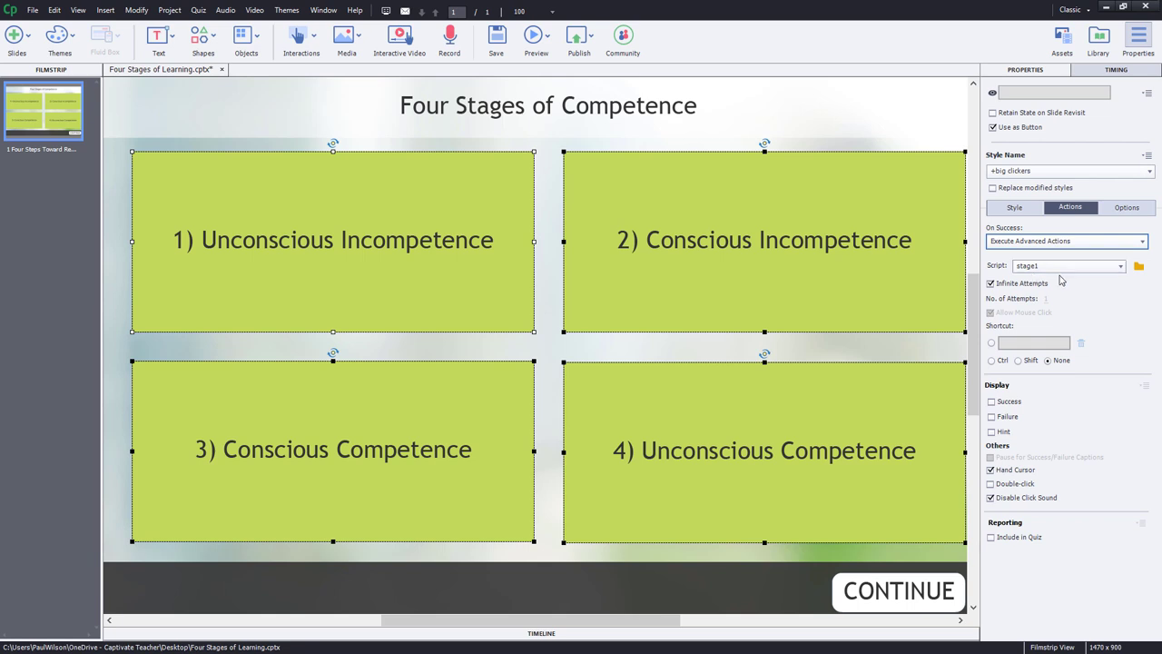
mouse_move(708, 343)
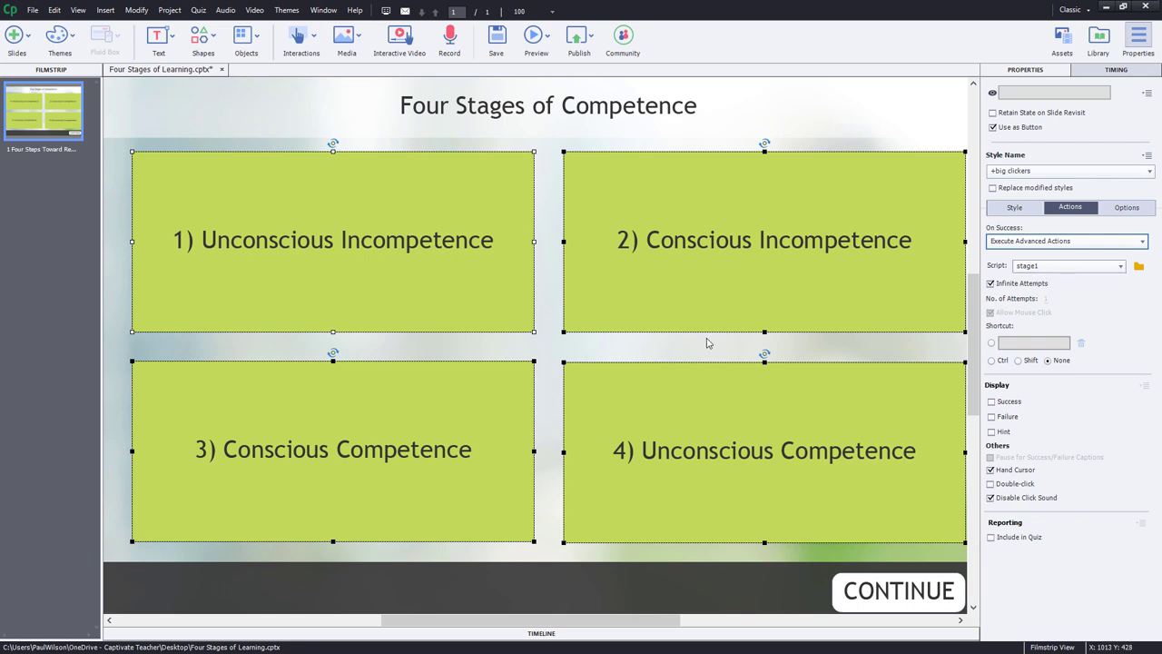
Select buttons 2, 3 and 4, assign button4 the stage4 action, and preview the project
click(763, 239)
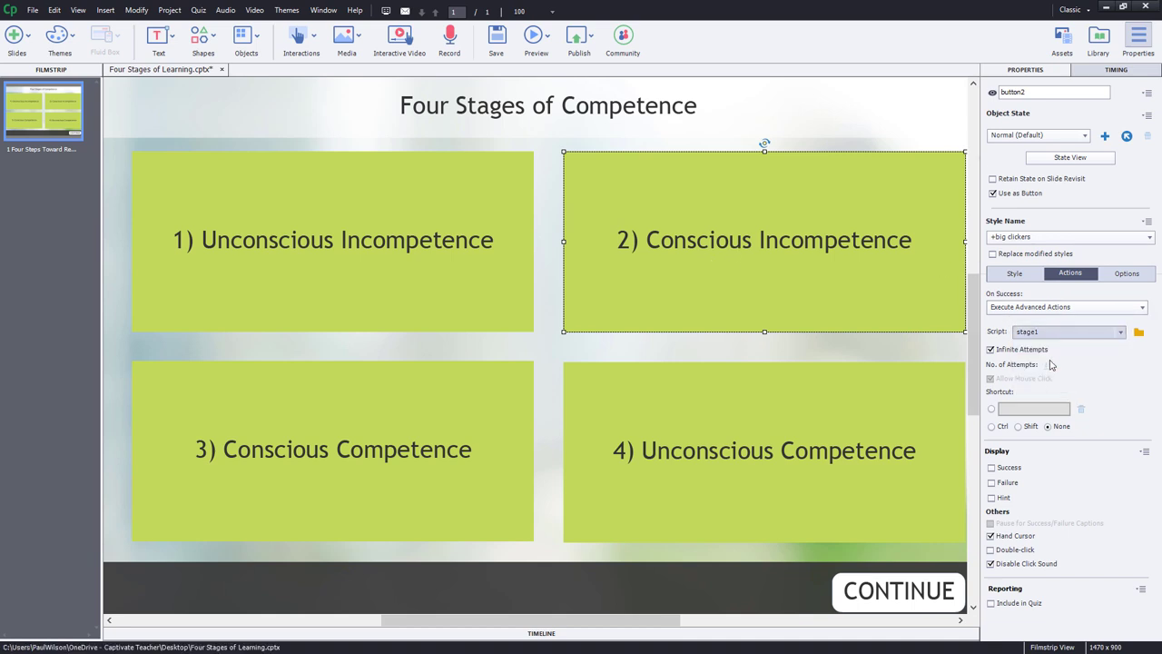
click(332, 449)
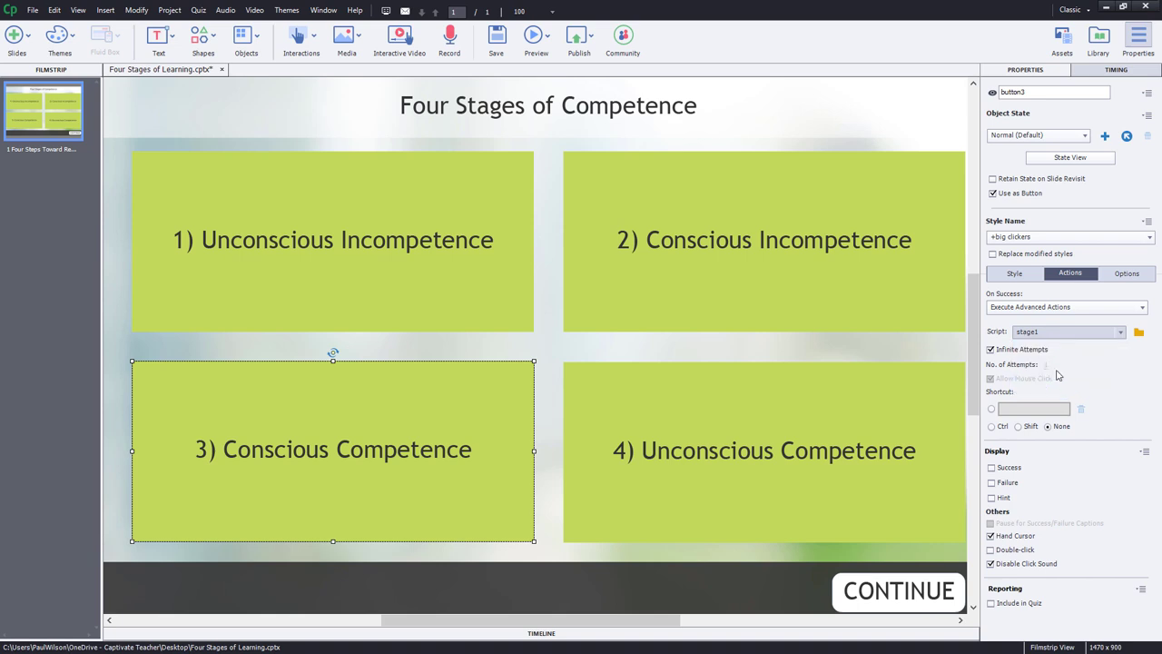
click(763, 451)
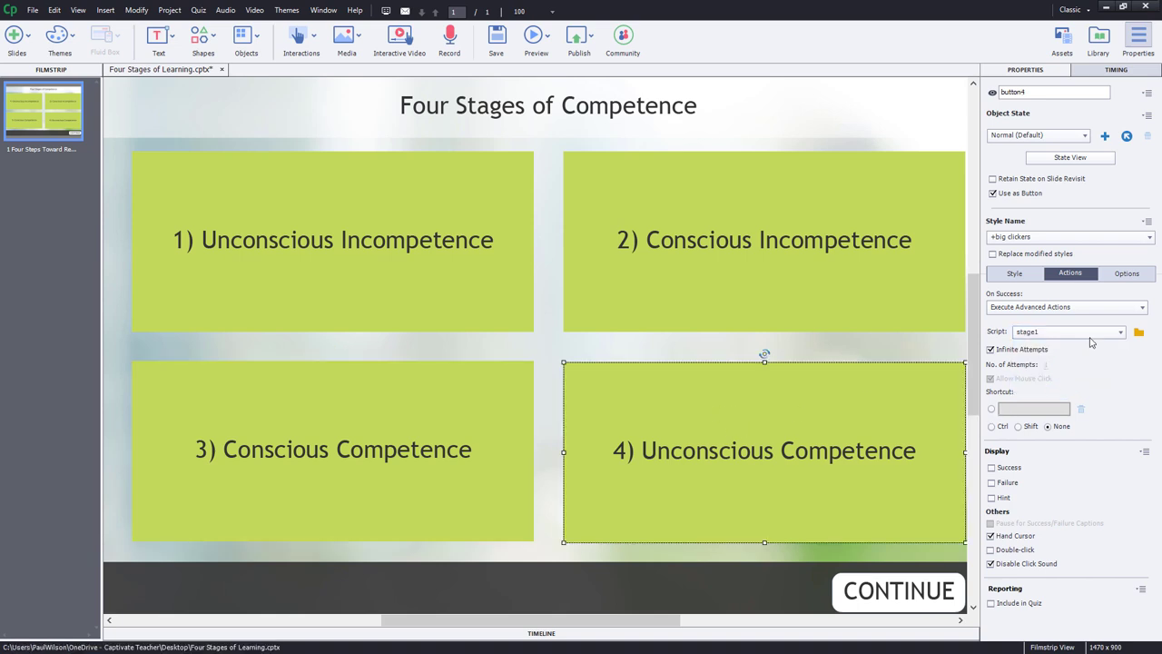
click(1067, 330)
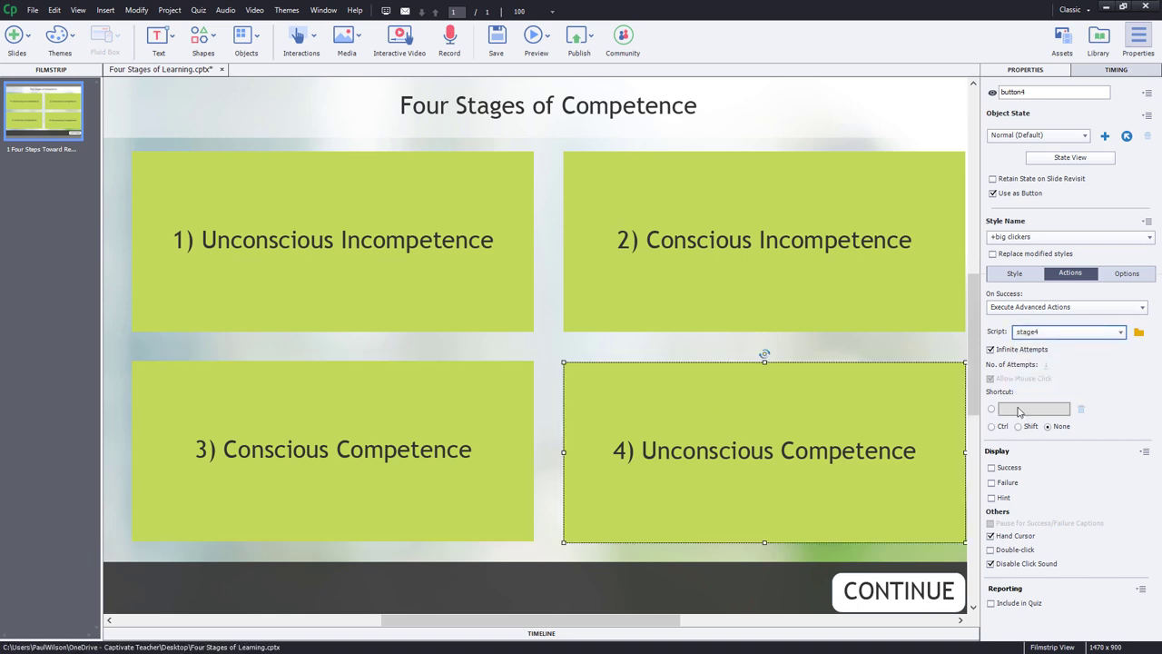
click(890, 316)
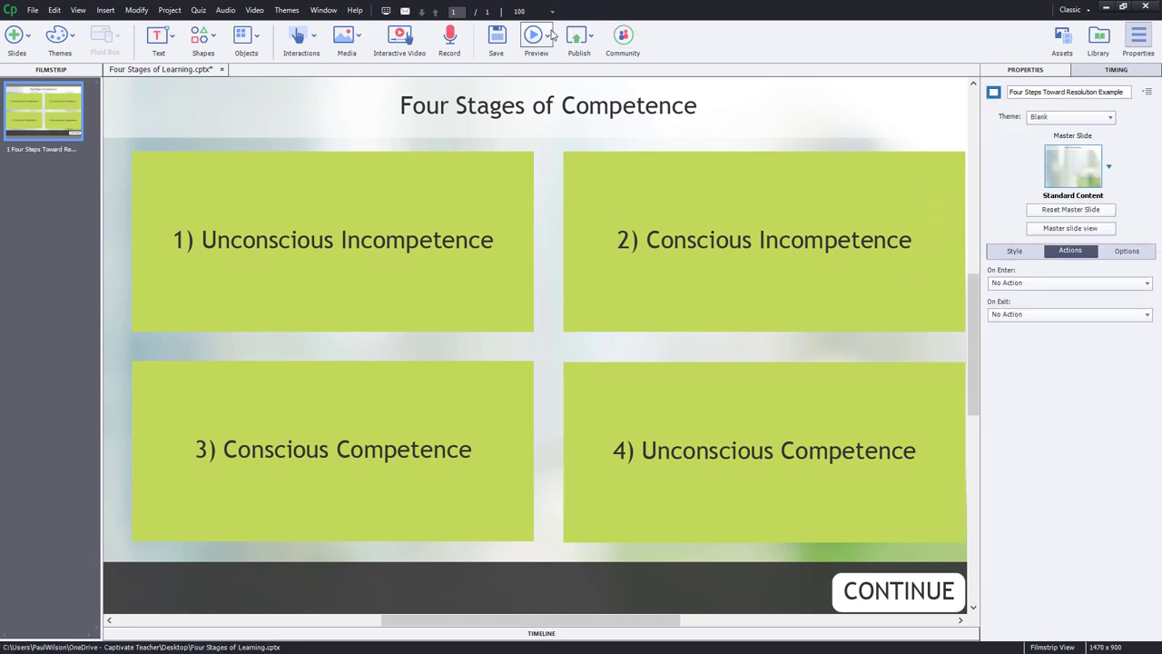
click(536, 37)
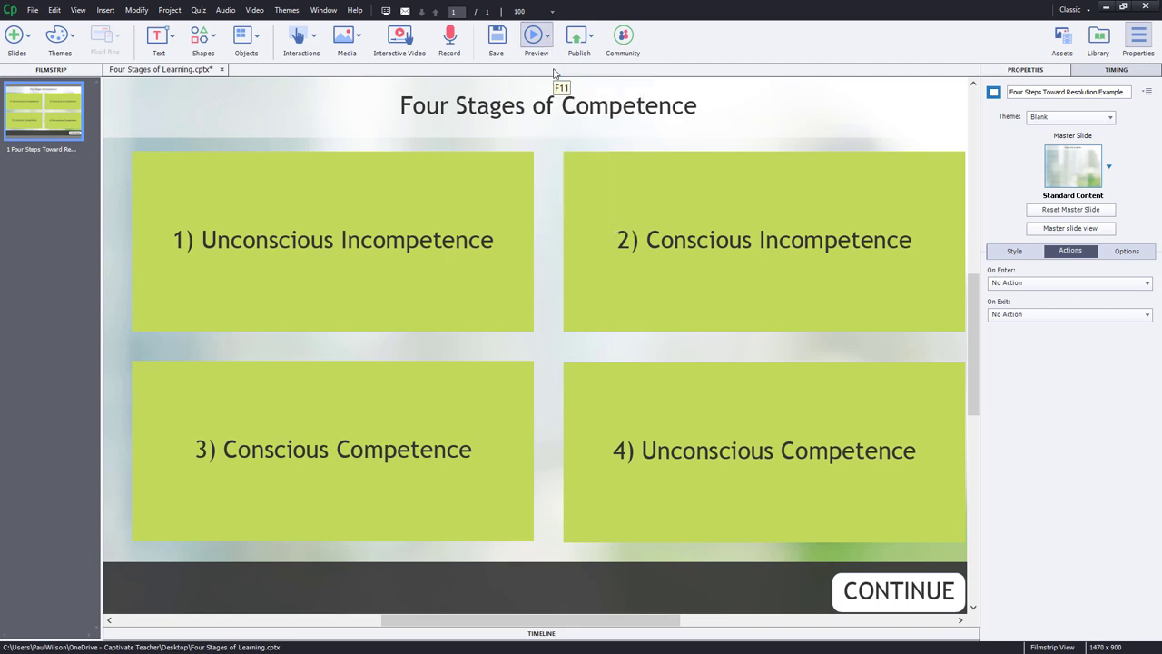
click(536, 36)
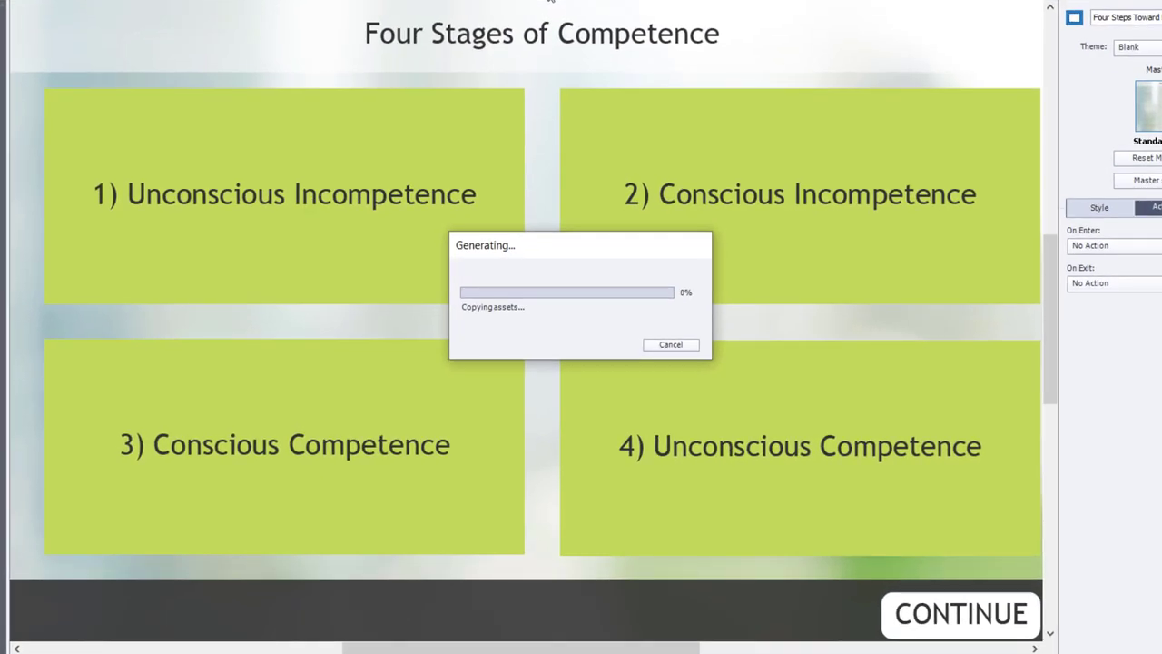